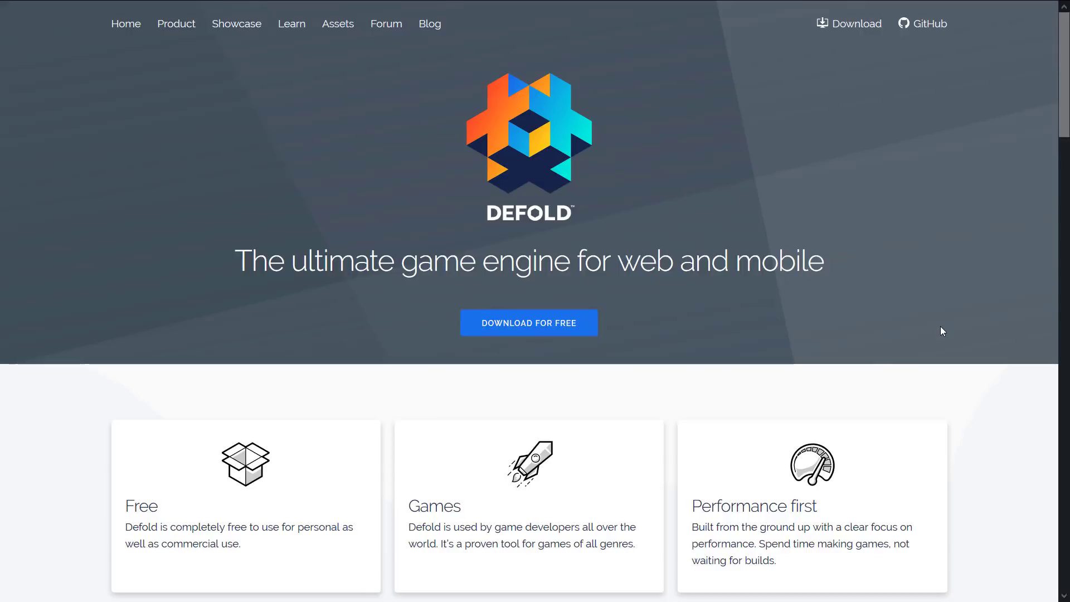
mouse_move(916, 290)
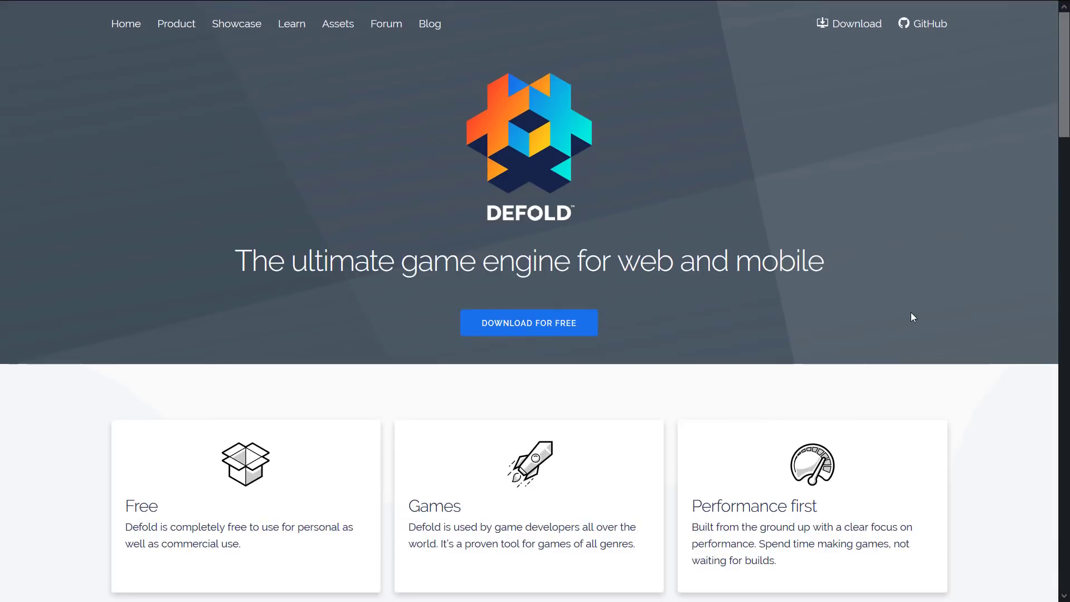
mouse_move(877, 280)
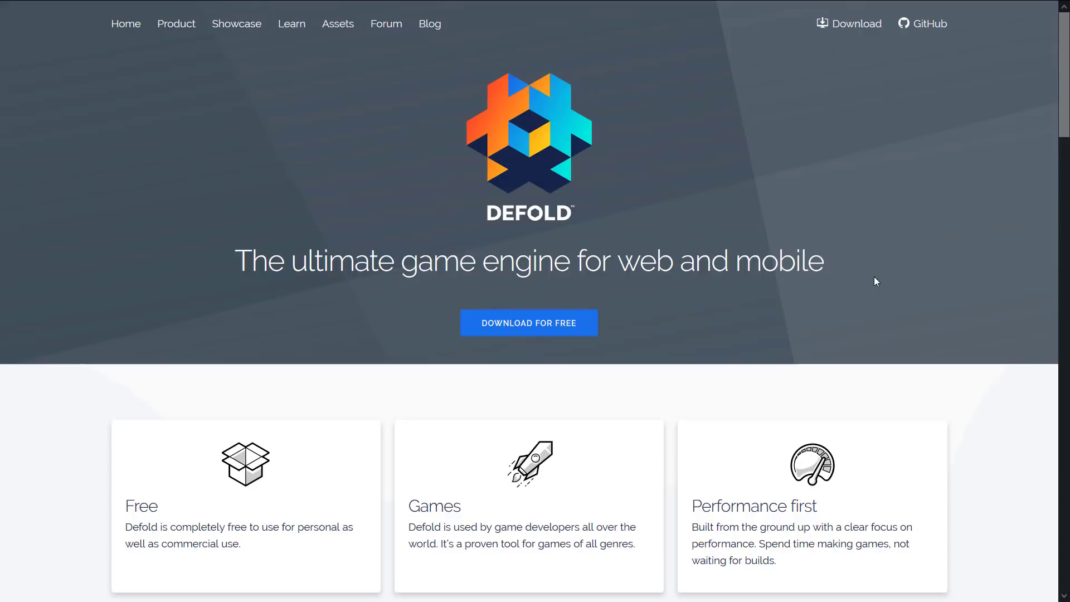
Open the Defold editor Download page from the site's top navigation
click(529, 323)
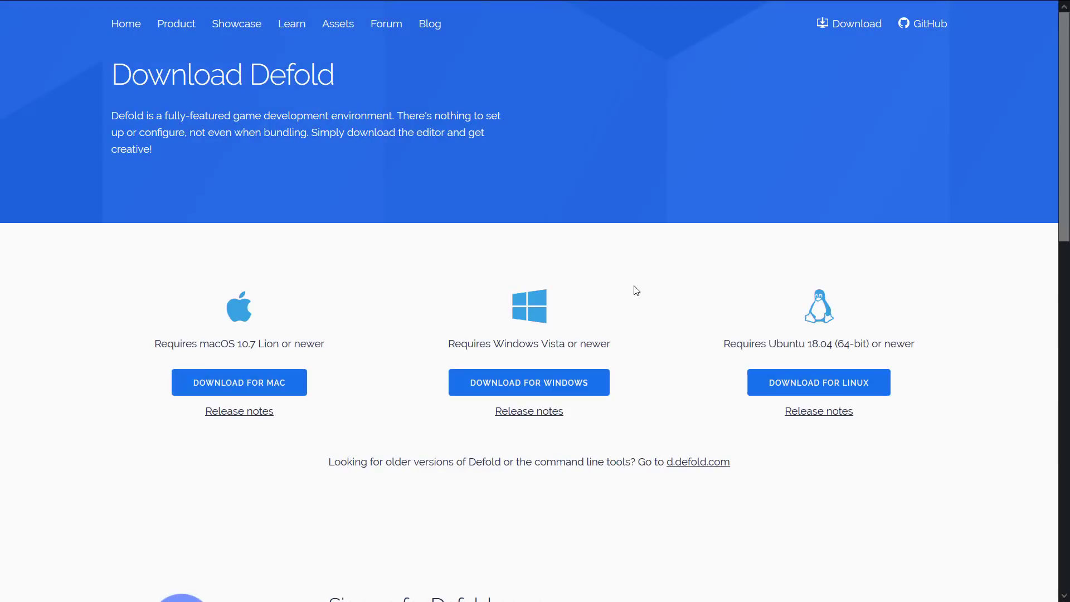
Scroll the home page past No setup down to the Truly cross-platform section
scroll(down, 3)
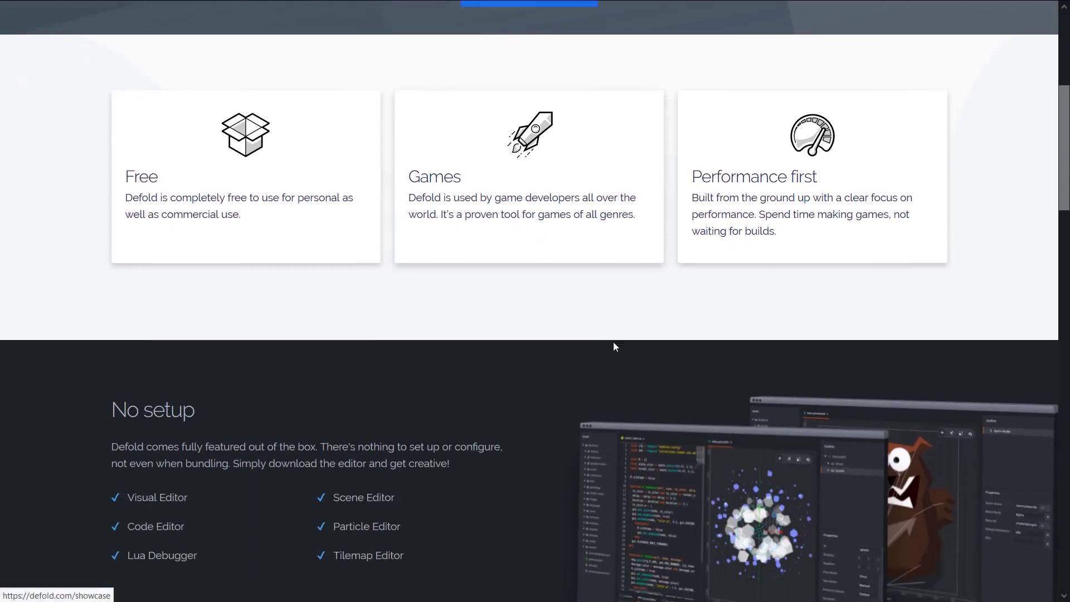
scroll(down, 3)
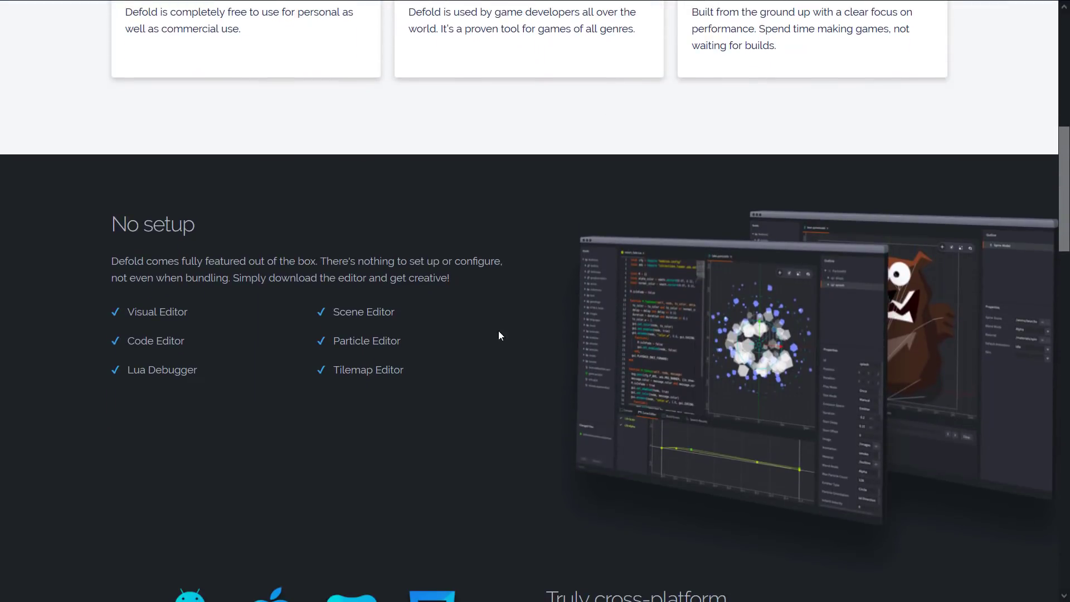
mouse_move(618, 316)
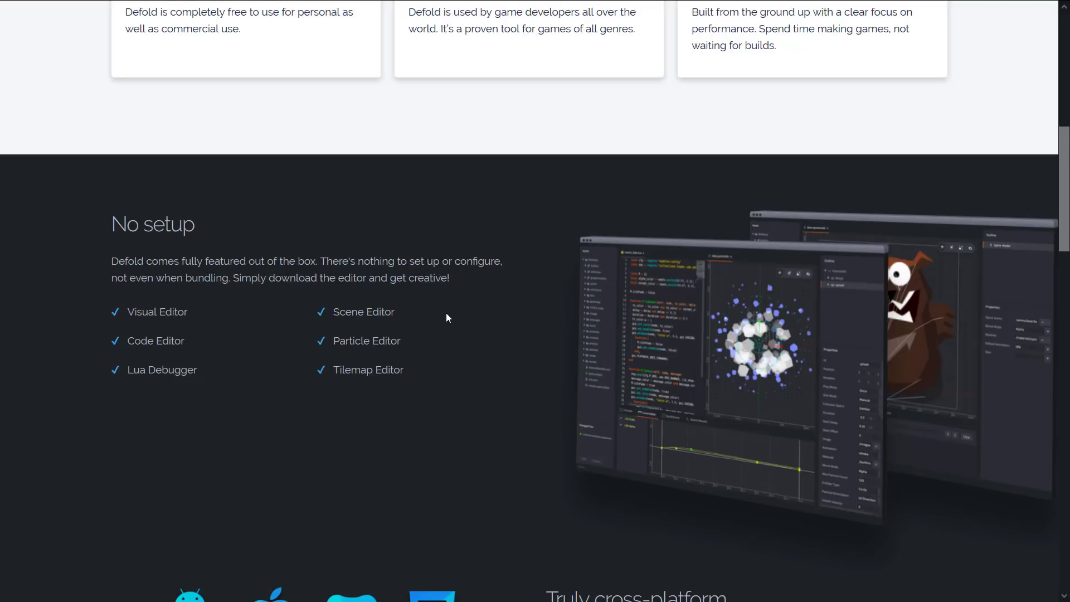
scroll(down, 3)
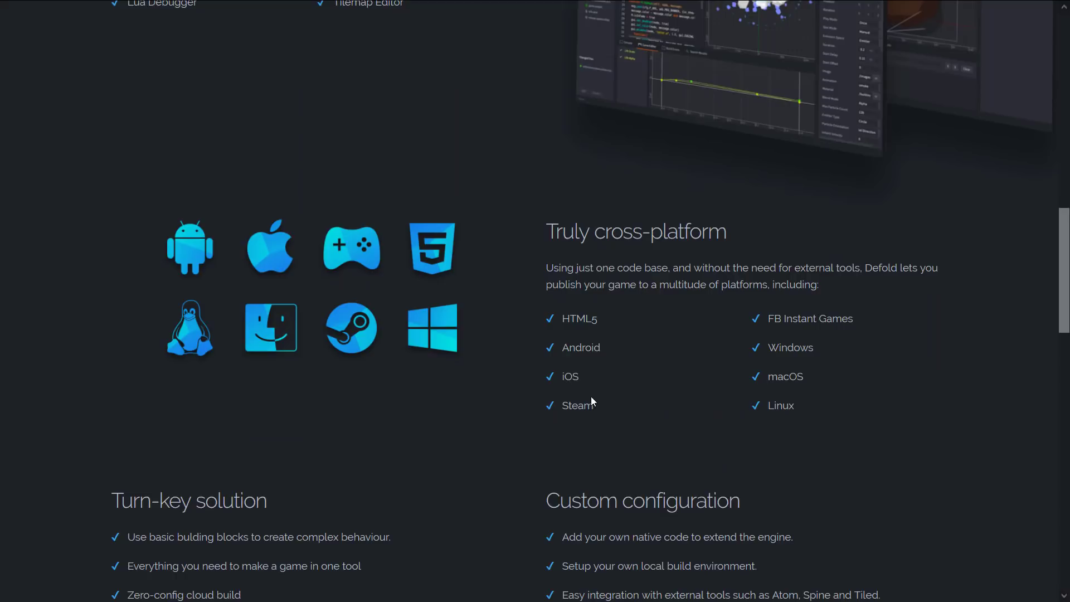
mouse_move(871, 408)
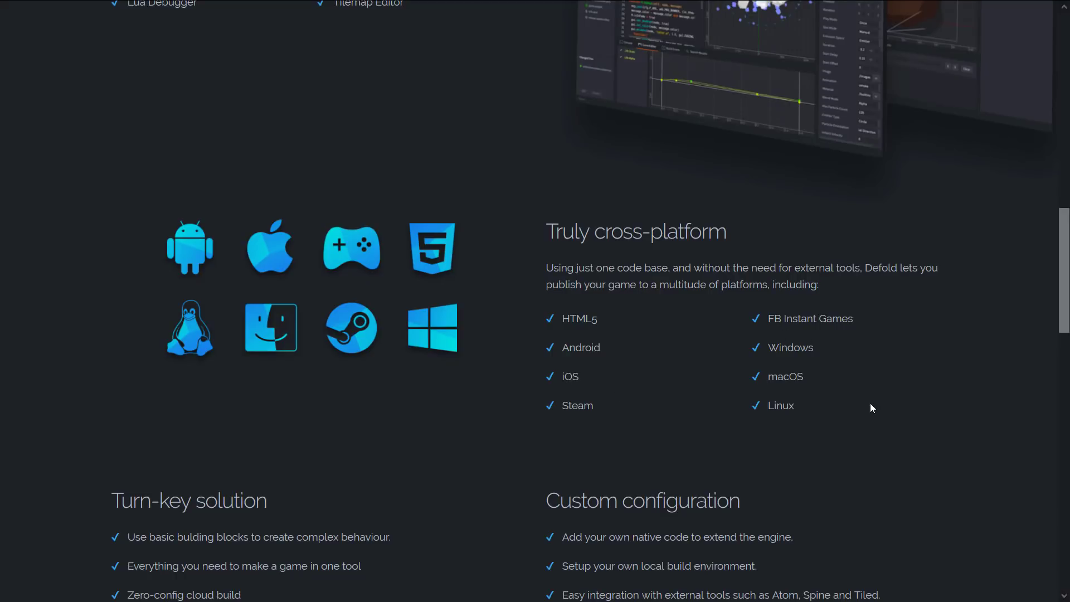
scroll(down, 3)
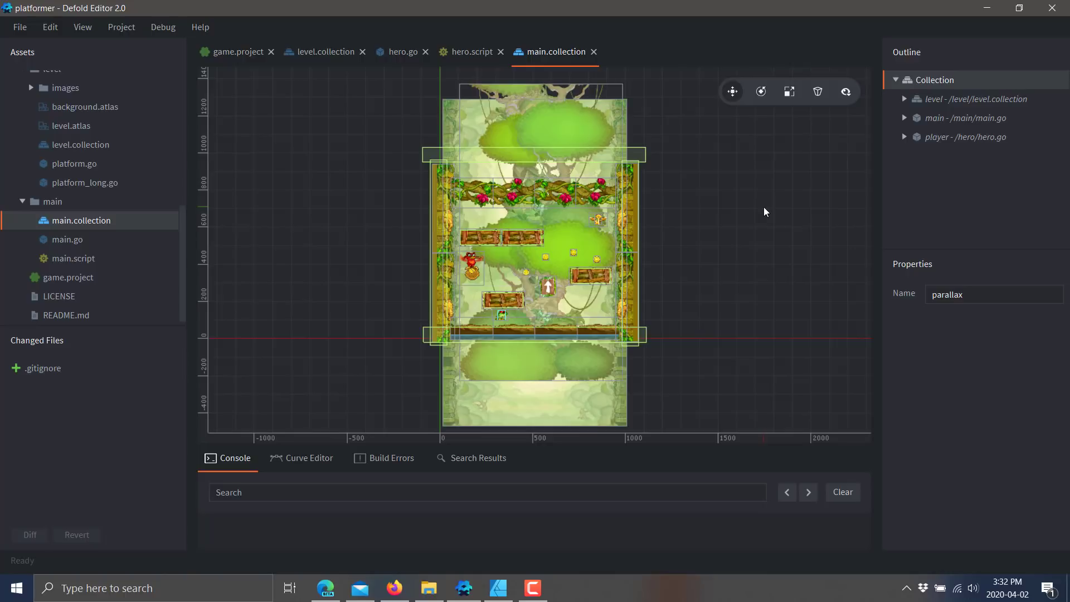
mouse_move(653, 321)
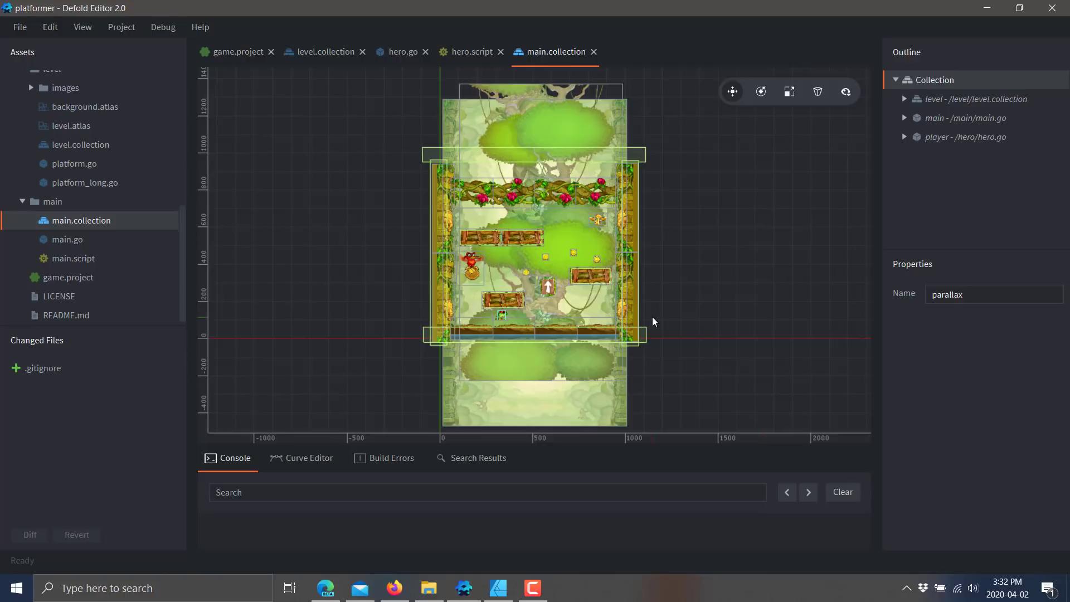
Show game.project and scroll down to its Input section
click(236, 52)
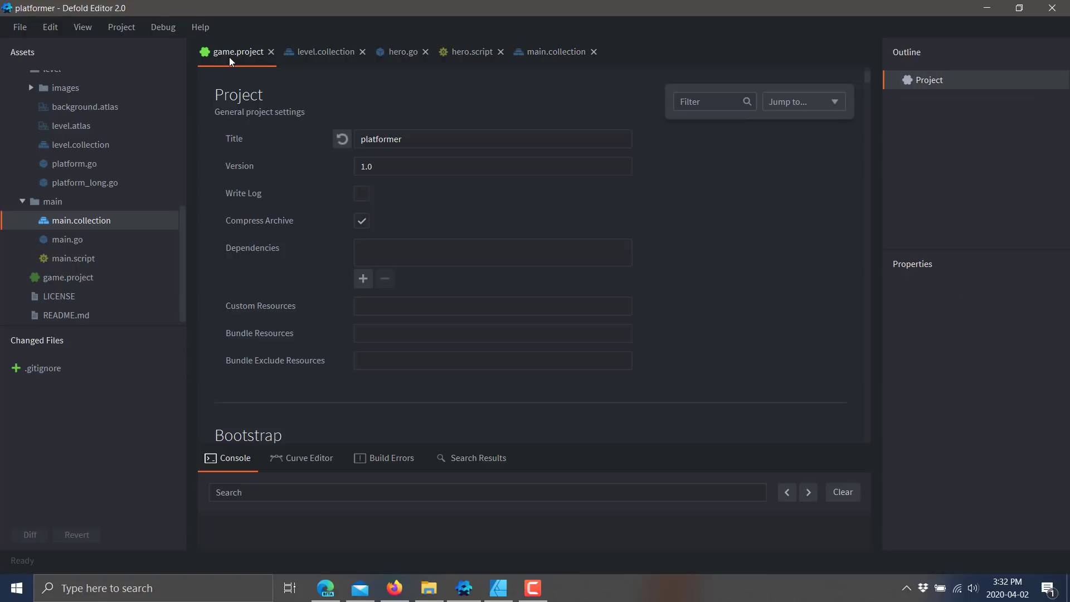
scroll(down, 3)
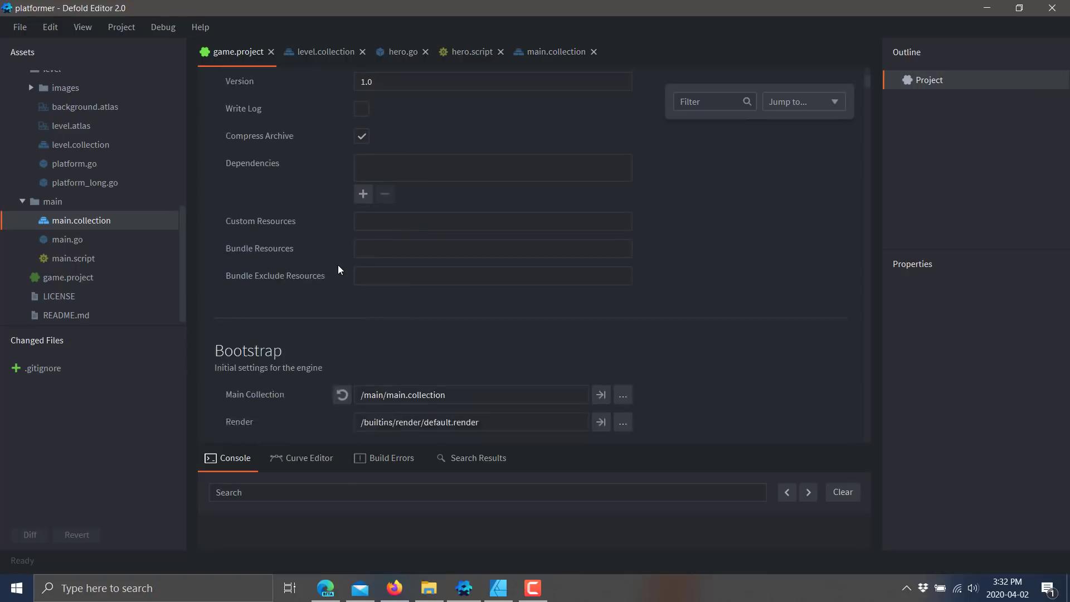
scroll(down, 3)
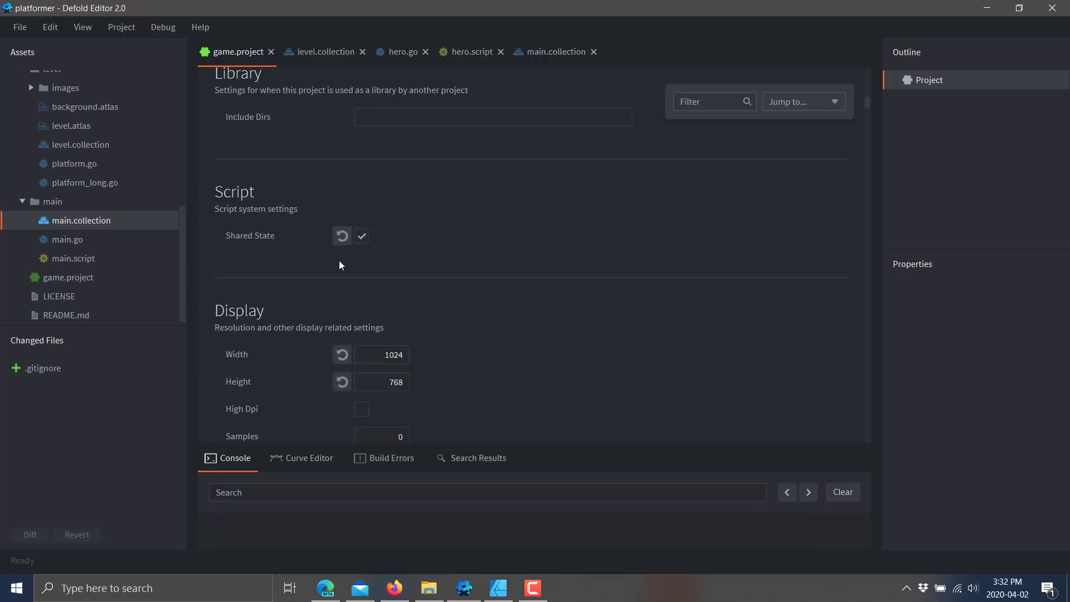
scroll(down, 3)
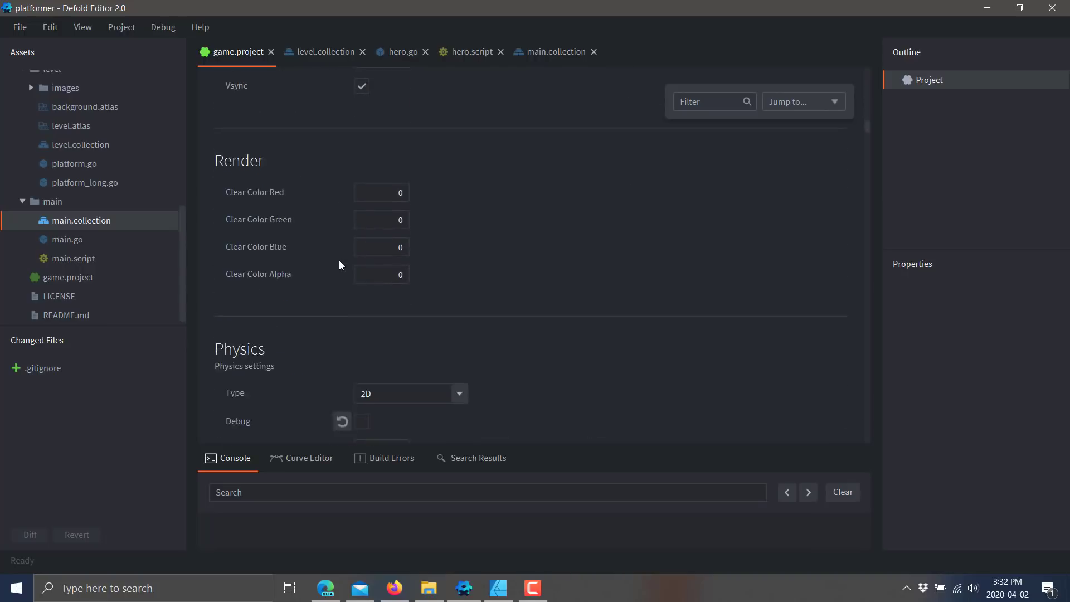
scroll(down, 3)
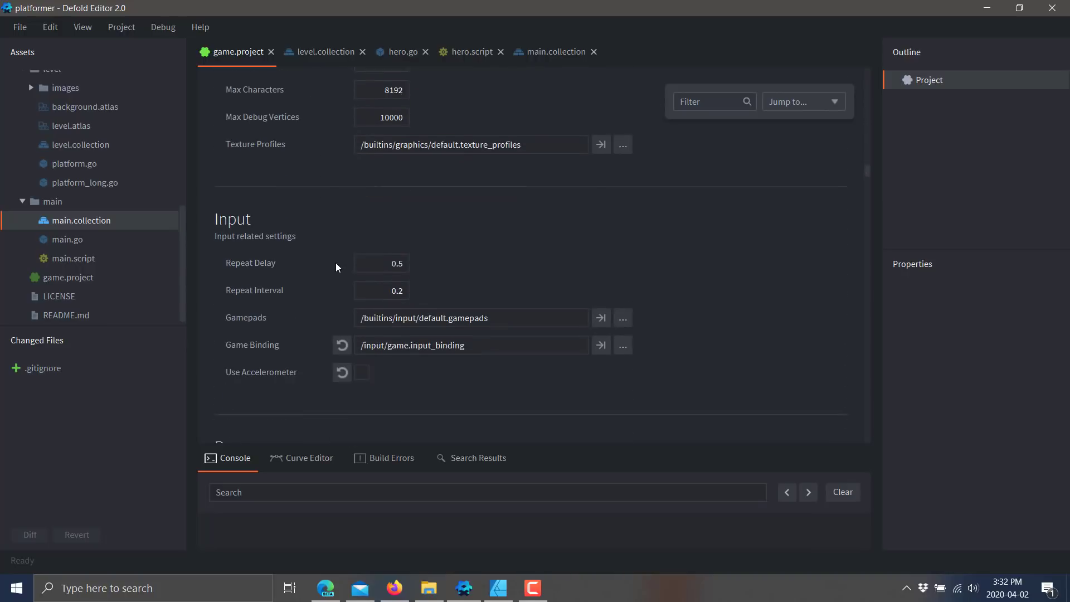
scroll(down, 3)
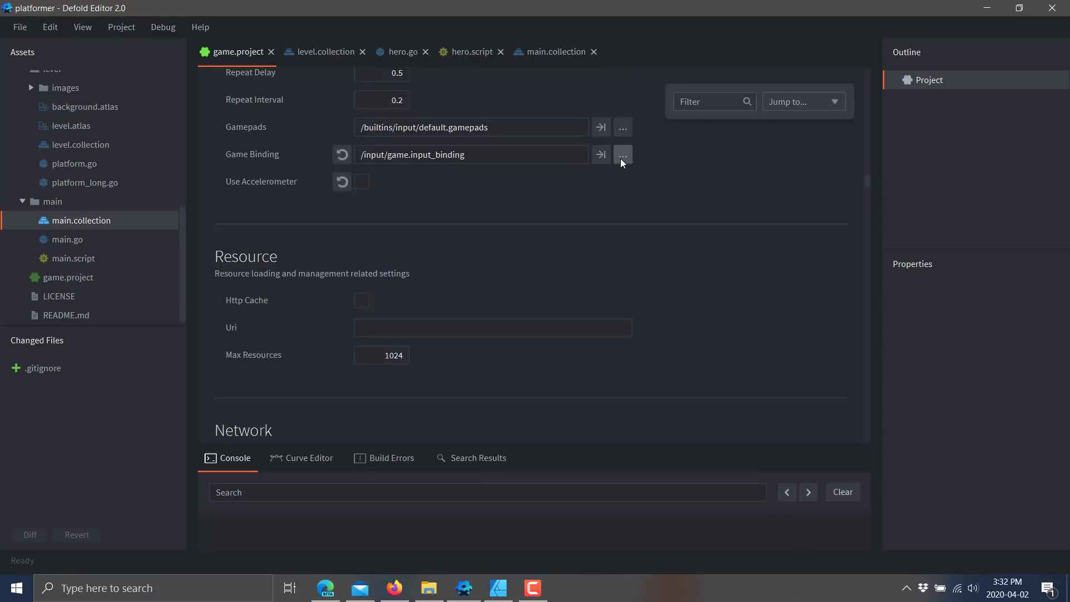
Browse resources for Game Binding and keep /input/game.input_binding
click(622, 154)
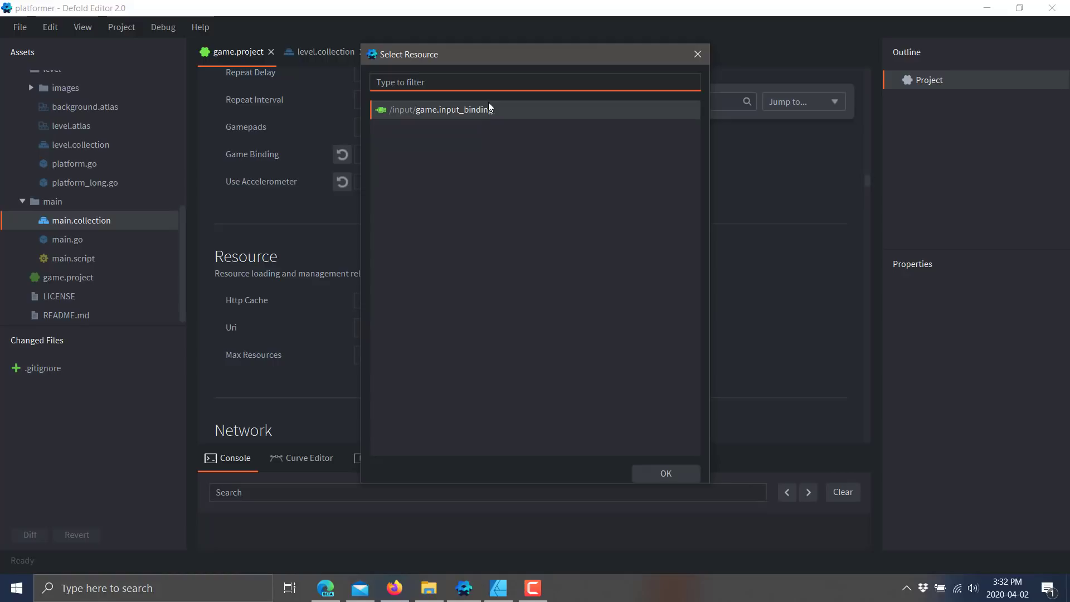
click(666, 472)
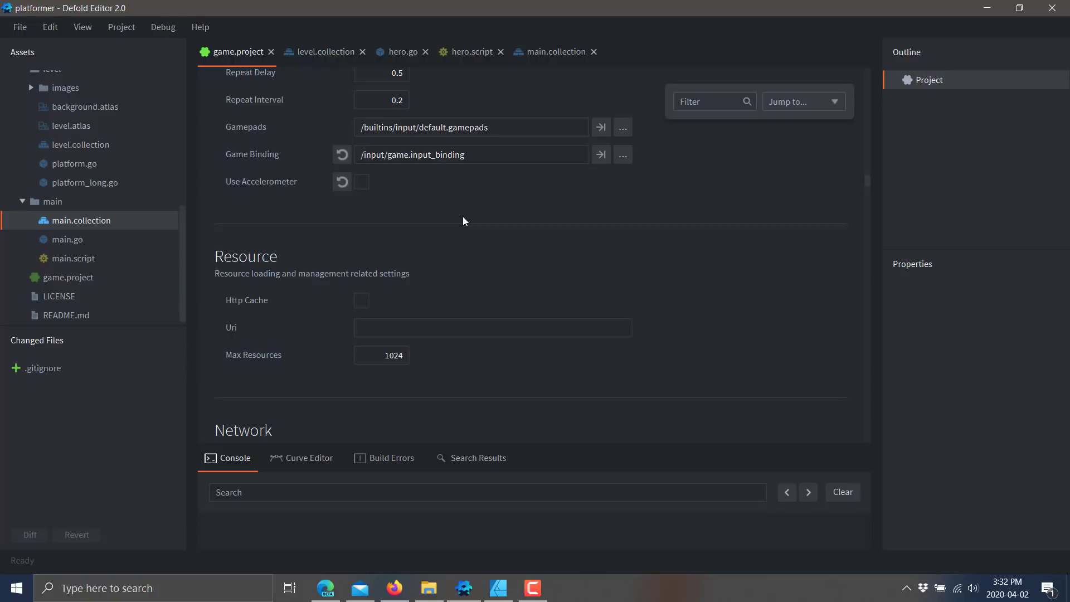
mouse_move(454, 147)
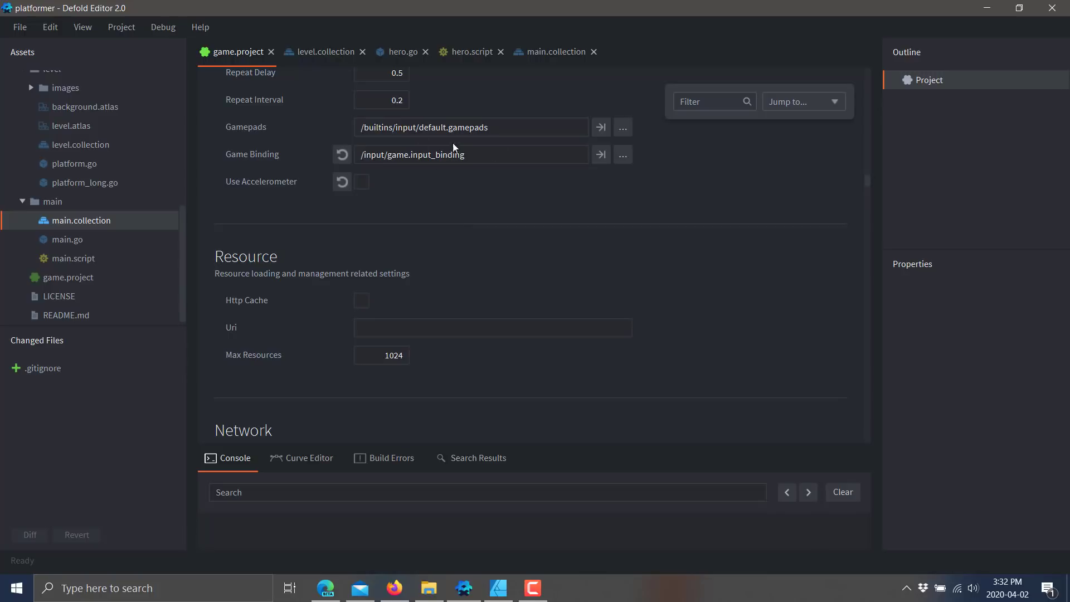
View level.collection's layout, then return to the main collection
click(325, 51)
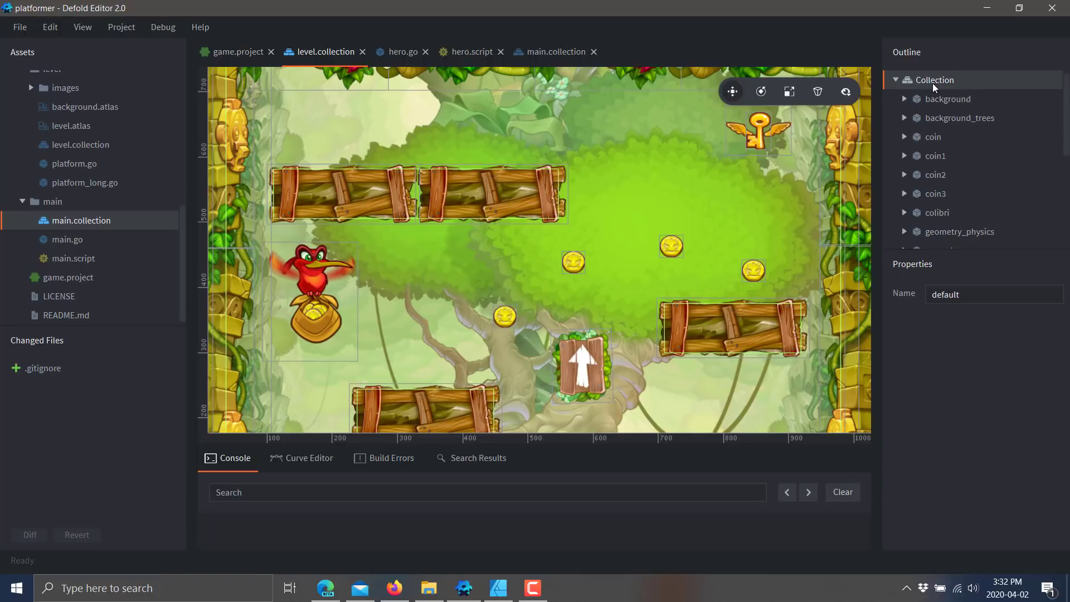
mouse_move(867, 52)
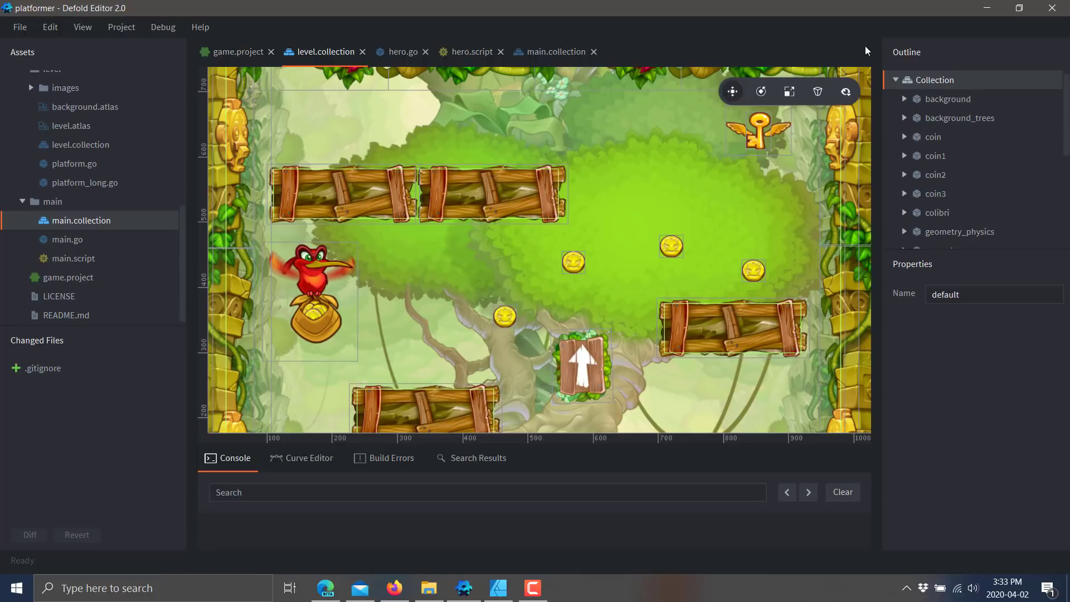
click(555, 51)
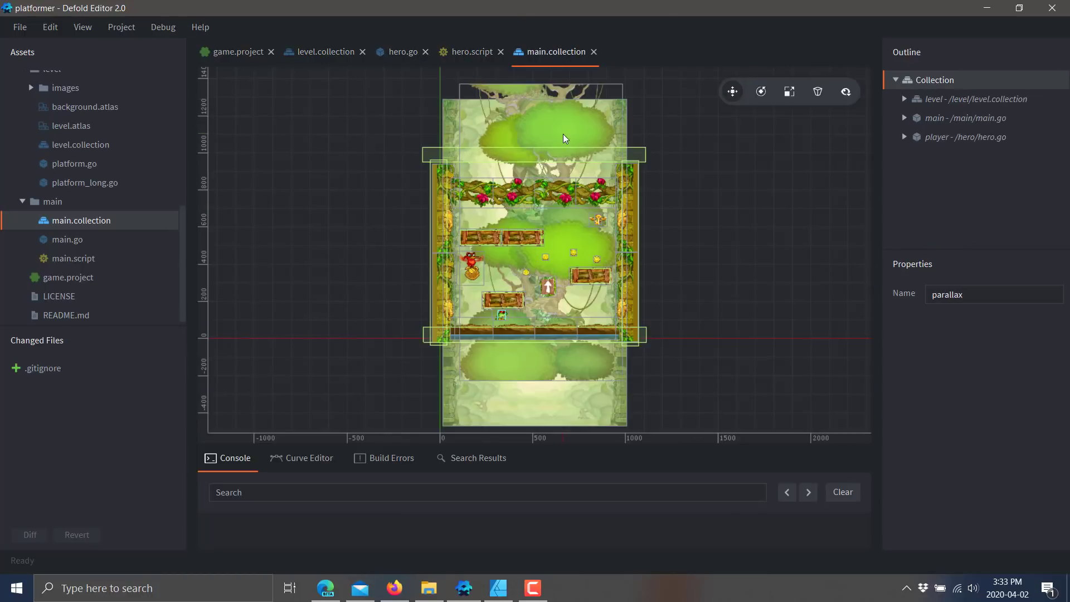
mouse_move(923, 92)
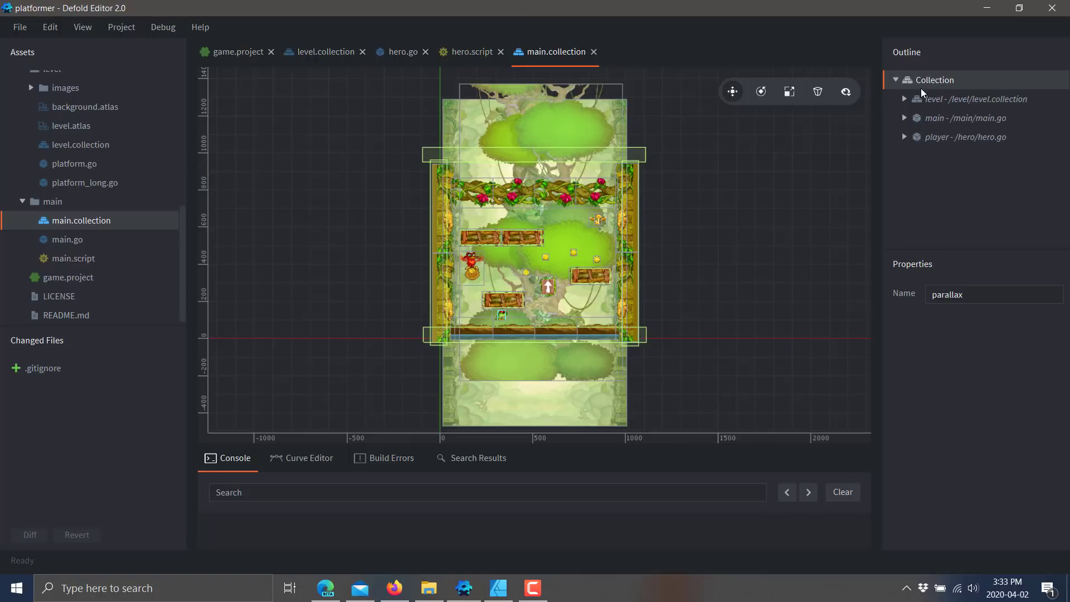
Inspect the level, main and player objects' properties (player at 324, 97.76), then show level.collection again
click(970, 98)
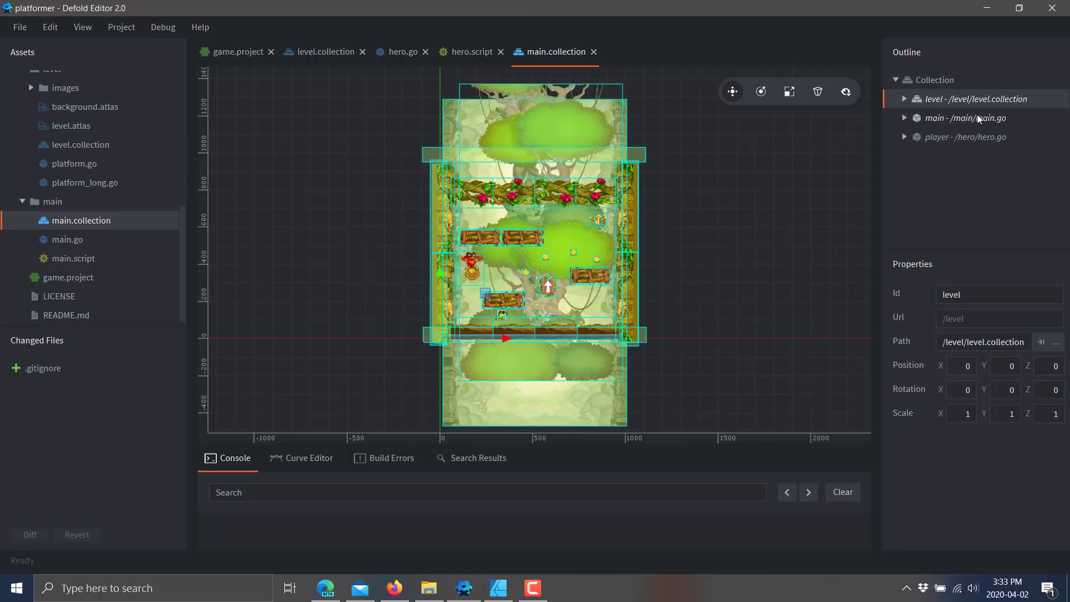
click(965, 118)
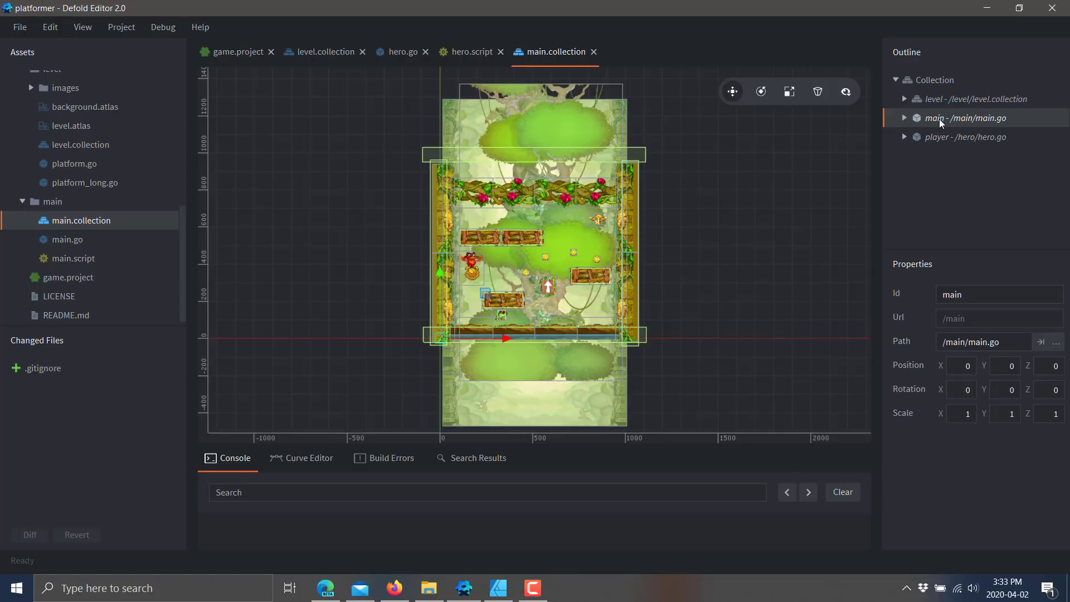
click(966, 137)
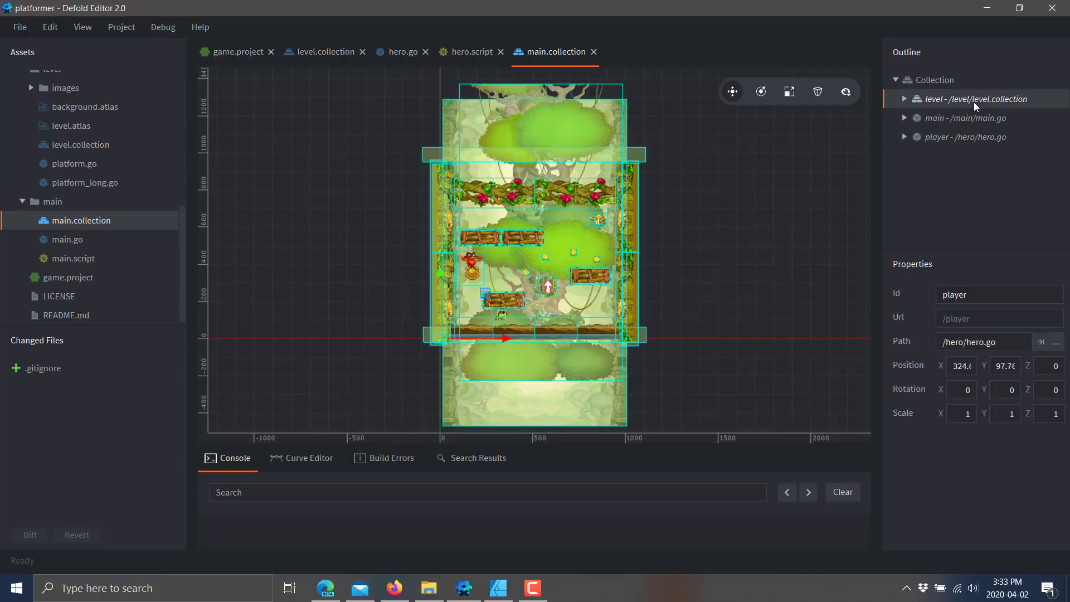
click(975, 98)
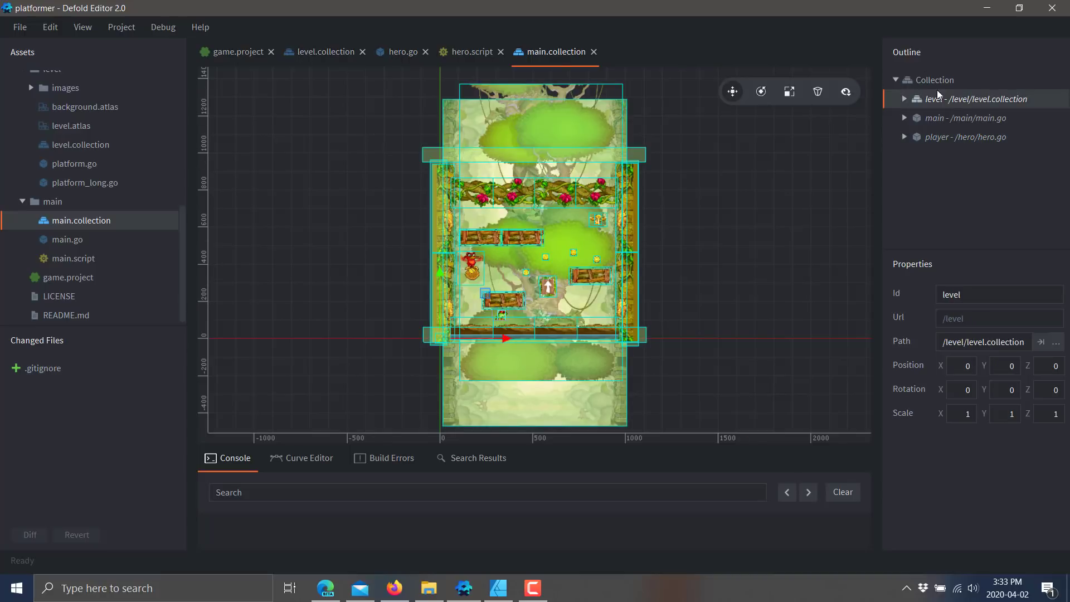
click(325, 51)
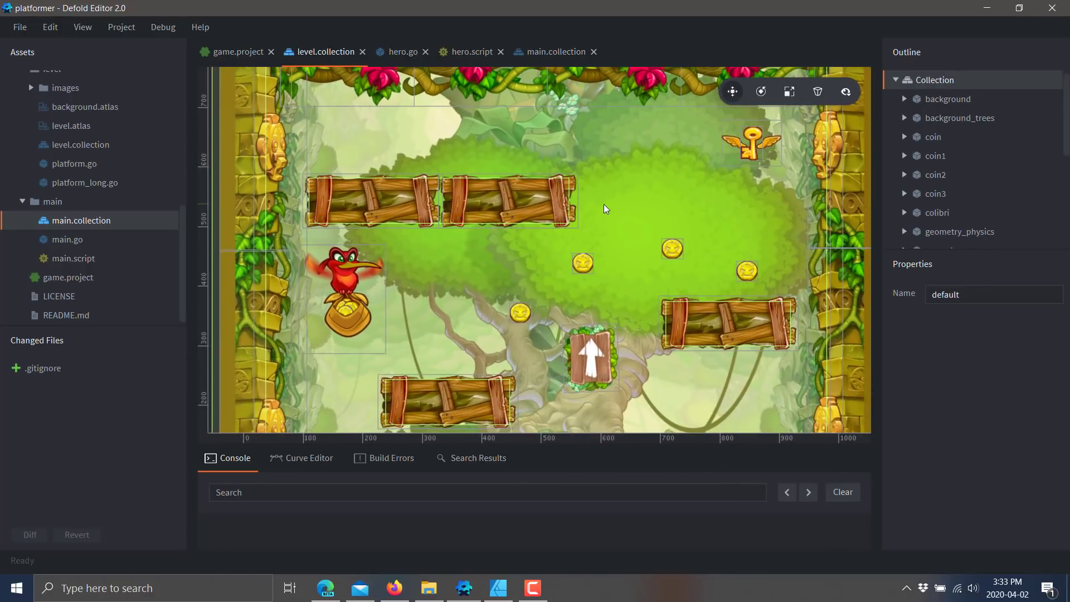
scroll(down, 3)
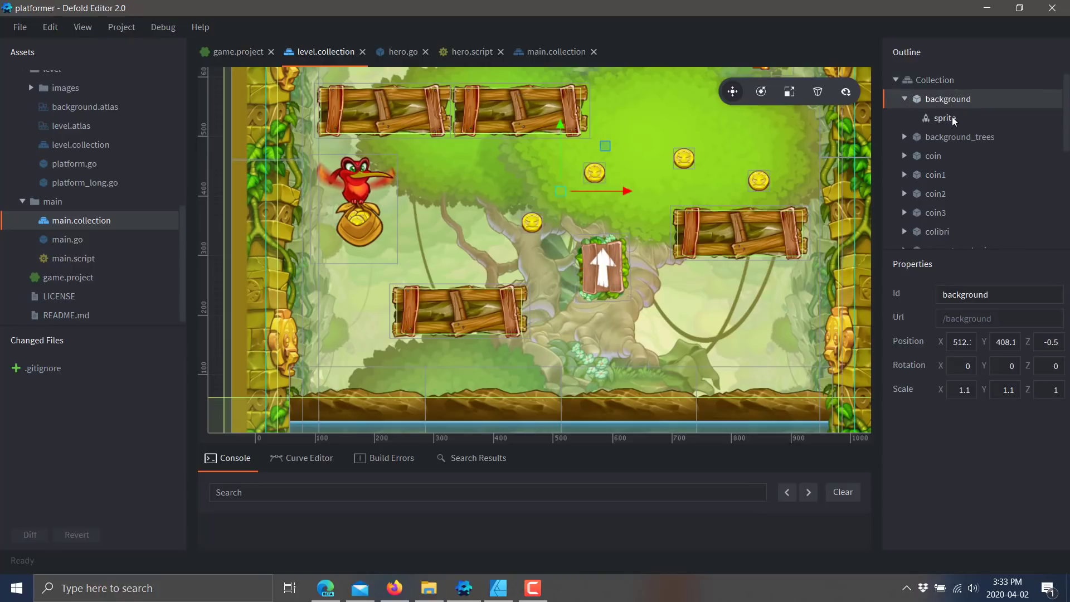
click(945, 118)
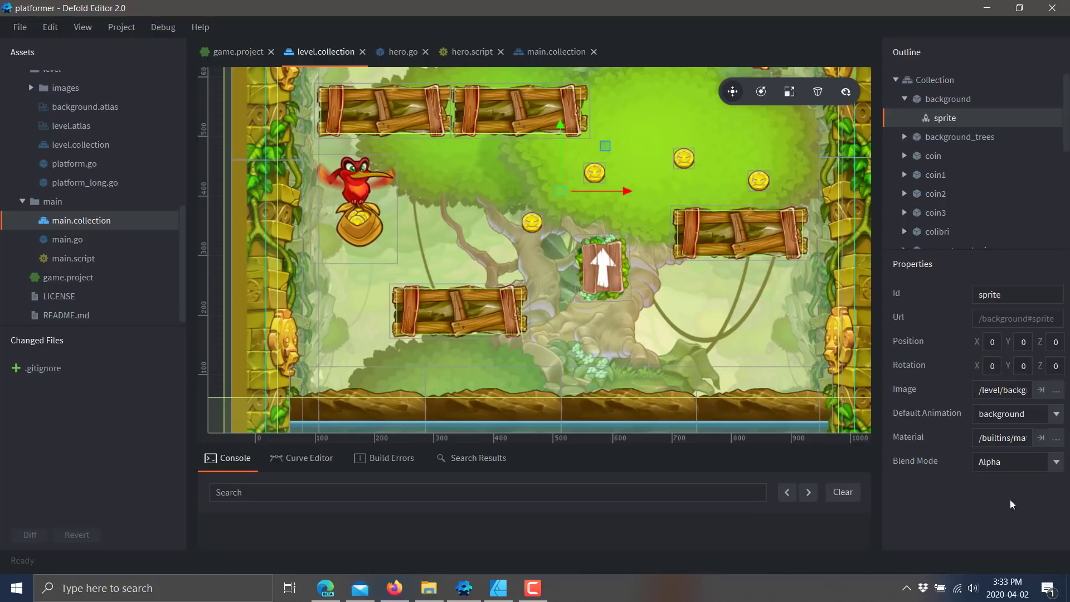
right_click(948, 98)
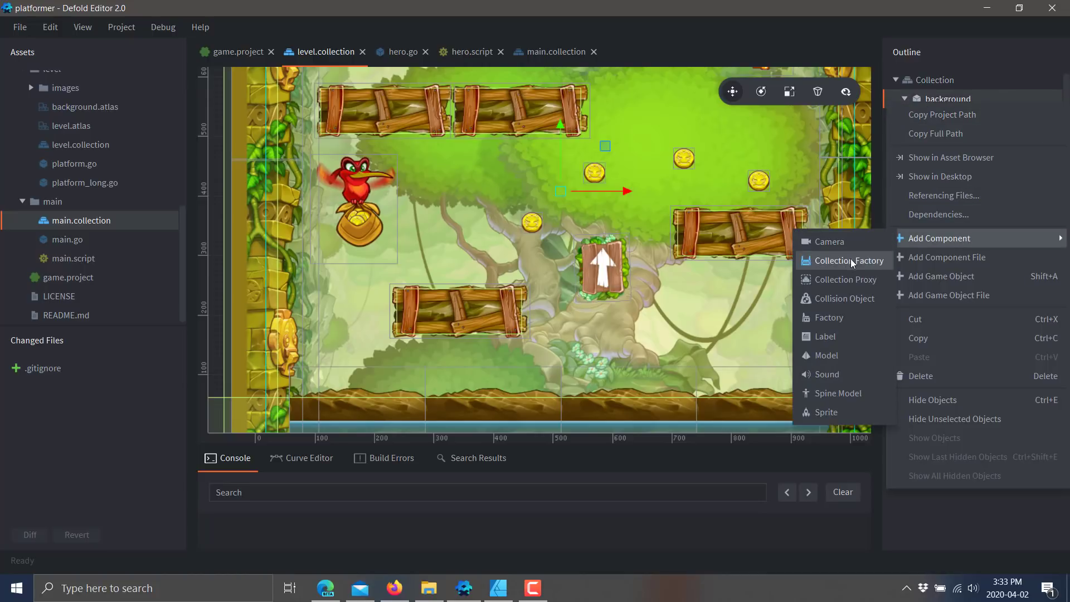
mouse_move(839, 363)
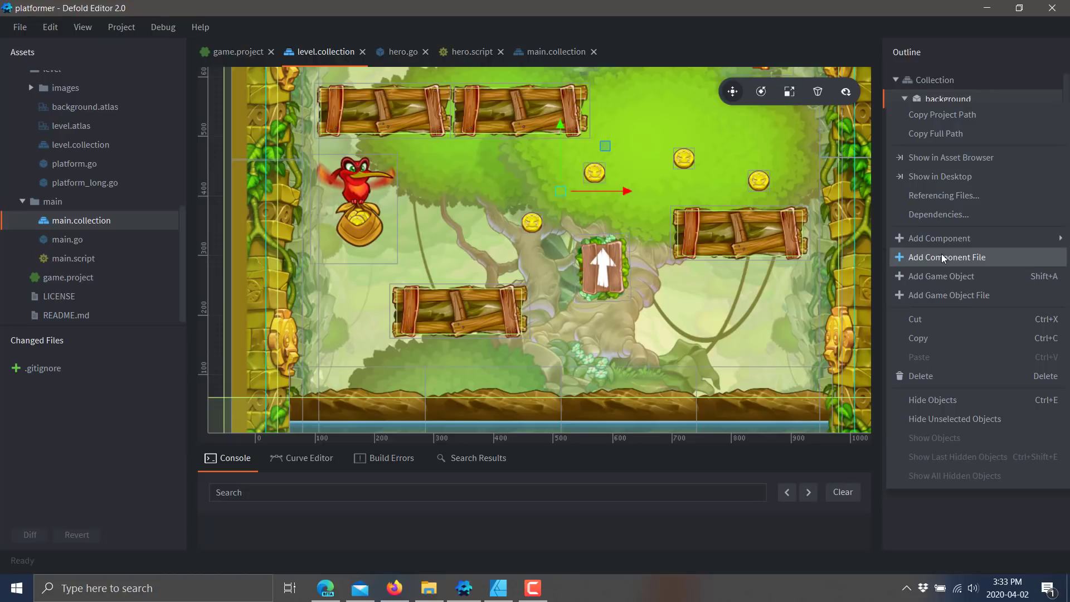
mouse_move(938, 281)
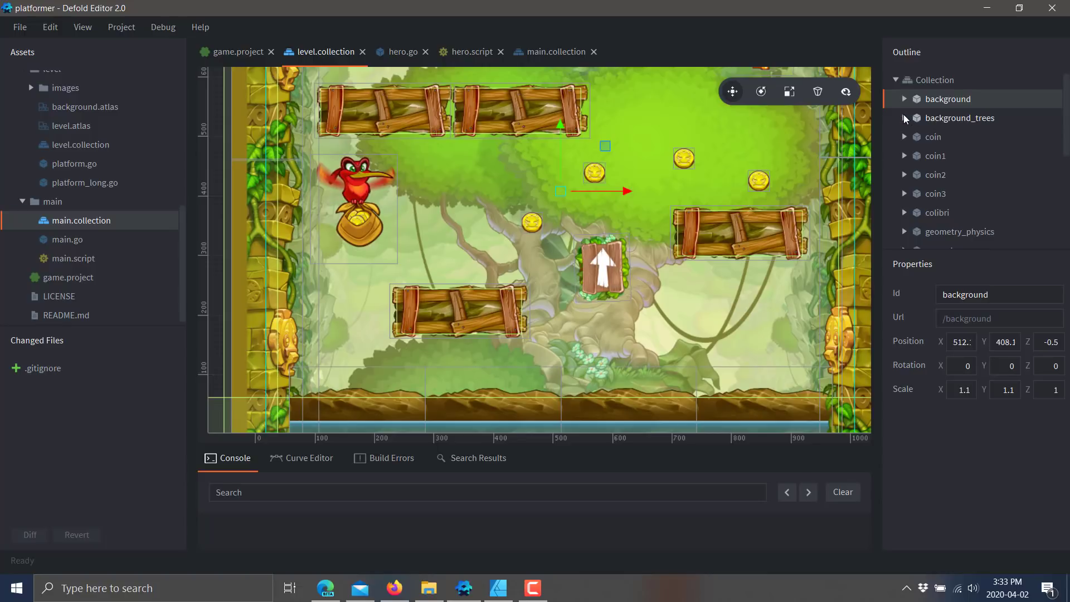
click(933, 155)
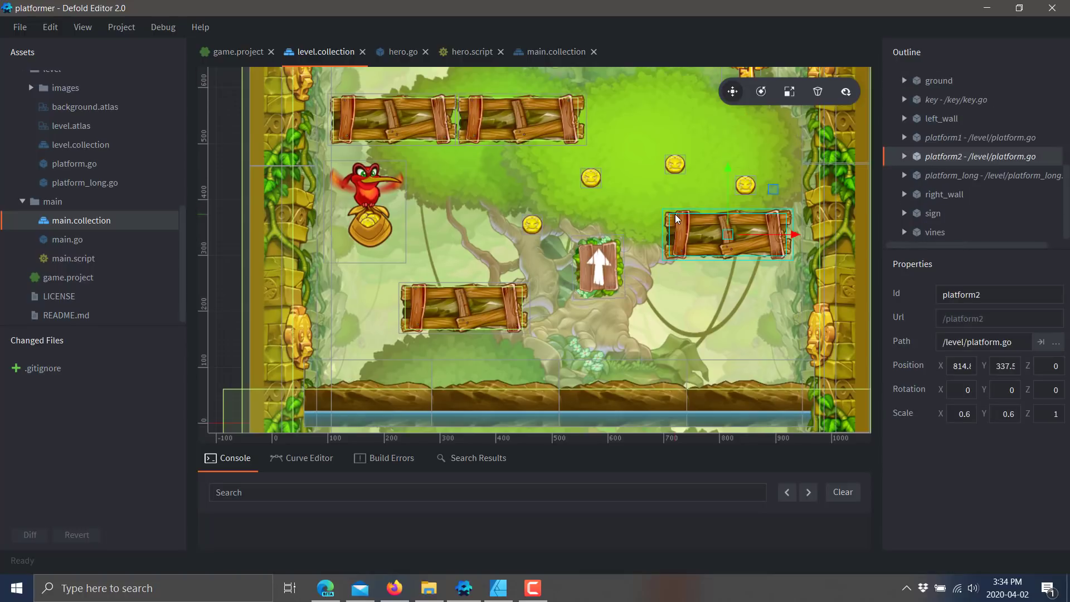
mouse_move(690, 172)
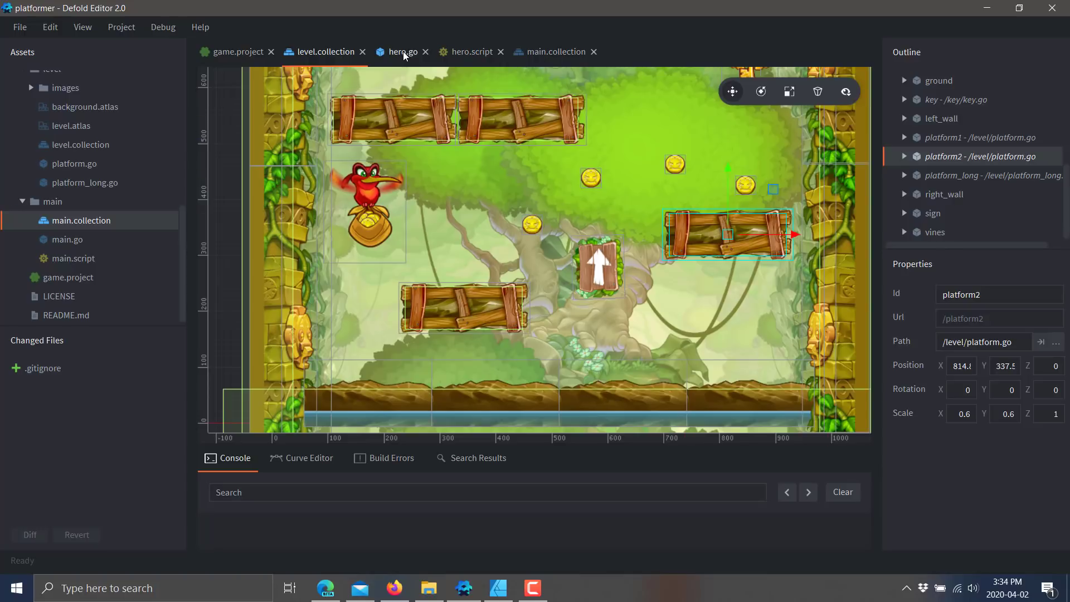
Review the main and player objects in main.collection, then bring up hero.go
click(555, 52)
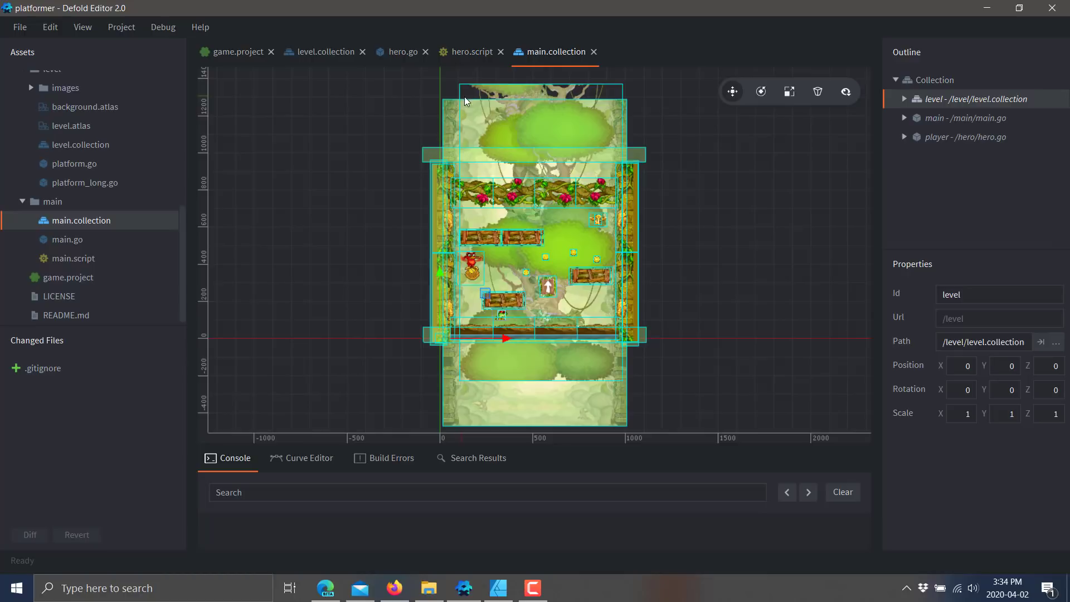
click(965, 118)
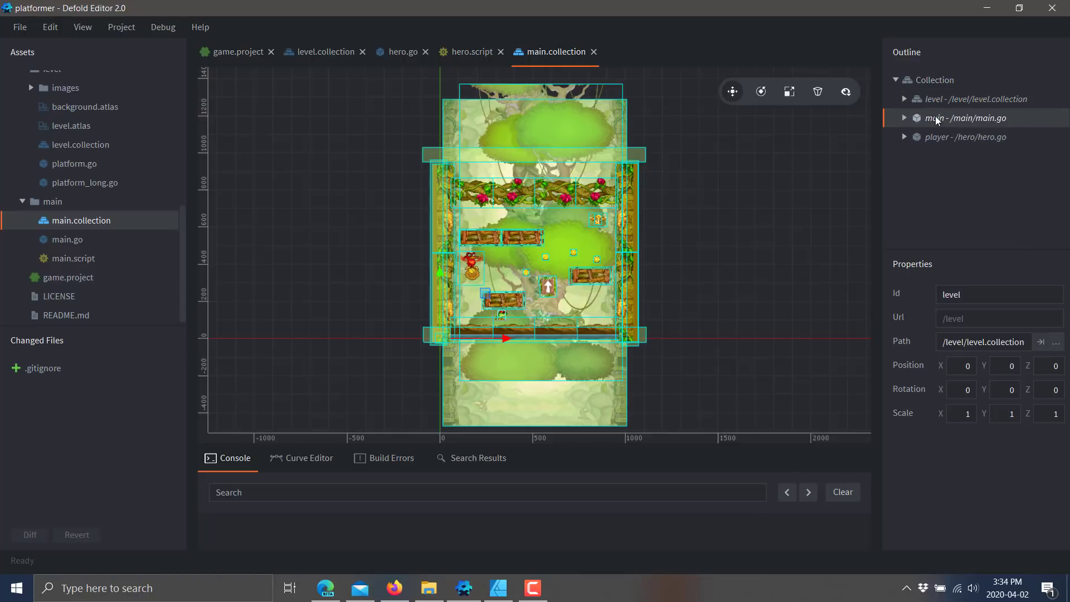
click(965, 137)
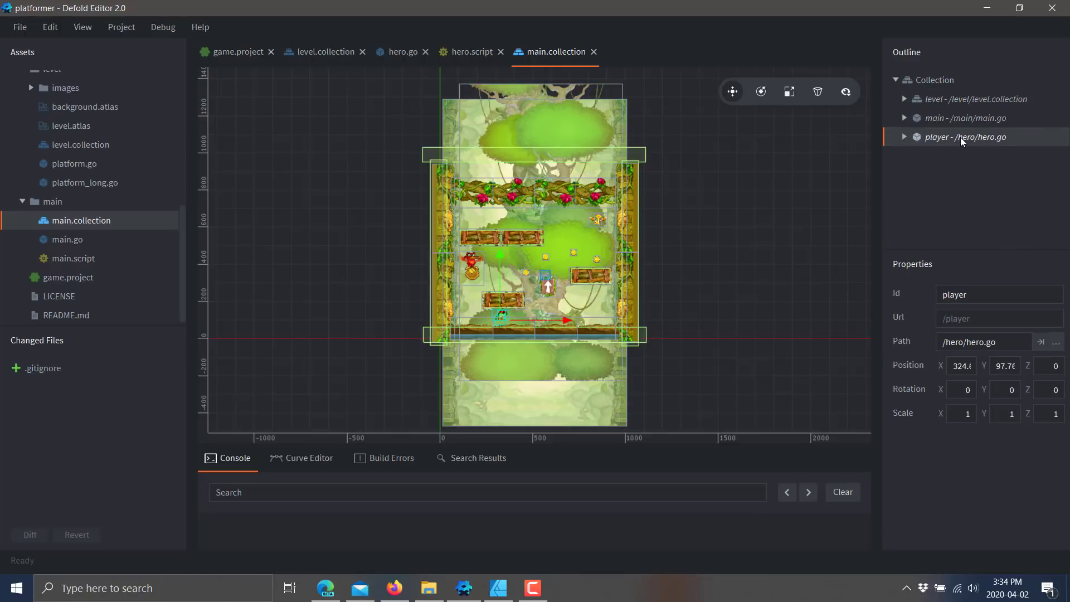
click(404, 51)
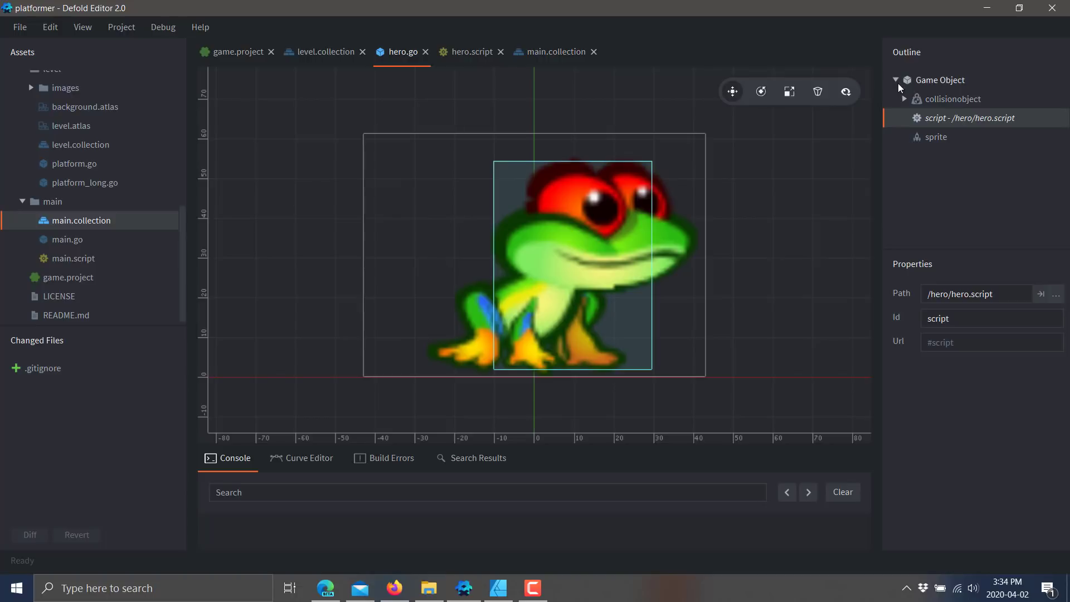
Inspect the hero's collision object, script and sprite components
click(952, 98)
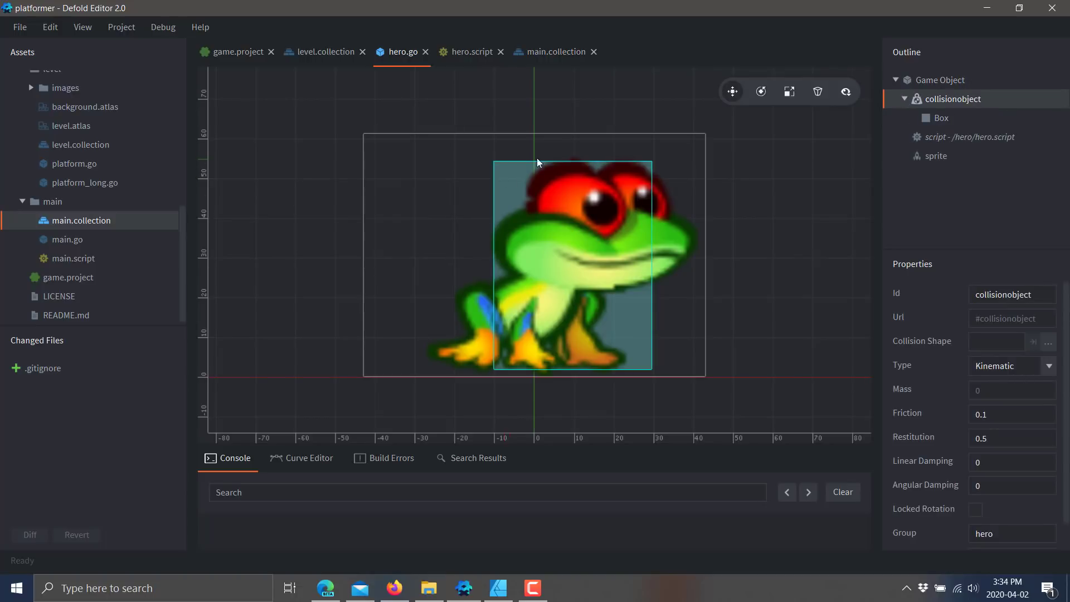
click(970, 136)
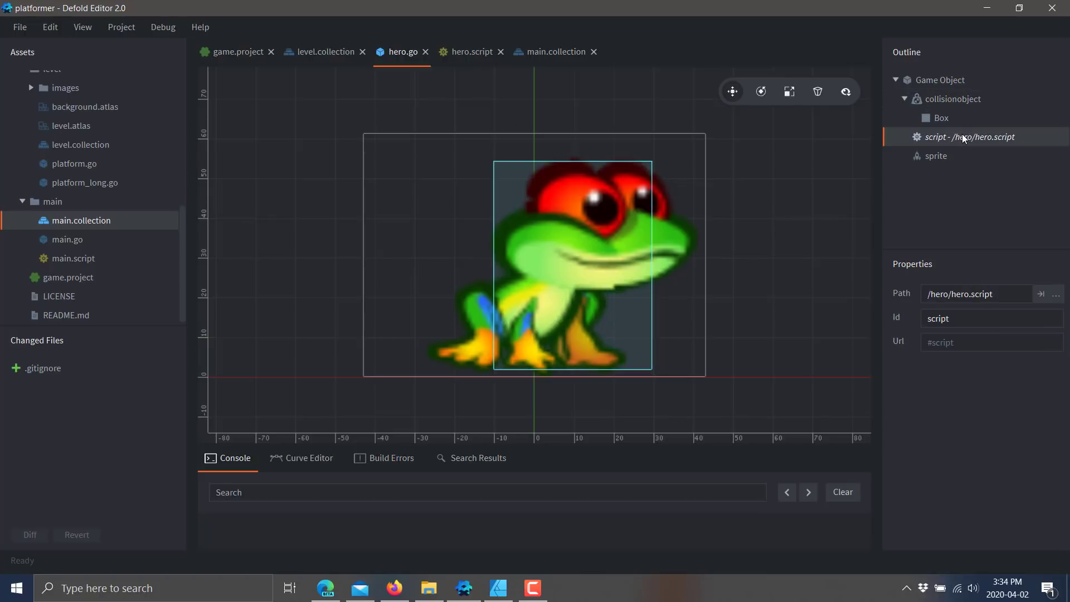
click(936, 156)
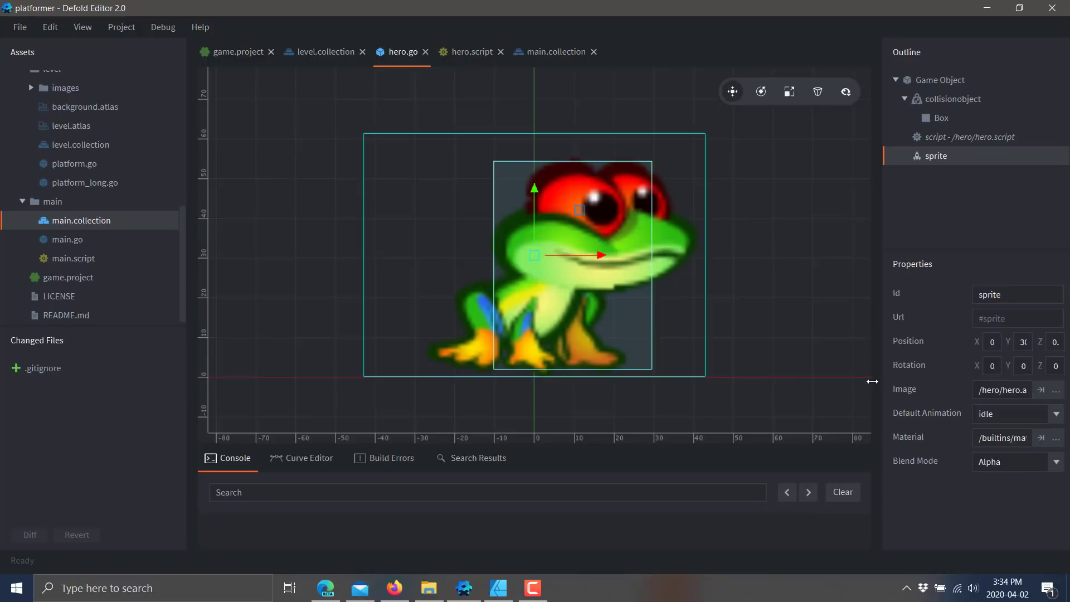
Preview the run animation in Default Animation, then set it back to idle
click(1056, 413)
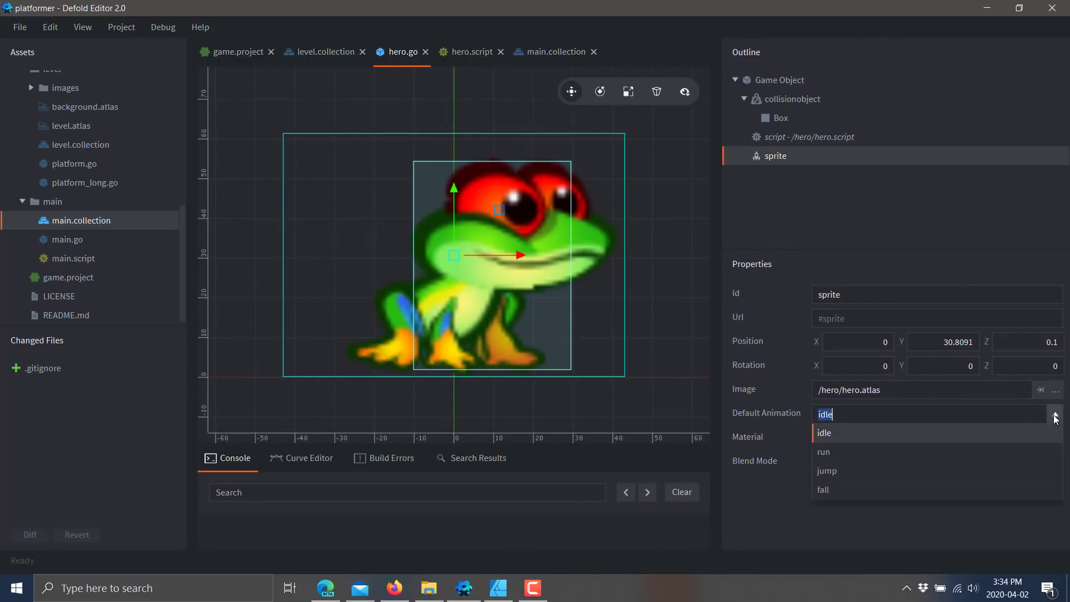
click(823, 452)
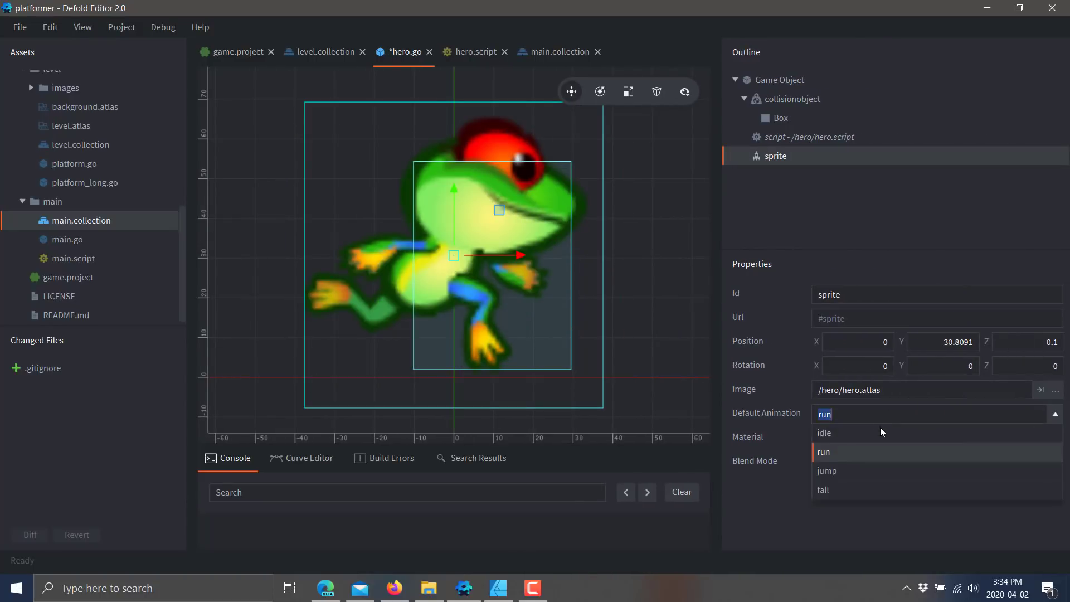
click(824, 433)
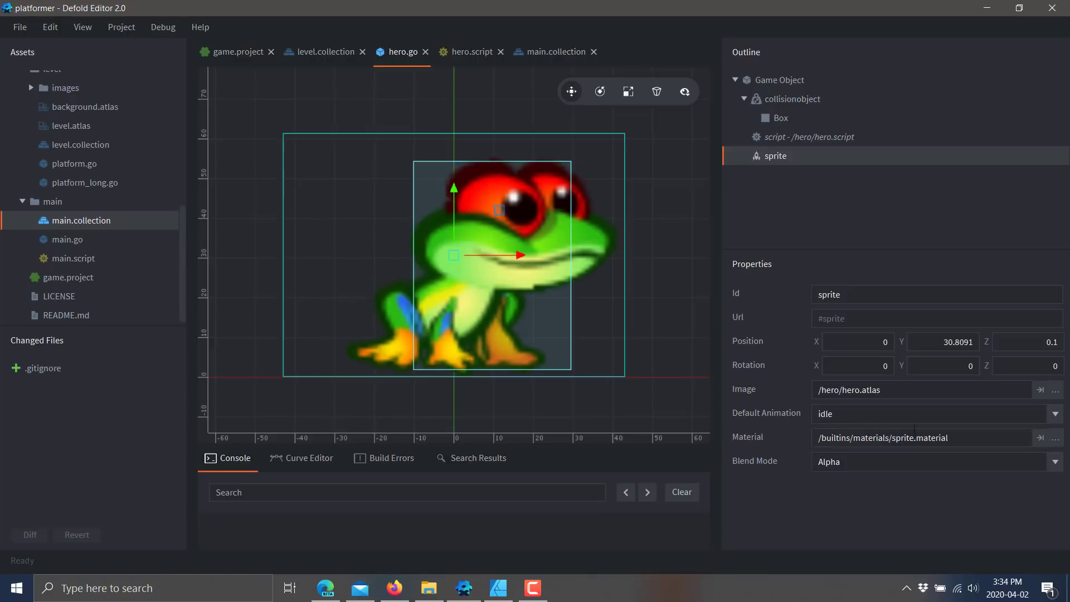
mouse_move(1036, 421)
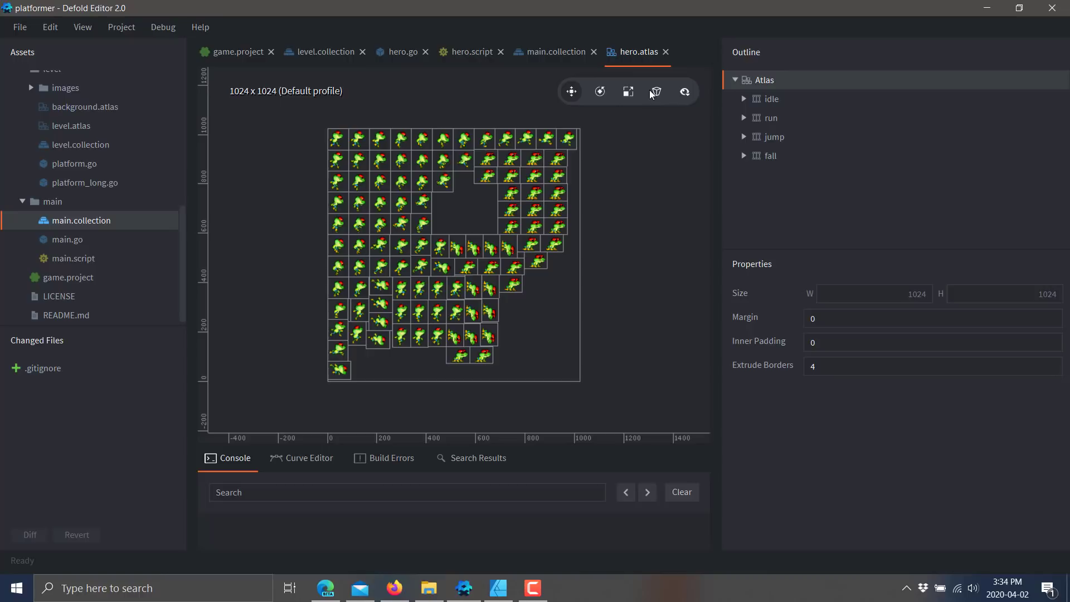
From hero.go's script component, bring up hero.script and scroll to its init function
click(401, 51)
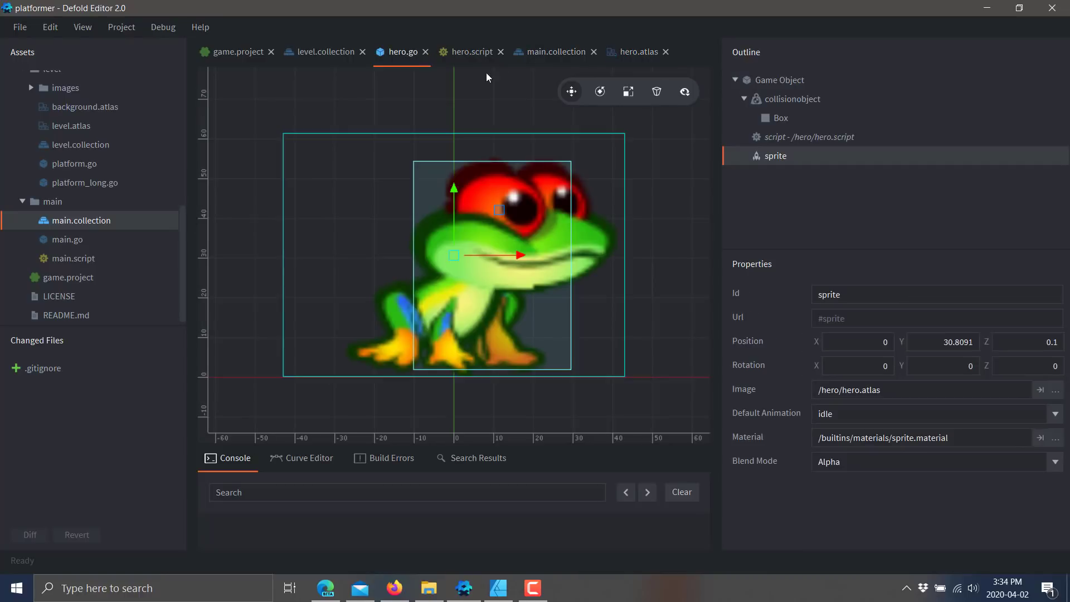
click(810, 137)
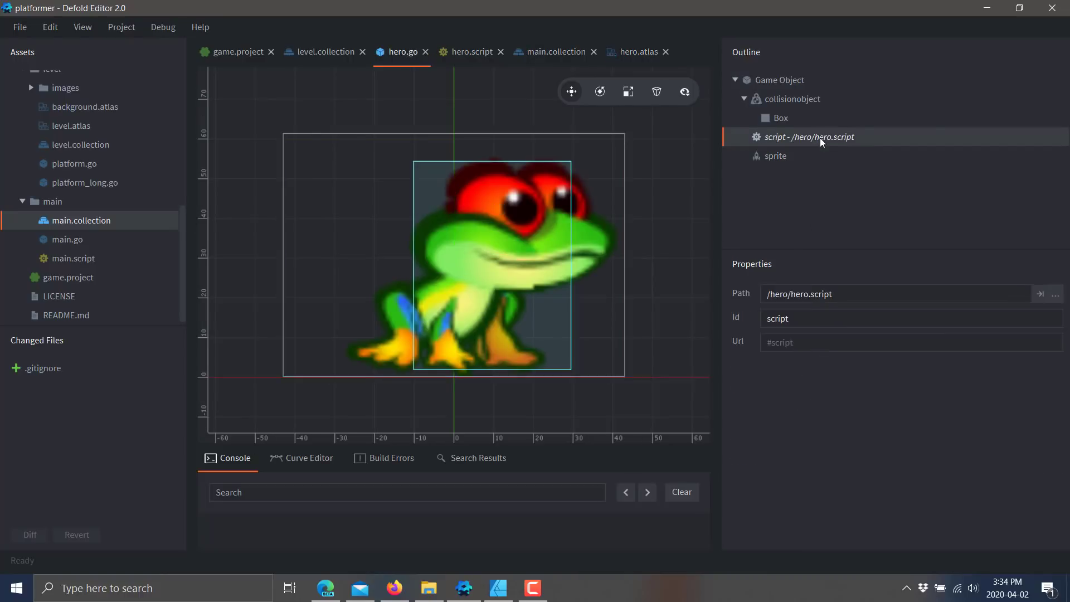
click(471, 51)
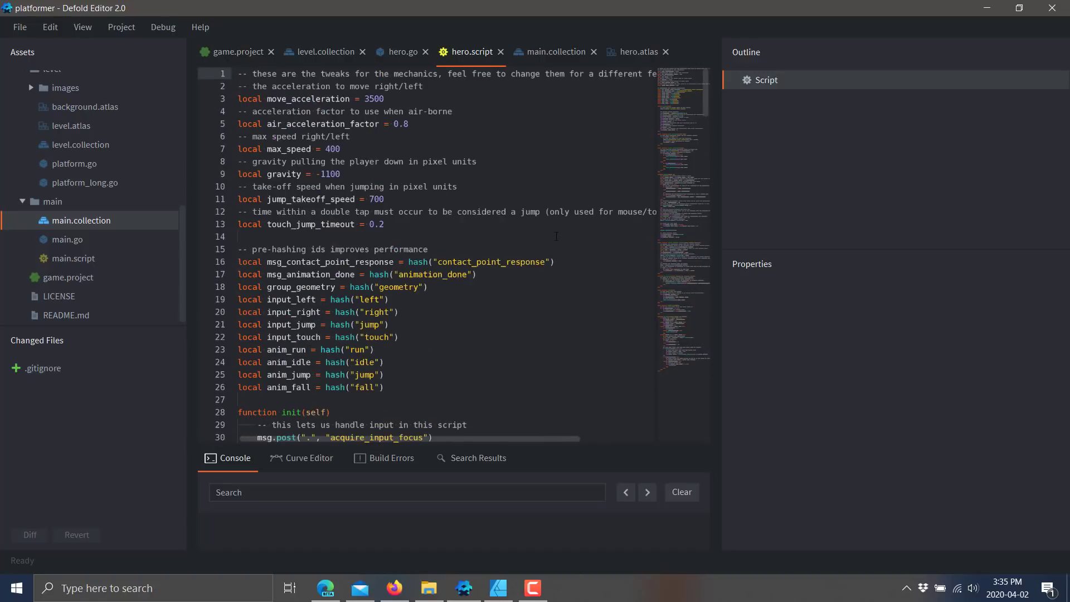
scroll(down, 3)
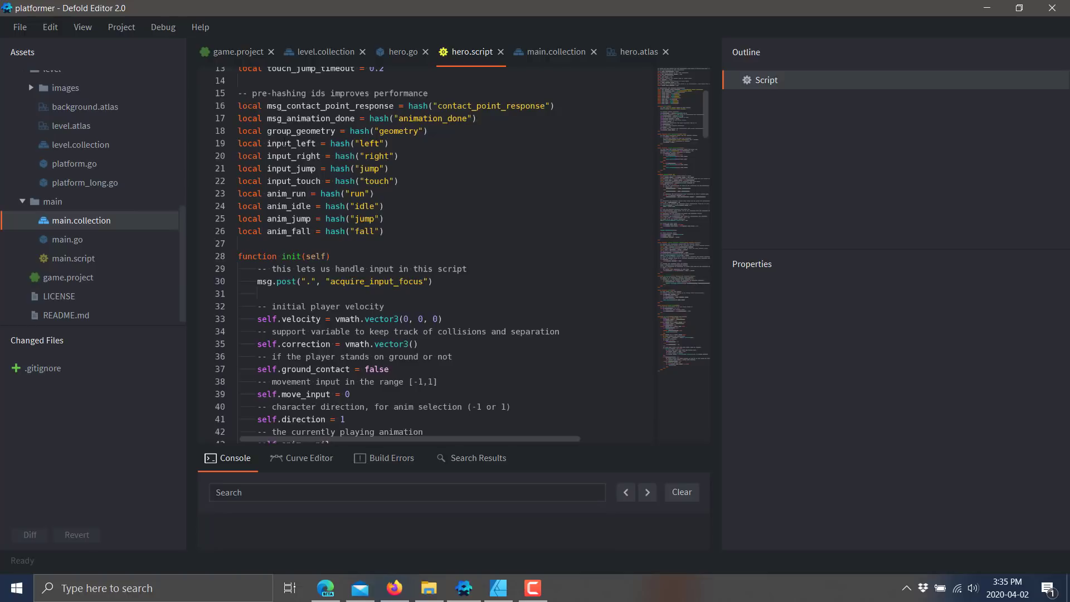
scroll(down, 3)
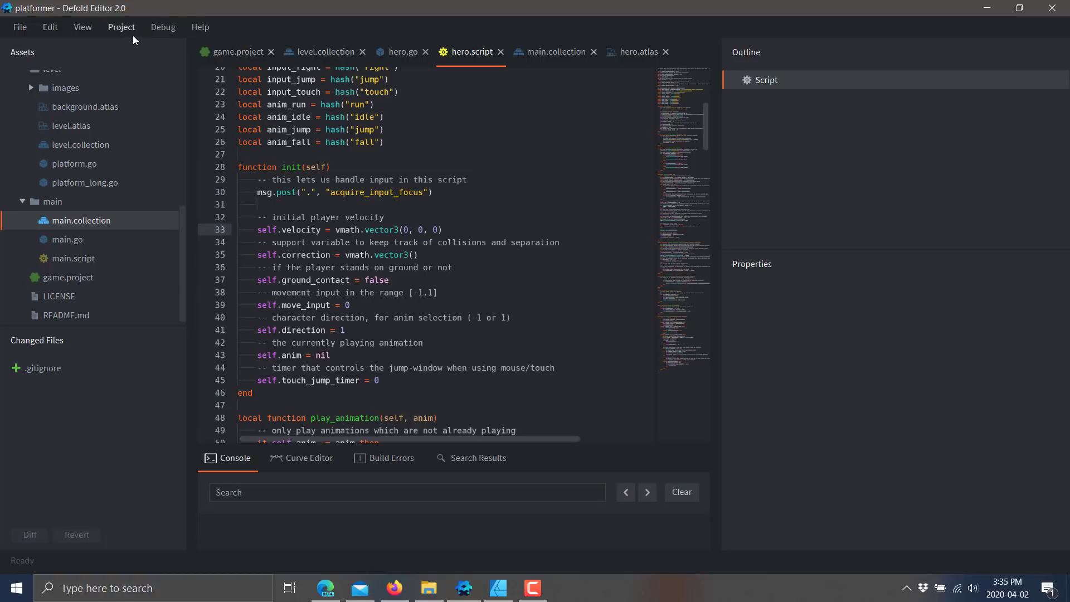
click(163, 26)
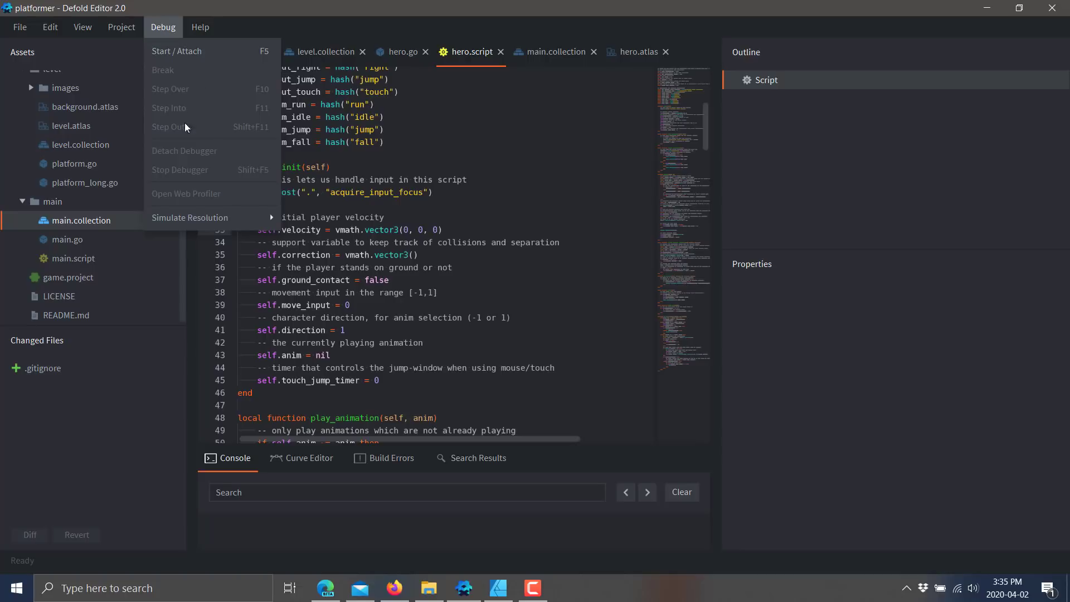
mouse_move(190, 217)
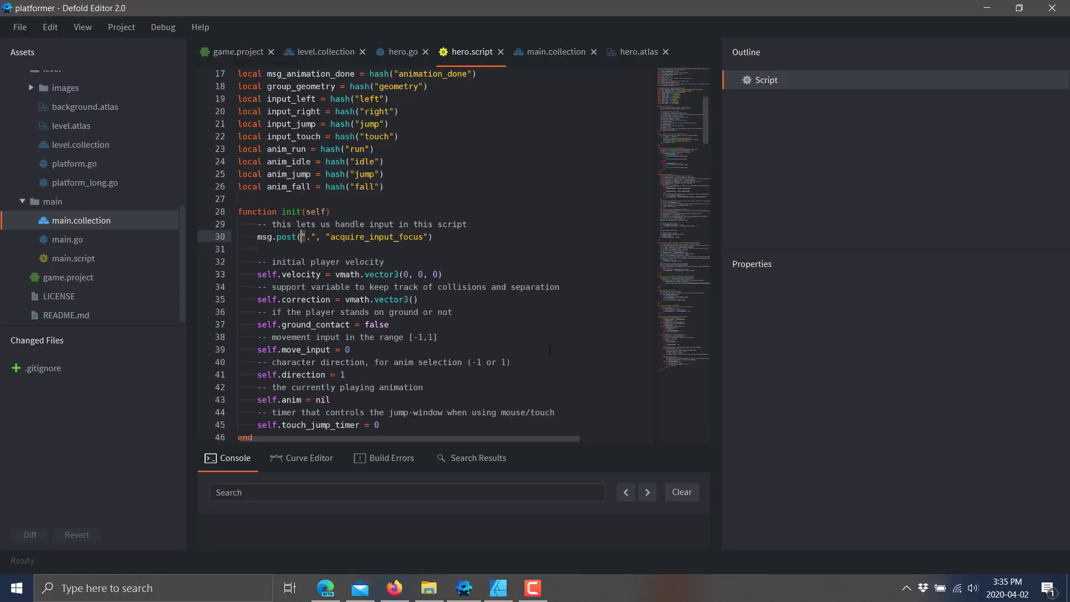
Scroll hero.script through update, geometry contact and jump to on_input, then show the Help menu
scroll(down, 3)
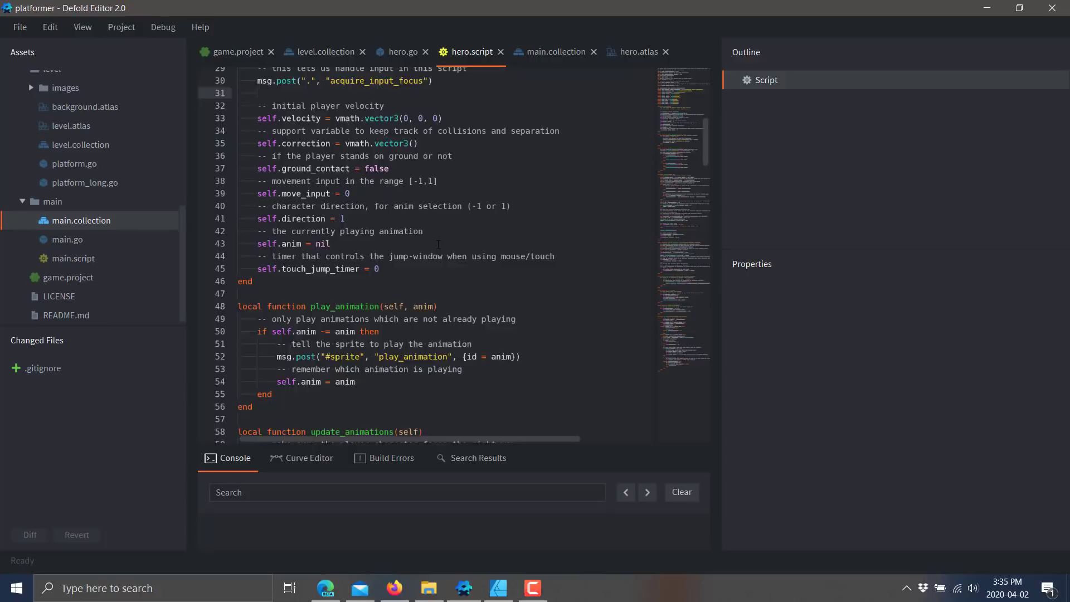
scroll(down, 3)
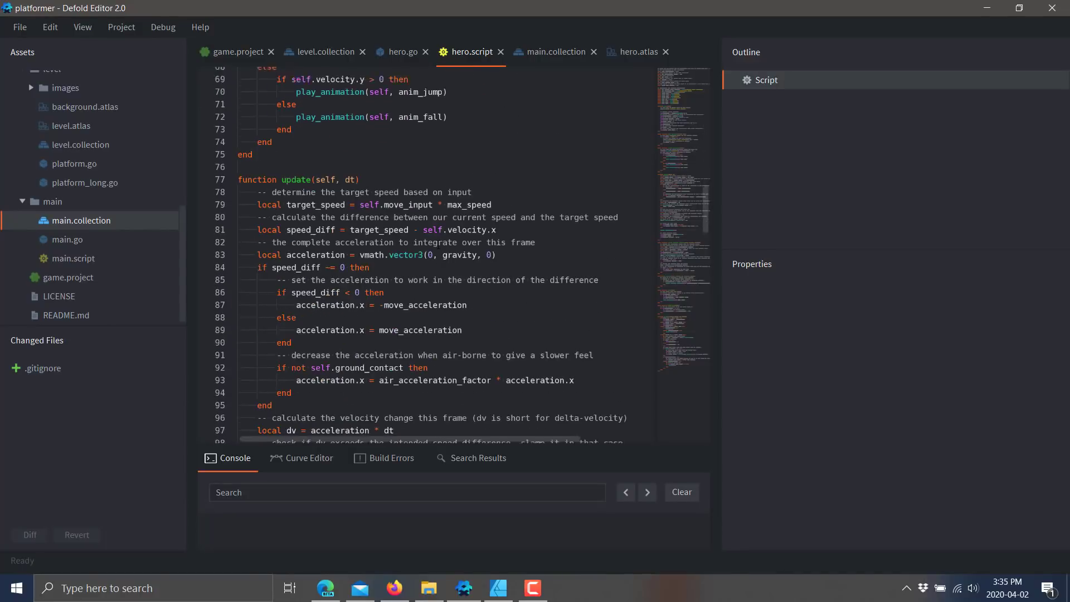
scroll(down, 3)
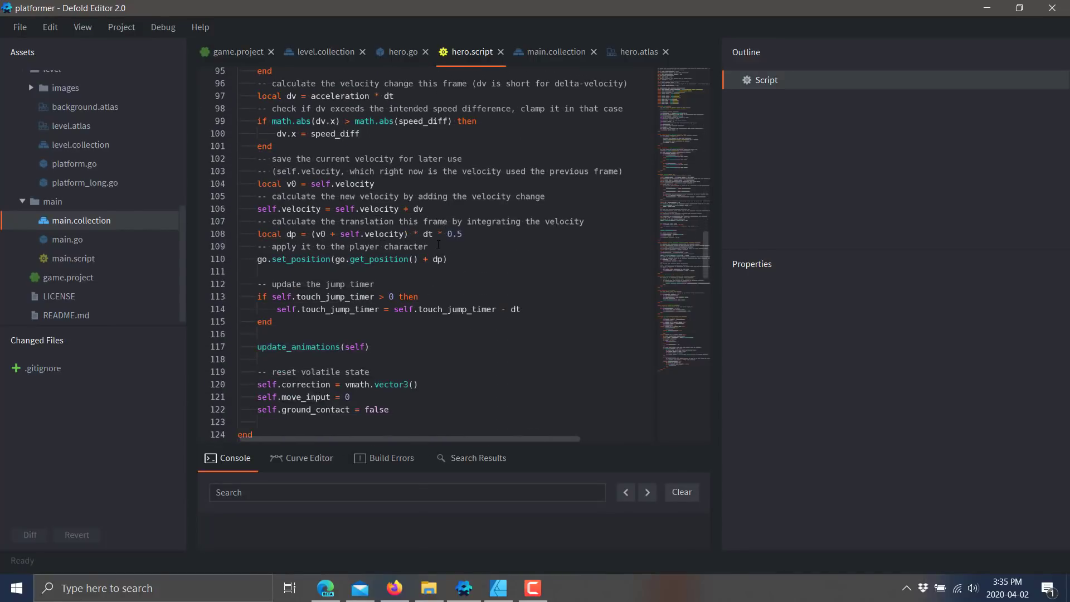
scroll(down, 3)
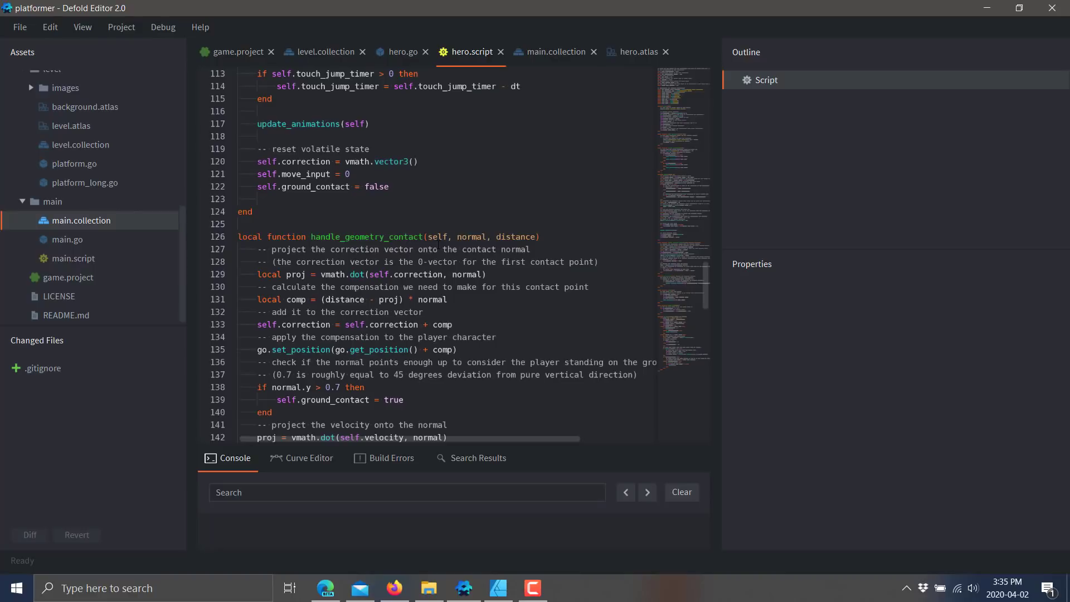
scroll(down, 3)
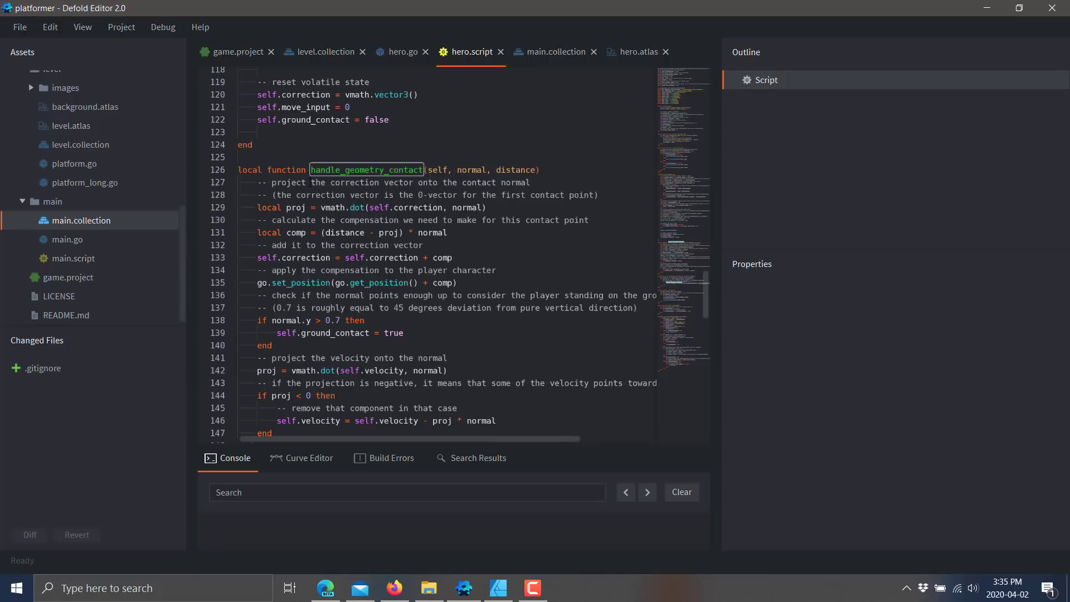
scroll(down, 3)
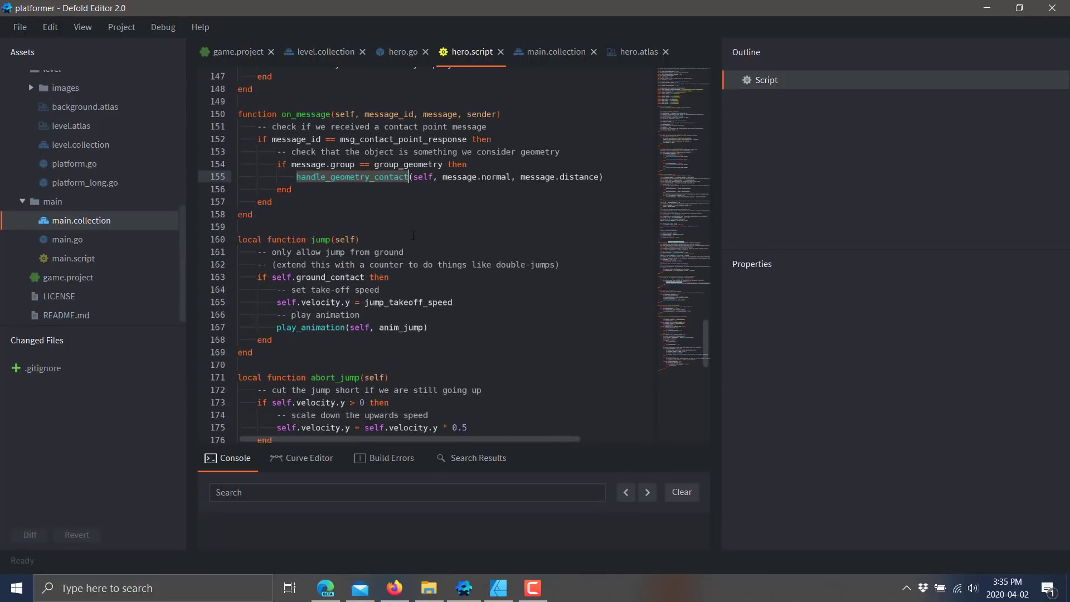
scroll(down, 3)
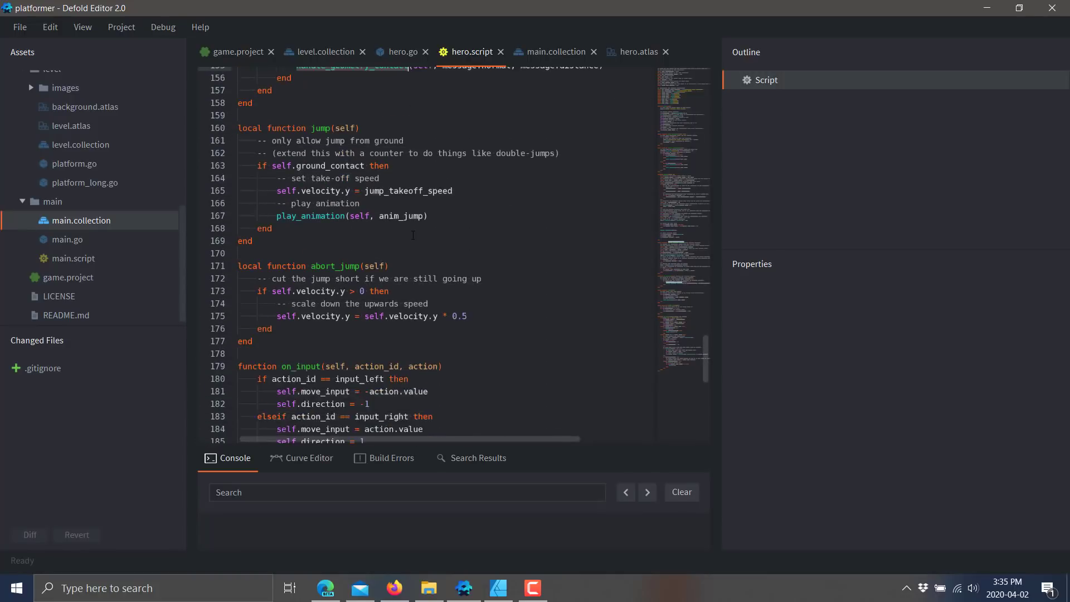
scroll(down, 3)
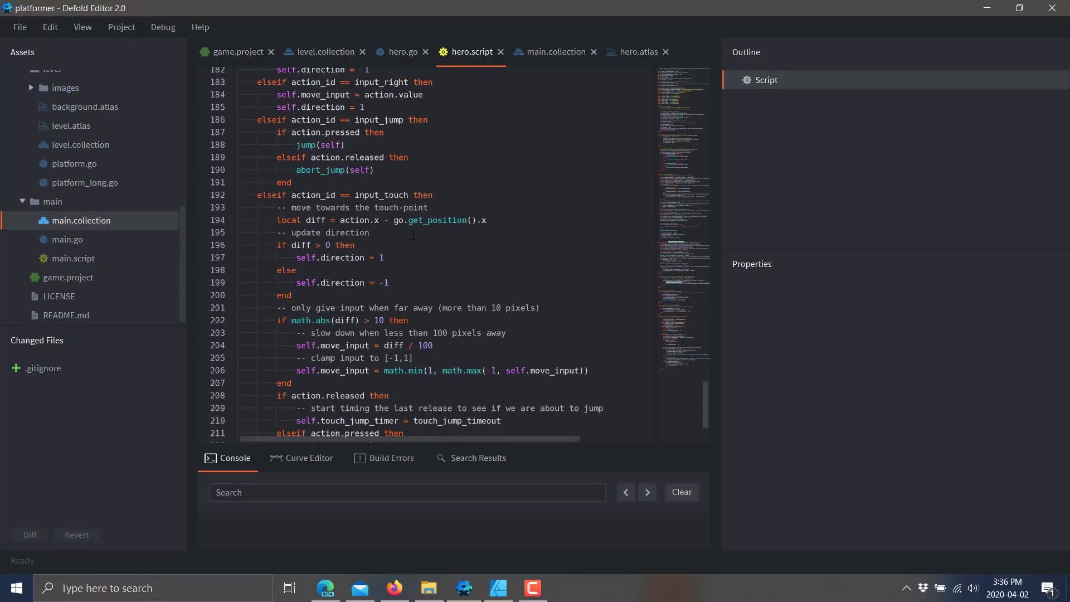
scroll(down, 3)
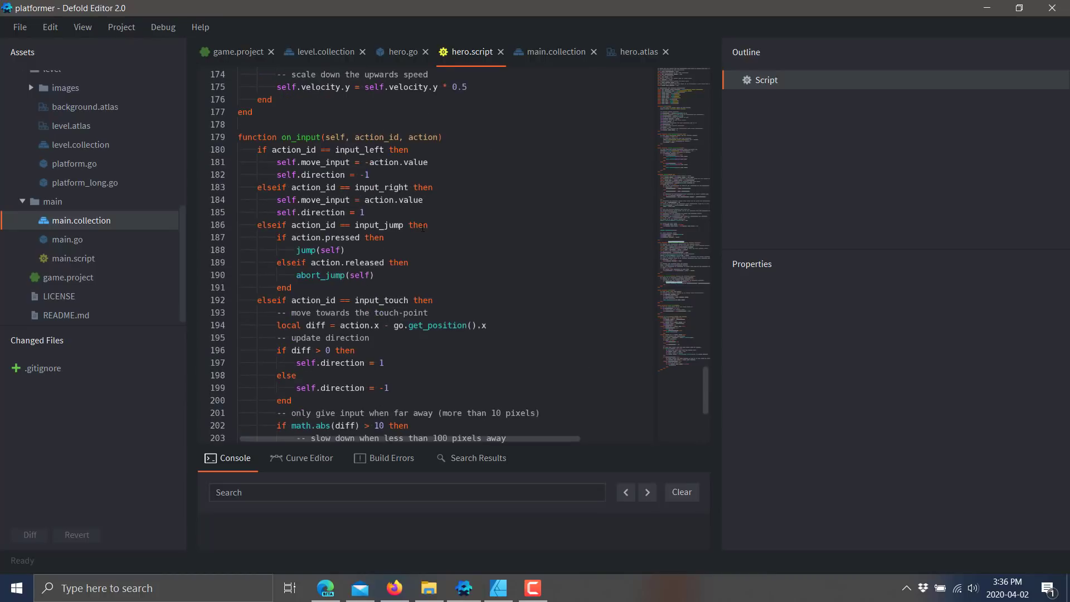
click(201, 26)
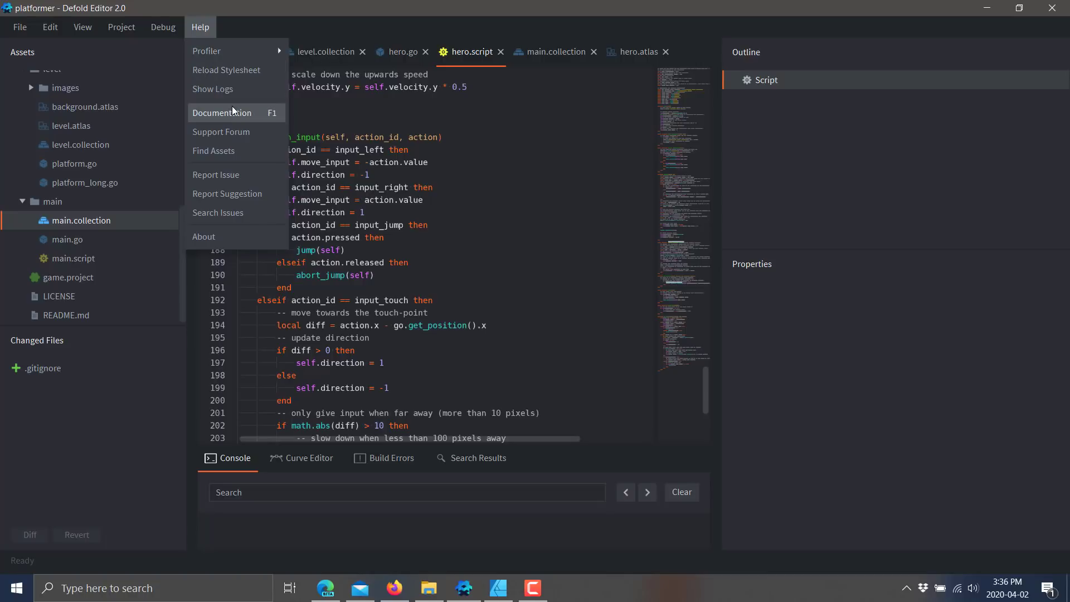
Choose Help > Documentation and browse the Learn page's examples, tutorials and manuals
click(221, 113)
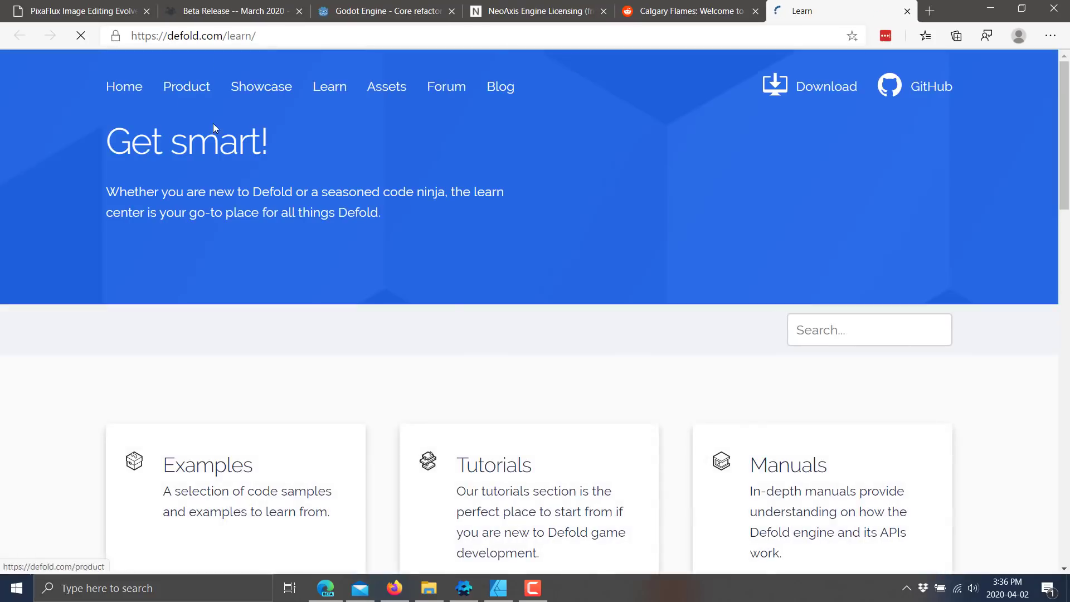
scroll(down, 3)
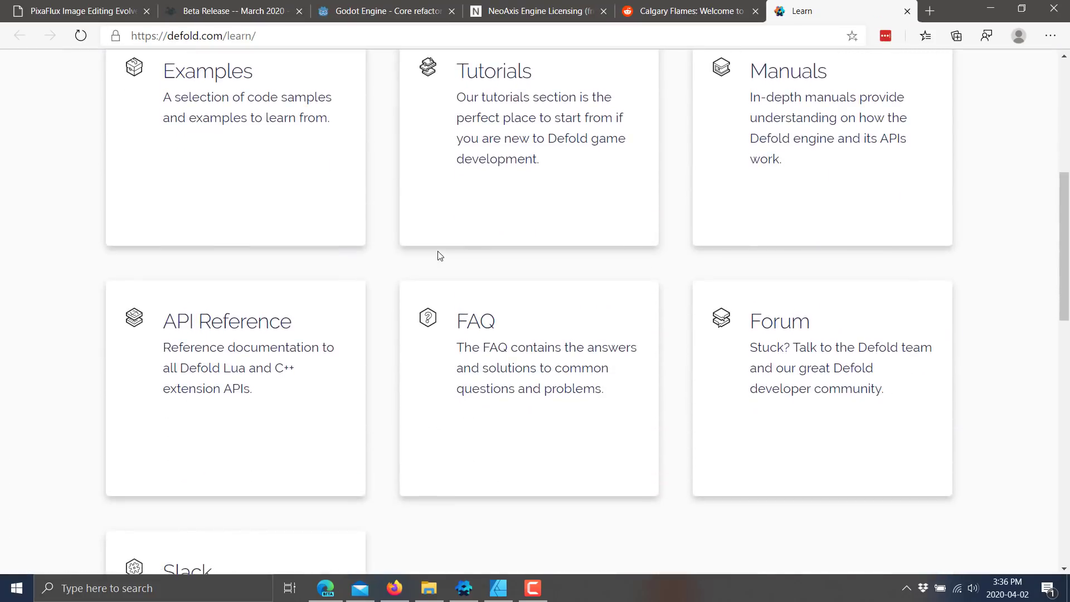
mouse_move(792, 92)
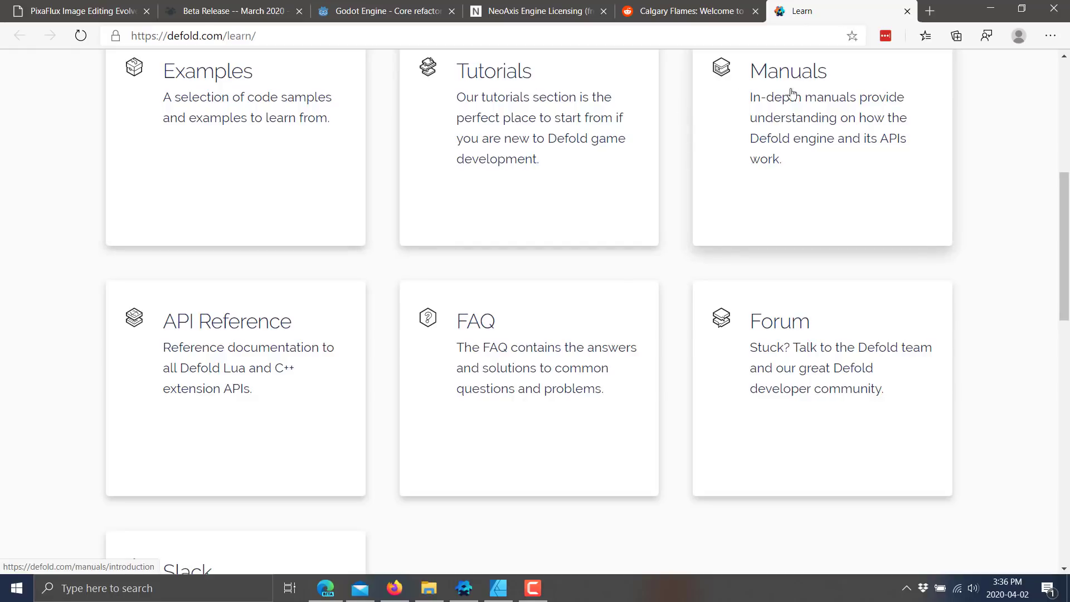
mouse_move(461, 168)
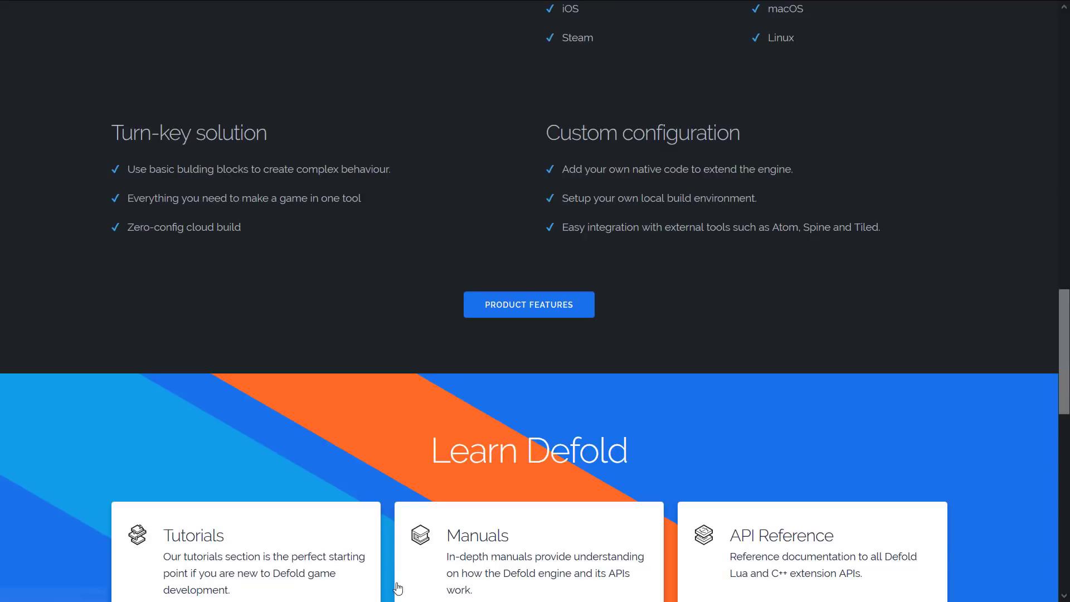
scroll(up, 3)
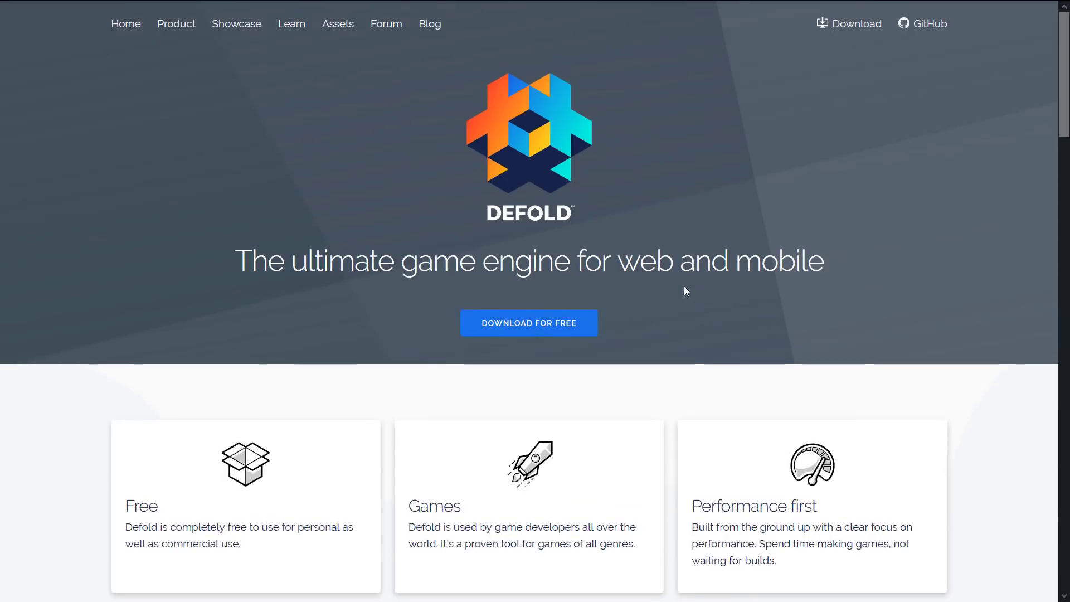
mouse_move(378, 101)
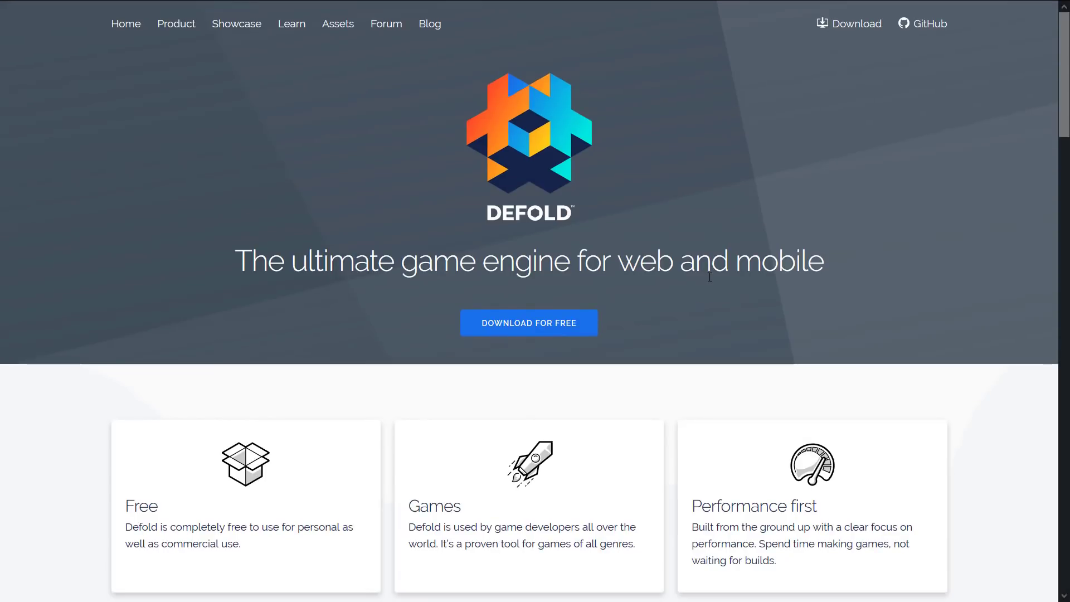
mouse_move(689, 250)
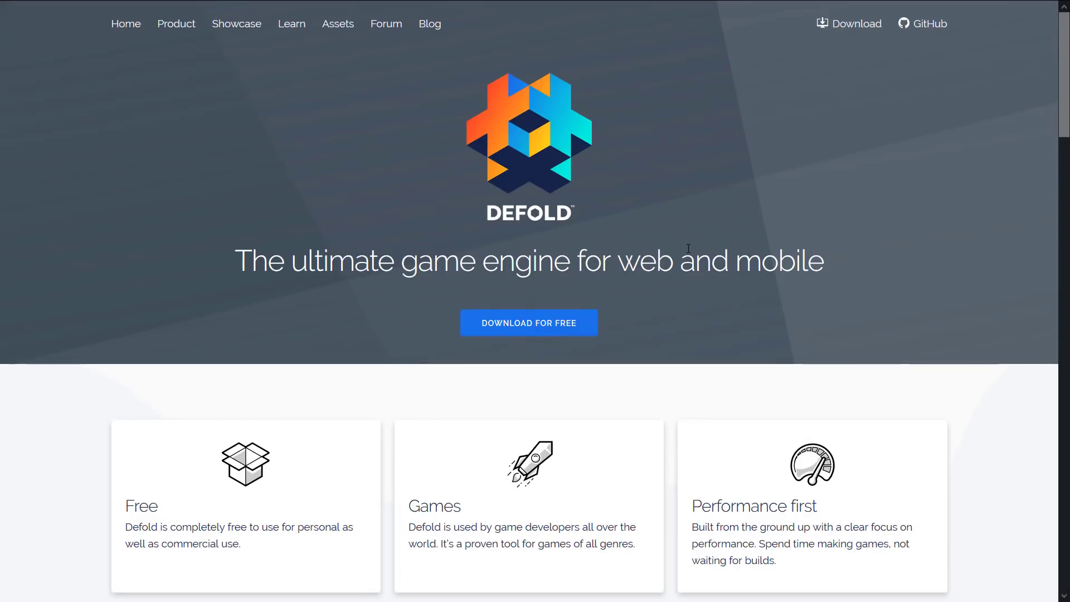
mouse_move(600, 138)
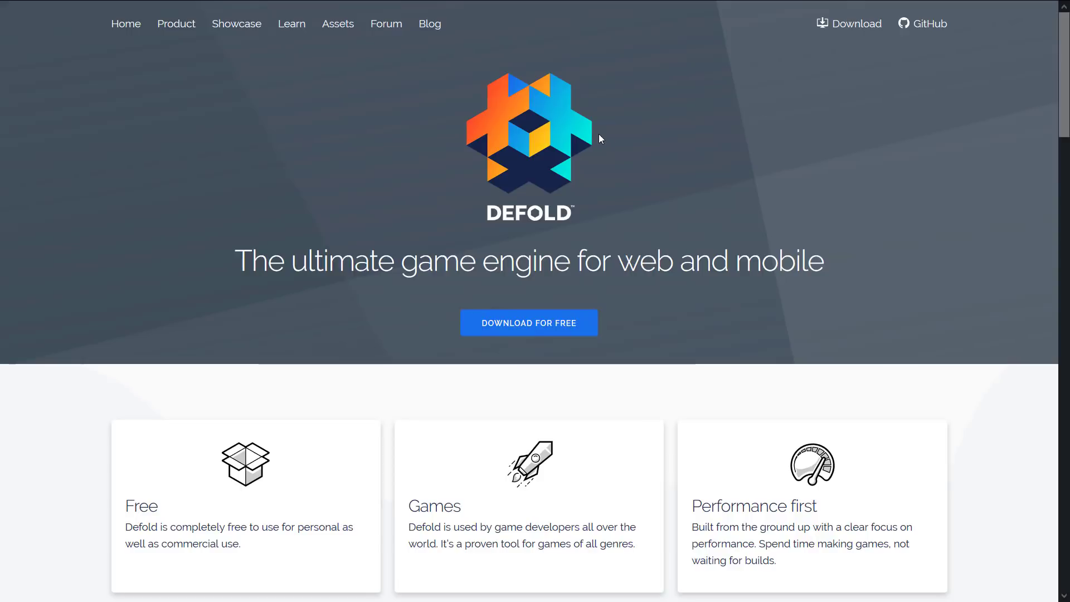
mouse_move(937, 29)
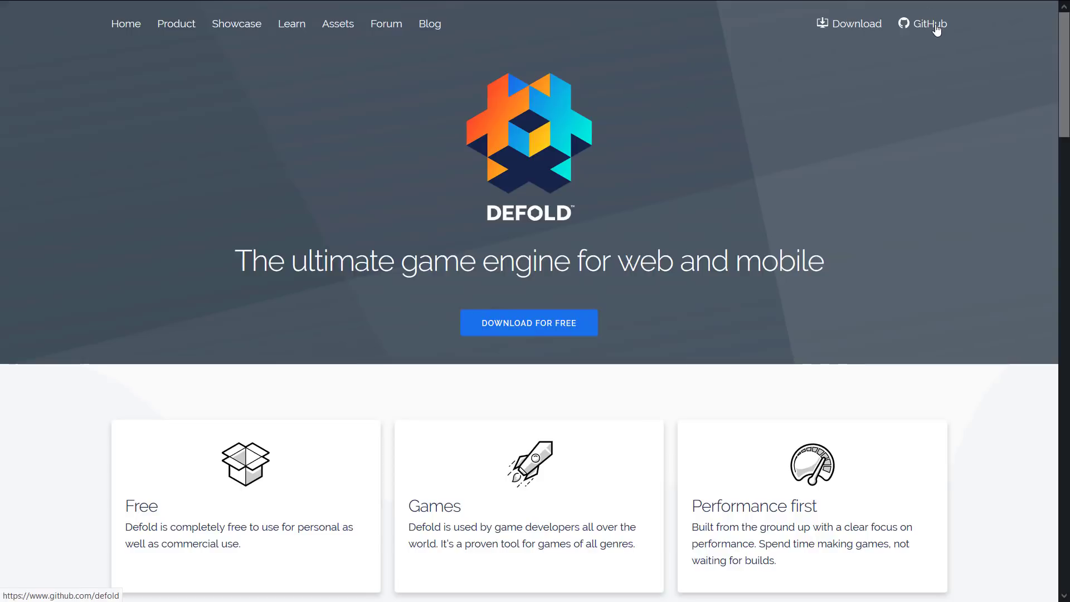
mouse_move(580, 300)
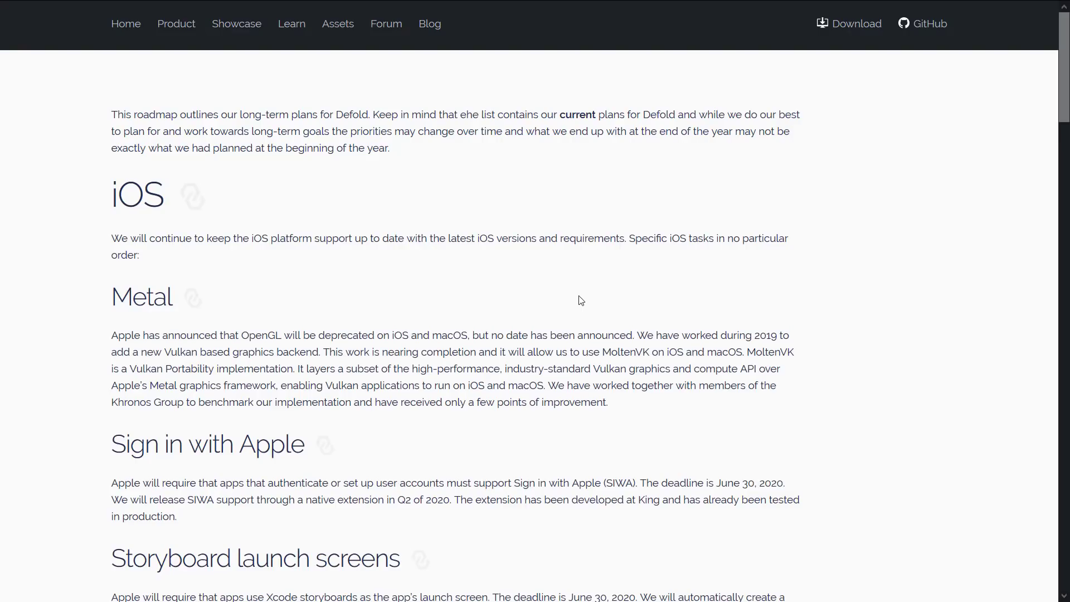
mouse_move(551, 284)
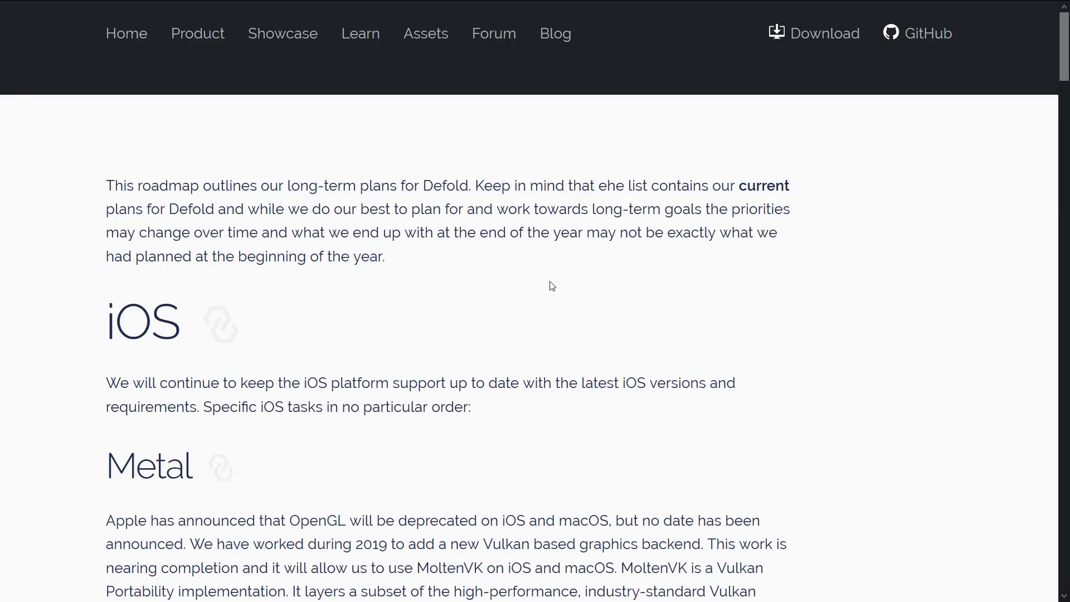
Read the iOS roadmap plans, highlighting the platform support sentence, MoltenVK and Vulkan
scroll(down, 3)
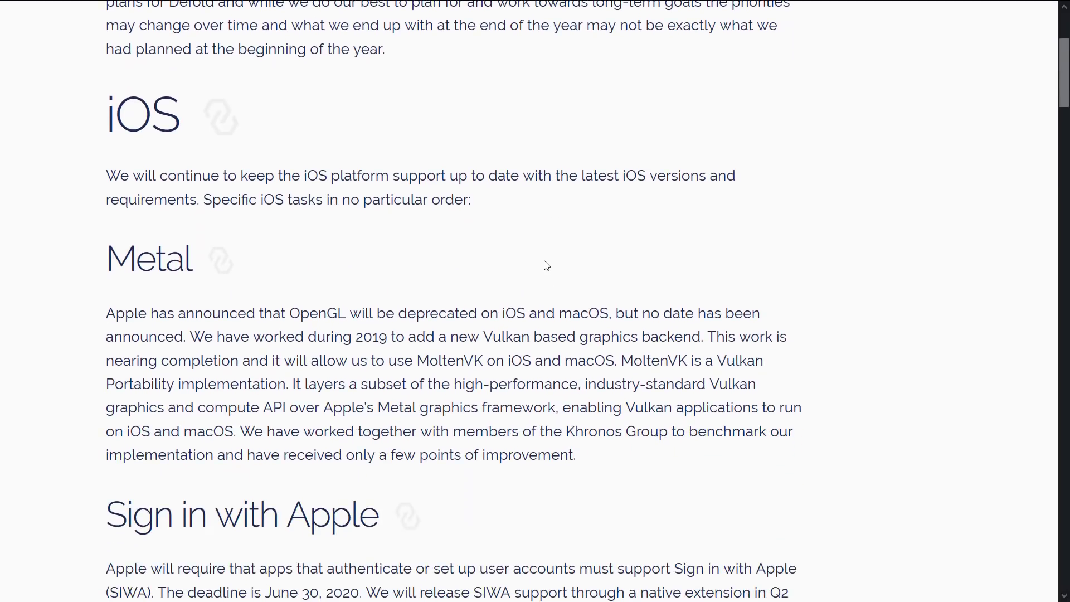
drag(147, 175, 470, 200)
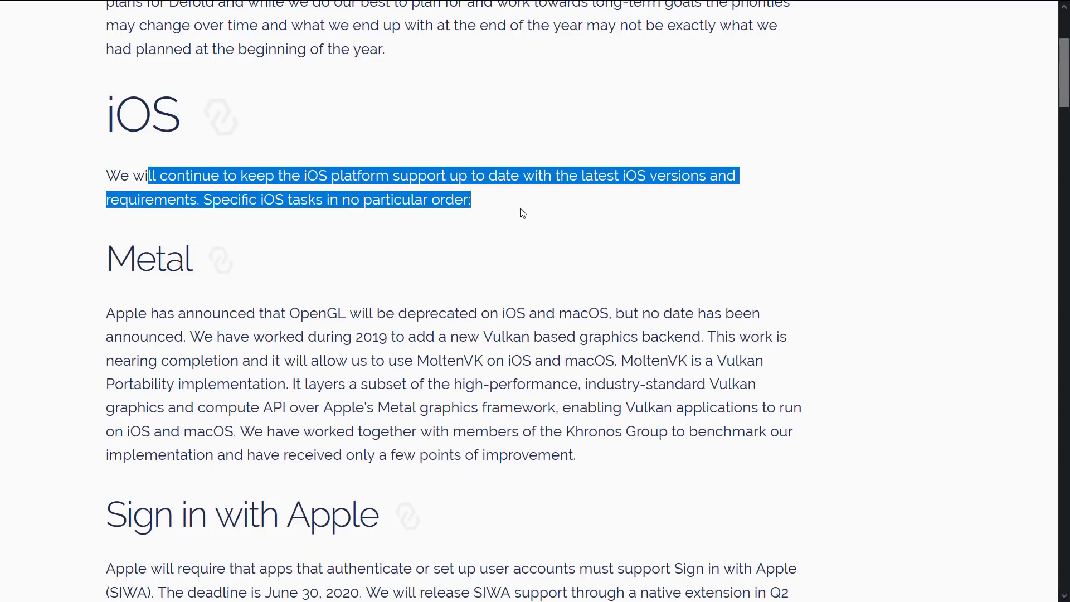
scroll(down, 3)
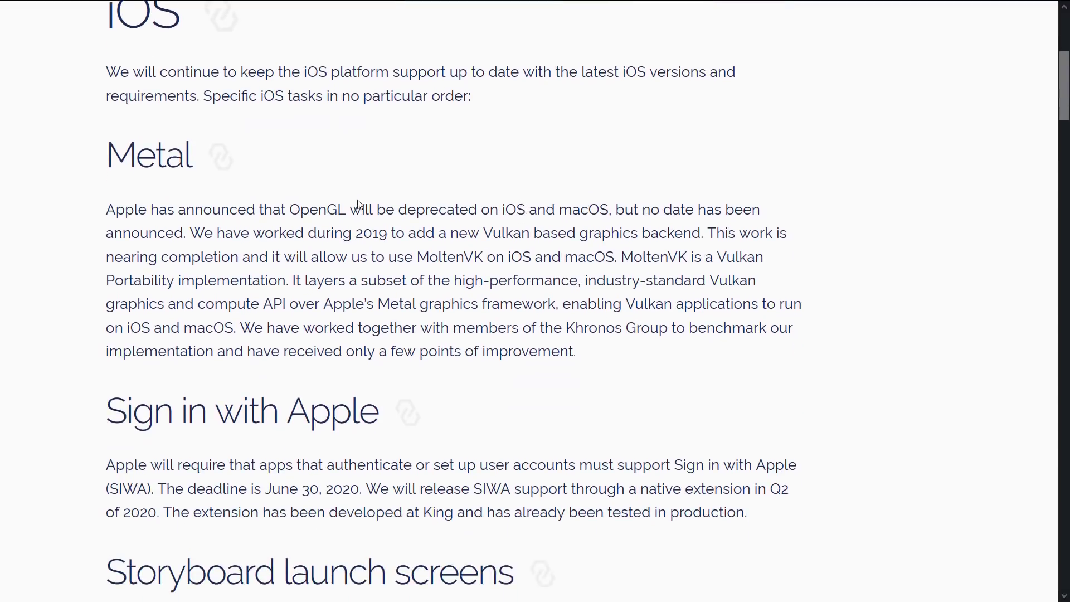
double_click(318, 210)
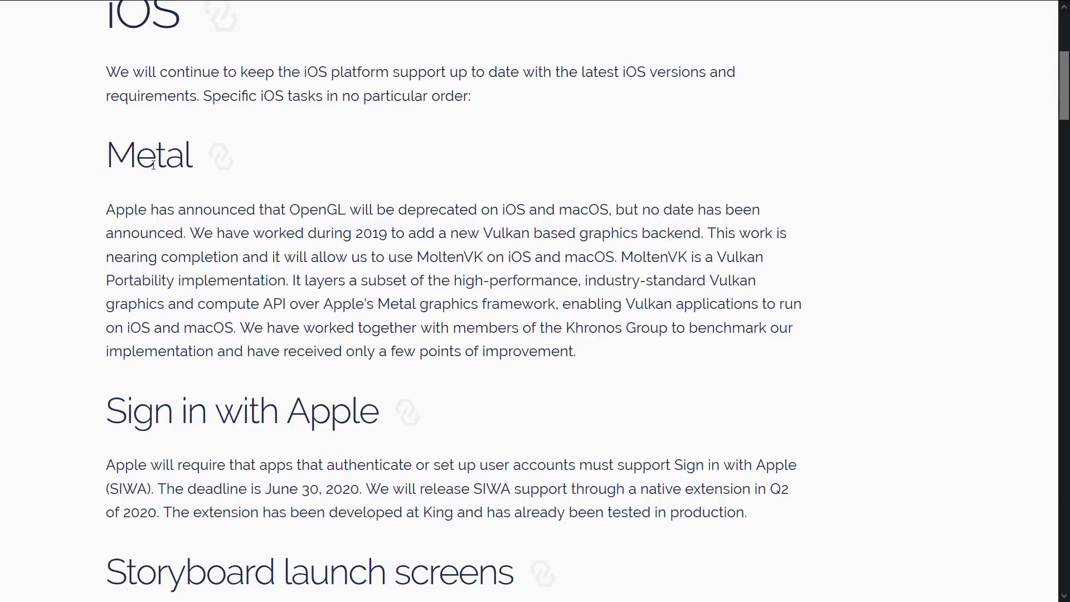
double_click(152, 155)
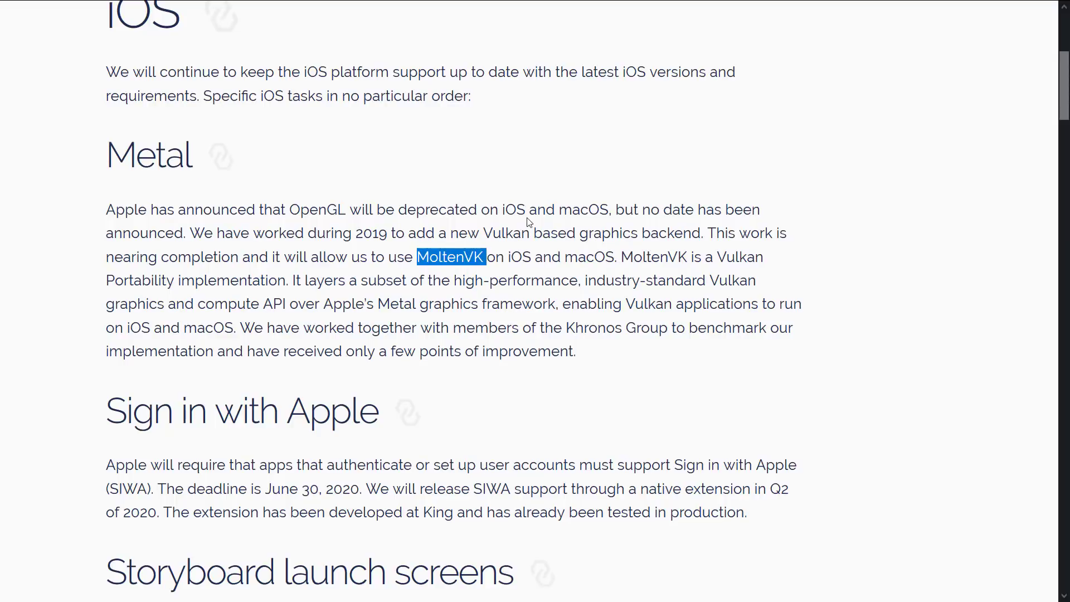
mouse_move(344, 185)
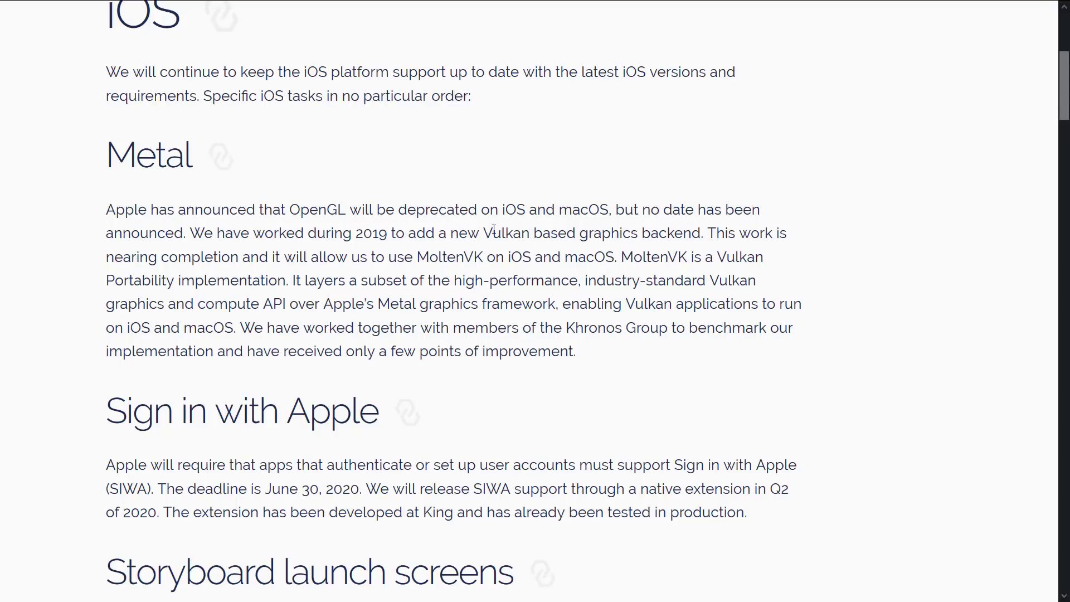
double_click(506, 233)
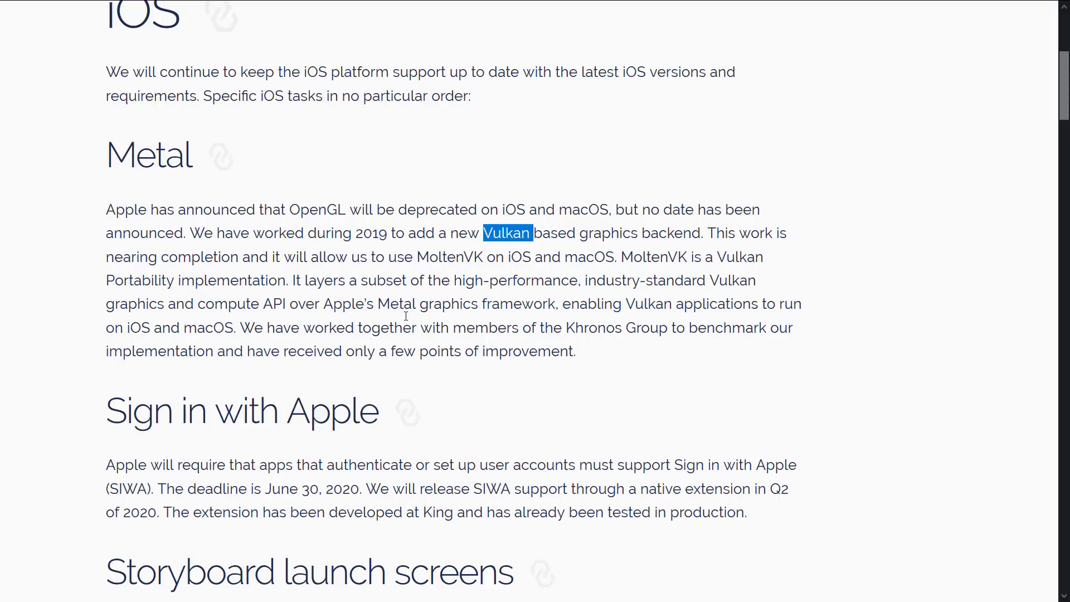
Highlight the Sign in with Apple requirement and continue down through the Android plans
scroll(down, 3)
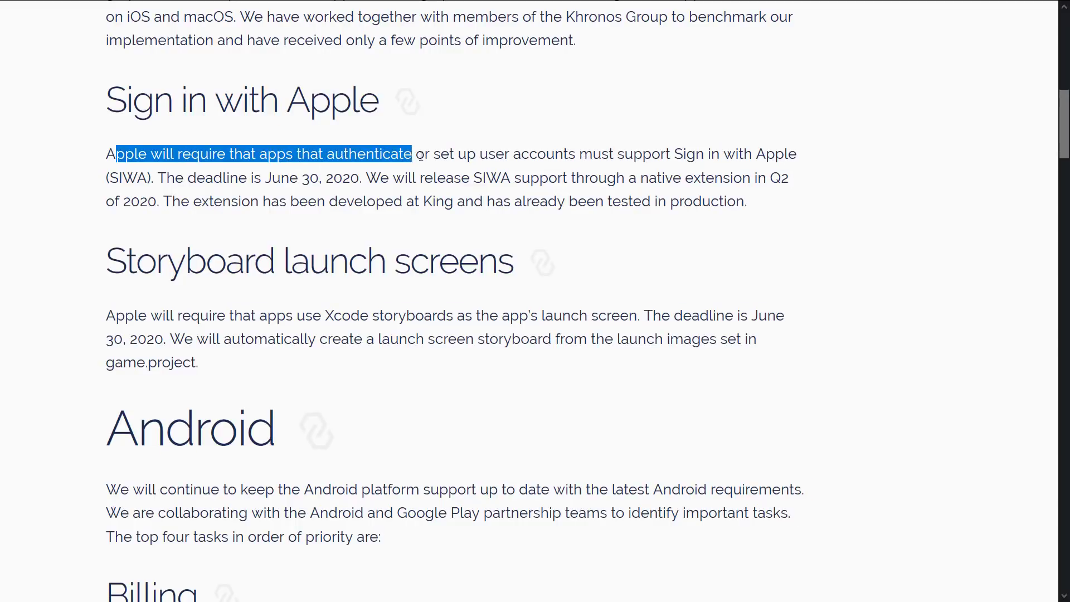
drag(412, 154, 680, 154)
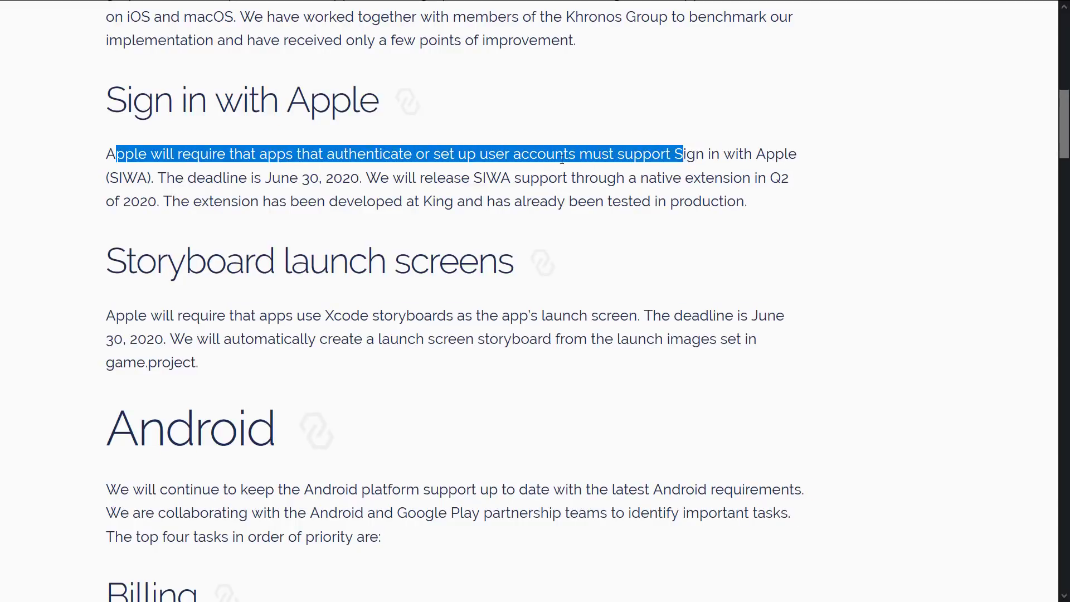
click(281, 177)
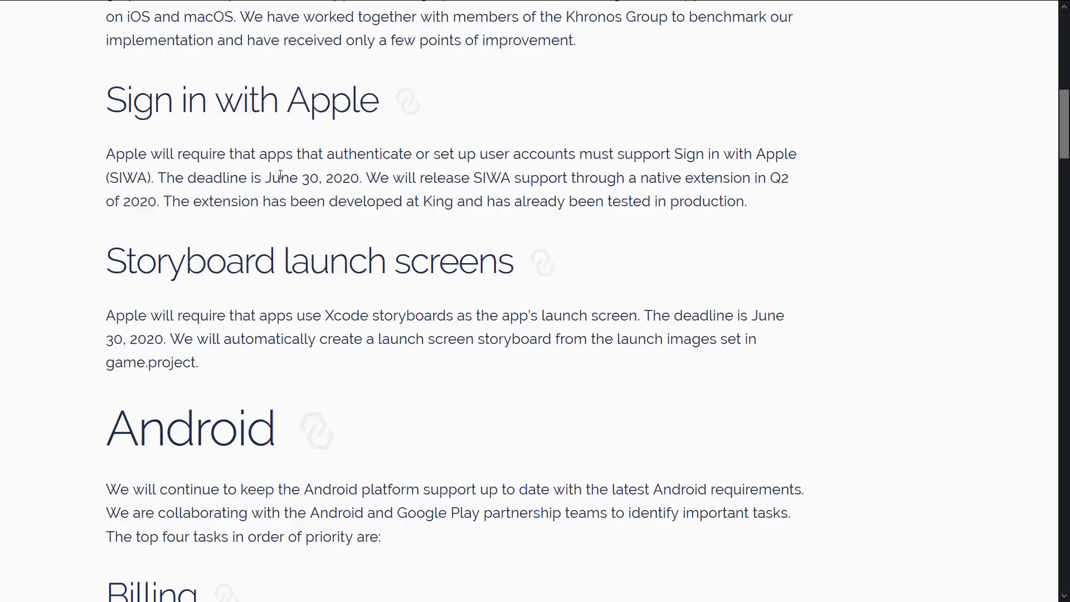
scroll(down, 3)
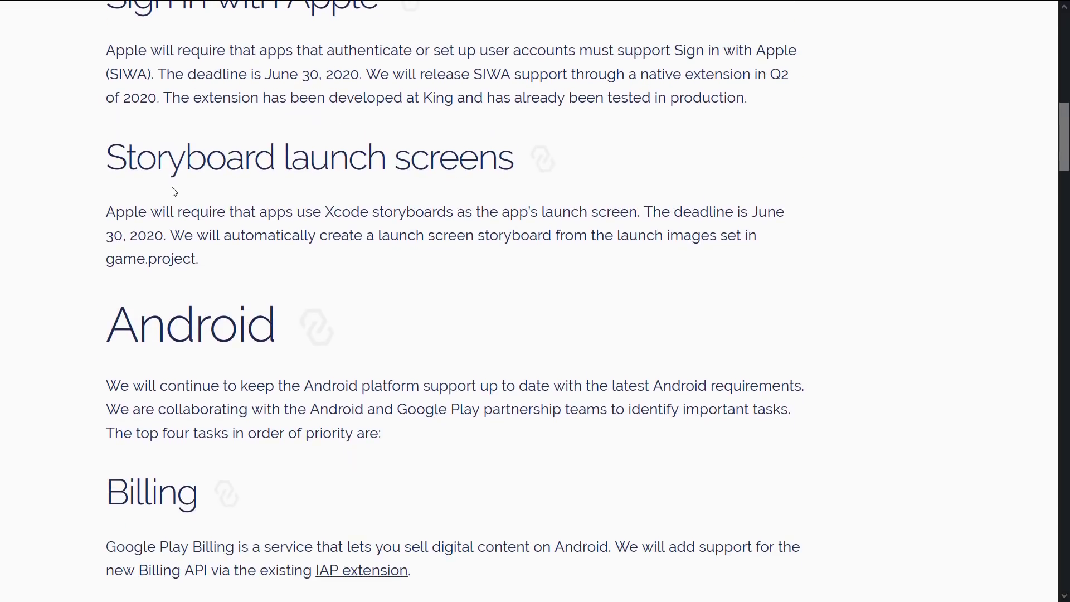
scroll(down, 3)
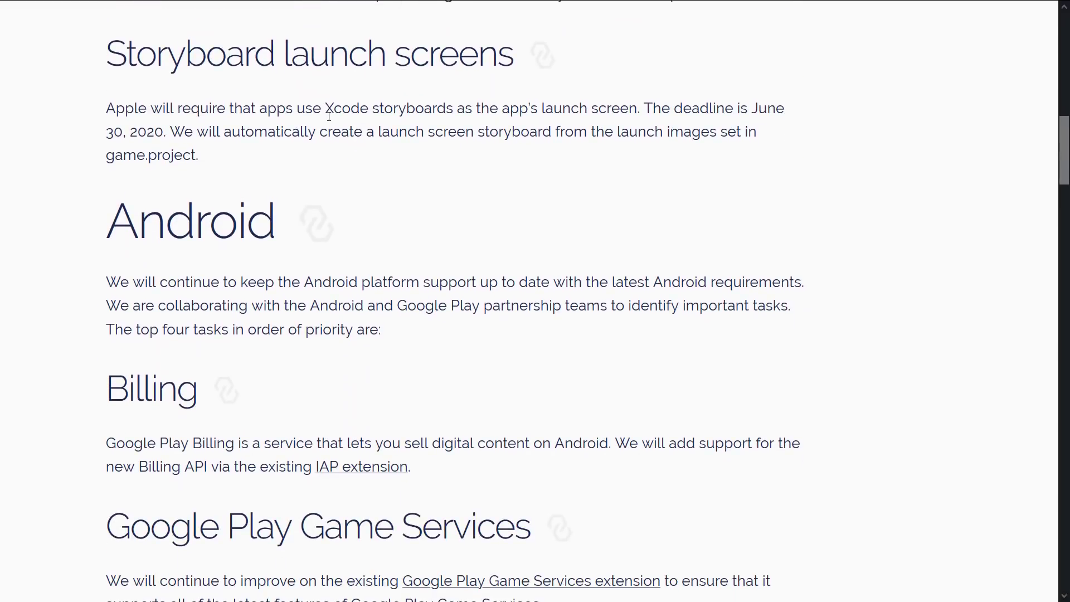
scroll(down, 3)
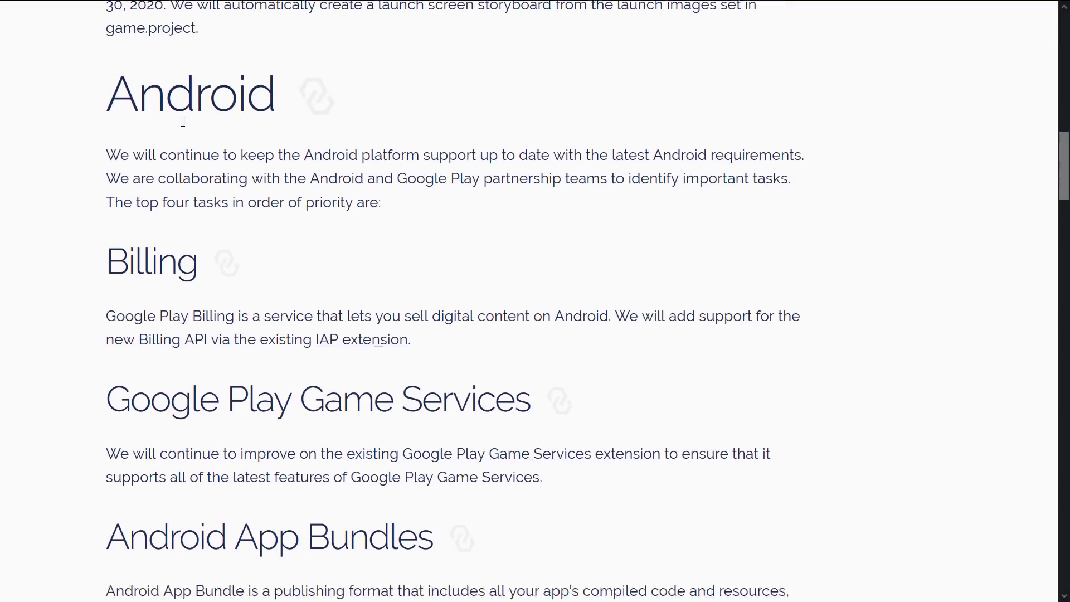
scroll(down, 3)
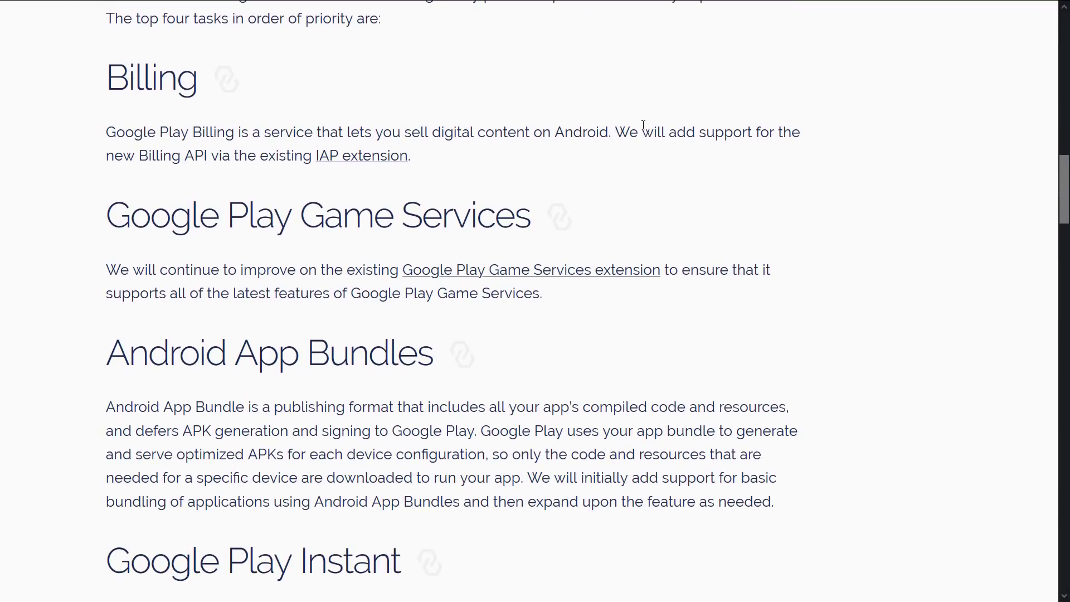
Scroll on past the HTML5 and Desktop sections toward the Editor section
scroll(down, 3)
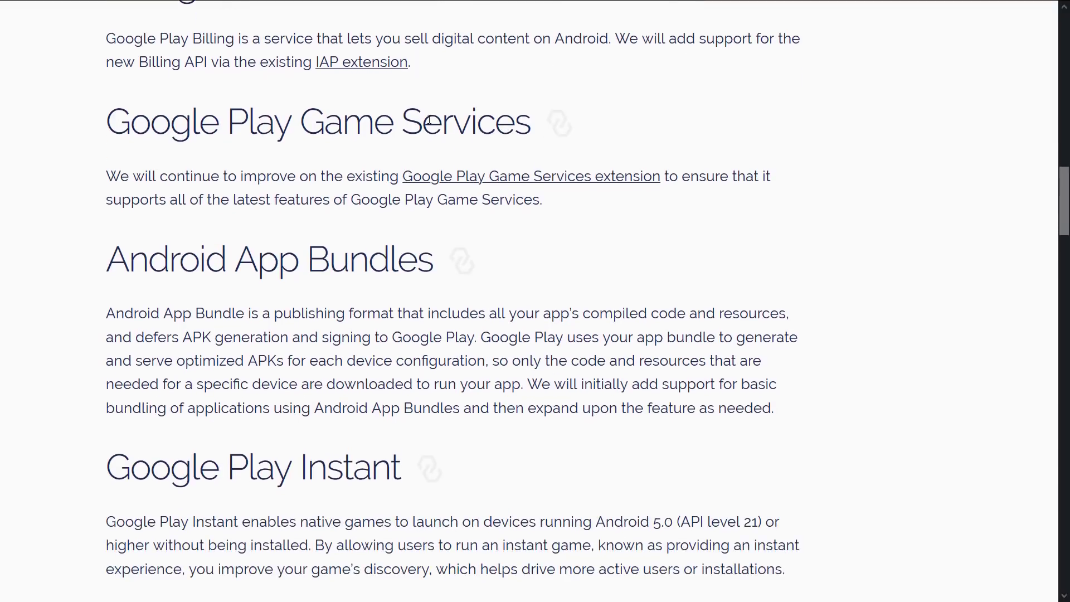
scroll(down, 3)
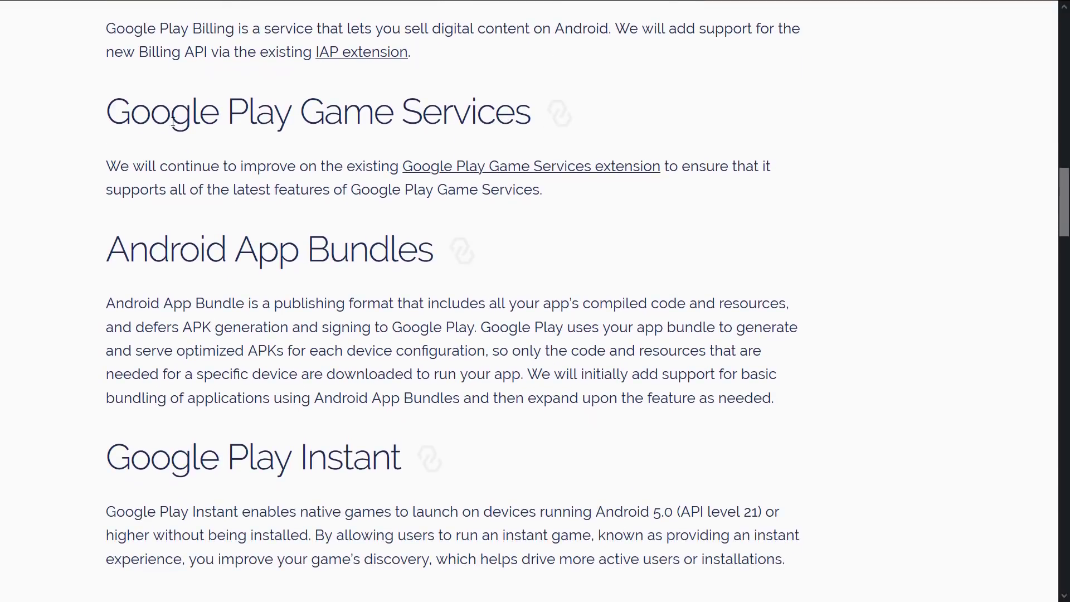
scroll(down, 3)
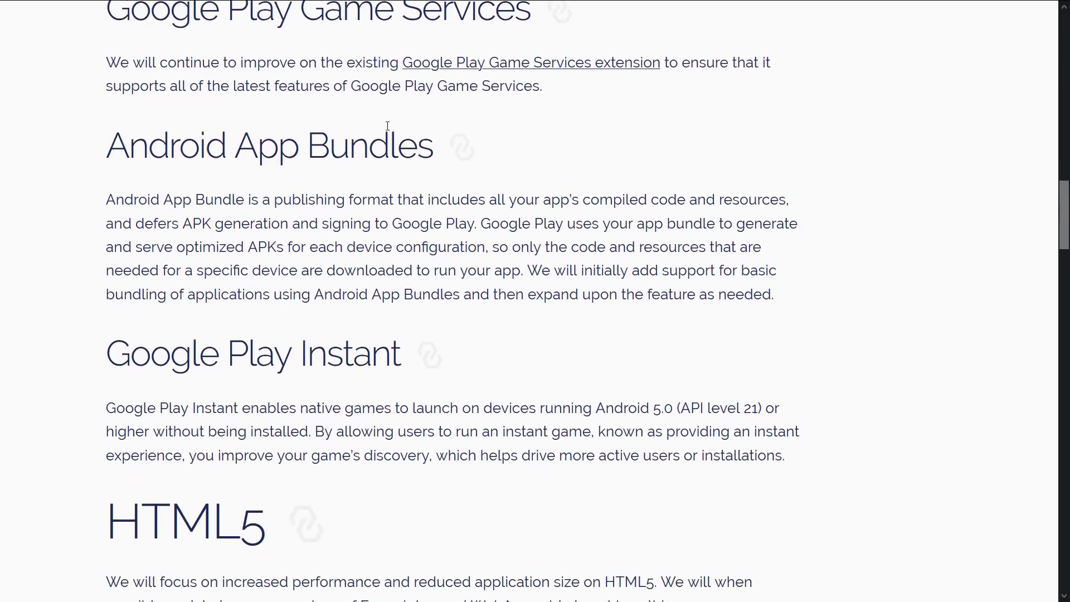
mouse_move(407, 163)
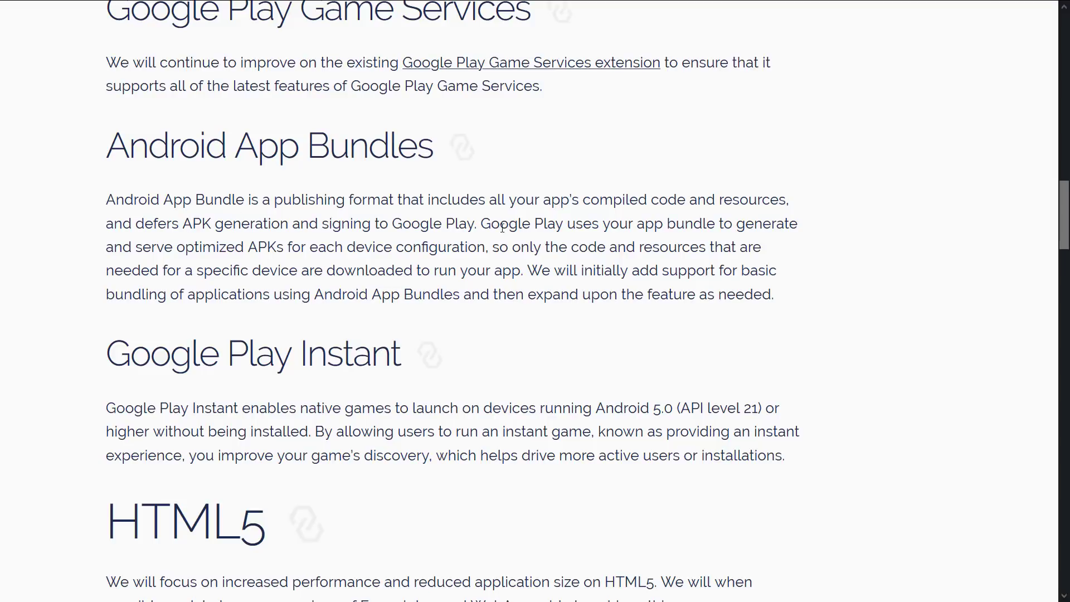
scroll(down, 3)
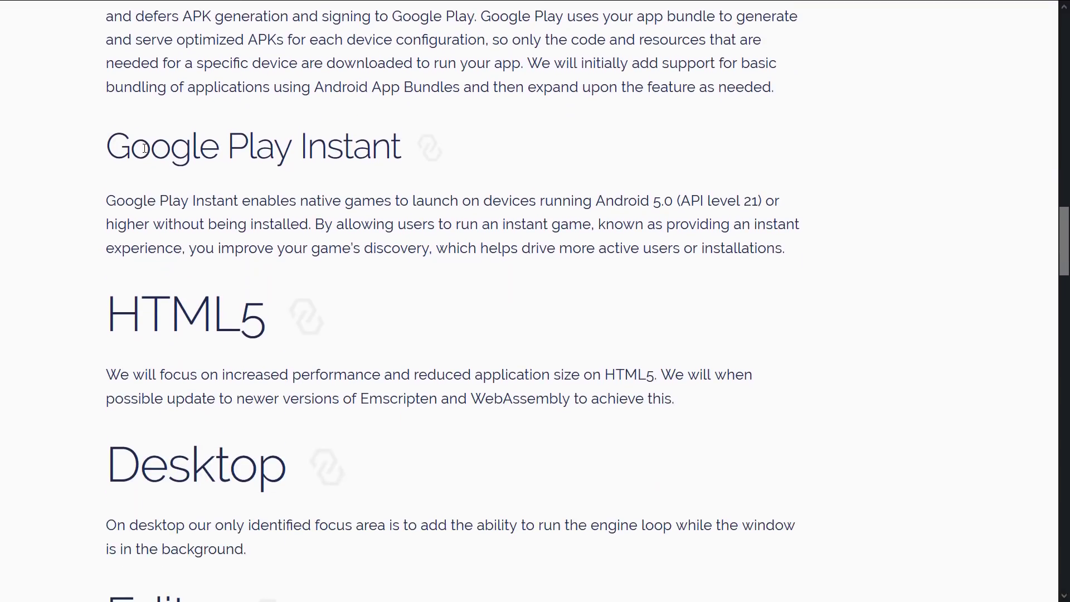
mouse_move(316, 158)
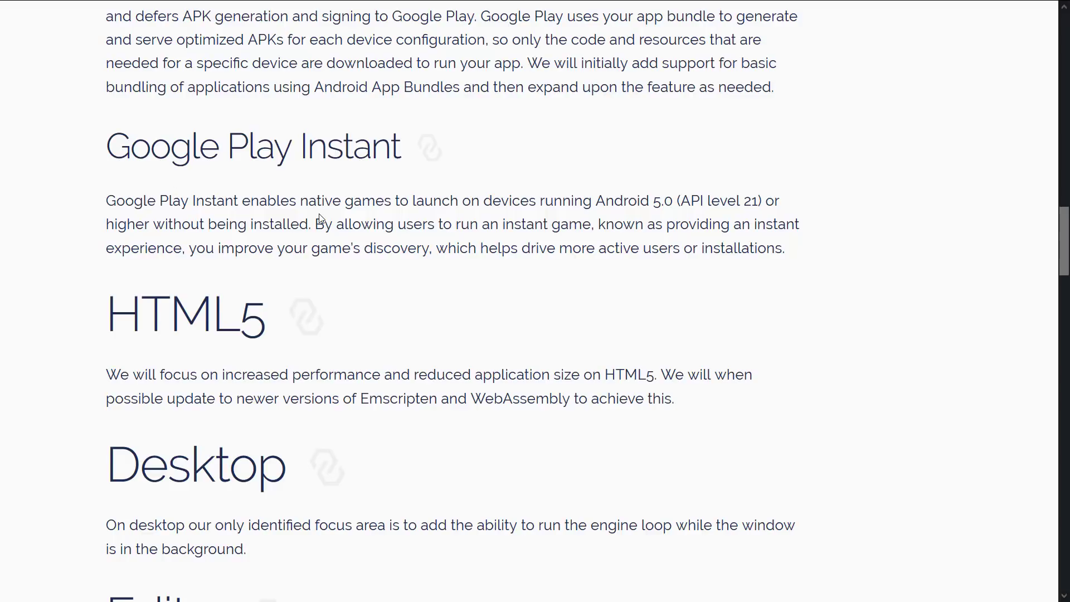
scroll(down, 3)
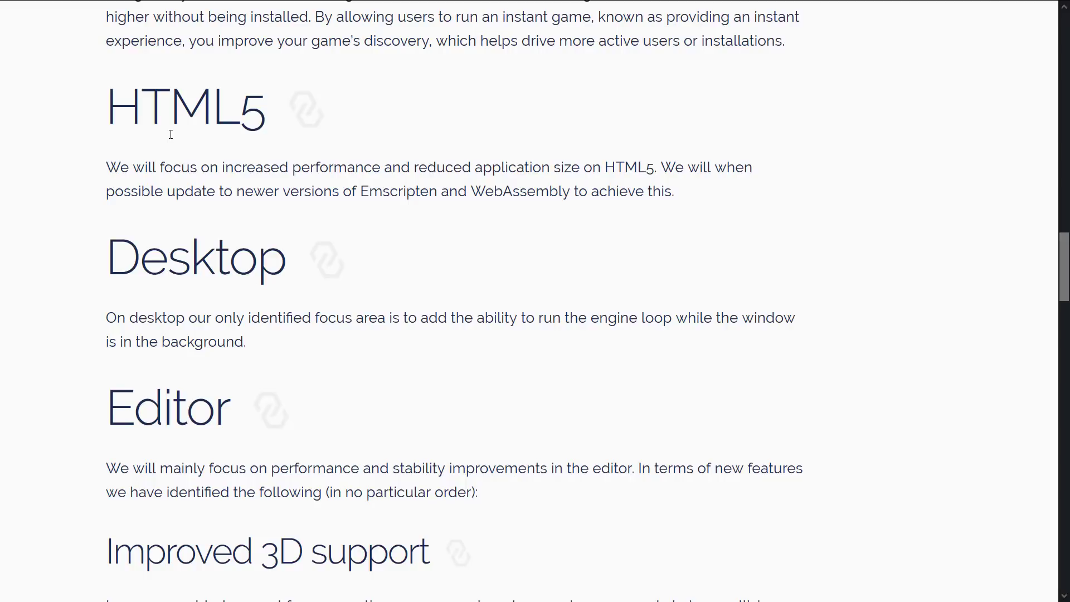
mouse_move(158, 185)
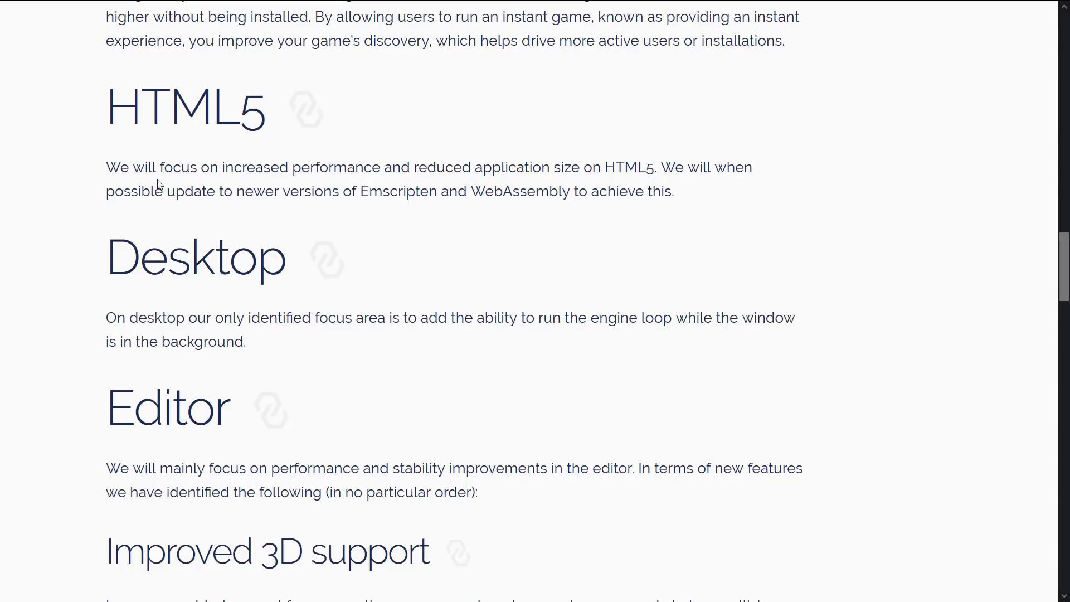
Highlight the HTML5 performance, size and Emscripten update goals, then move to Desktop
drag(162, 167, 606, 167)
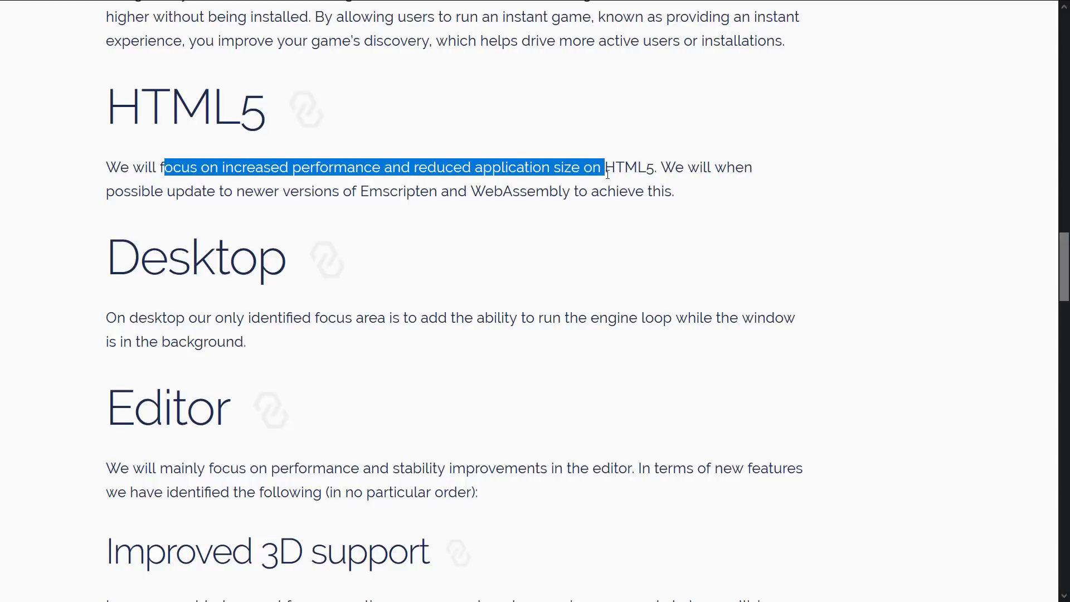
drag(604, 168, 266, 190)
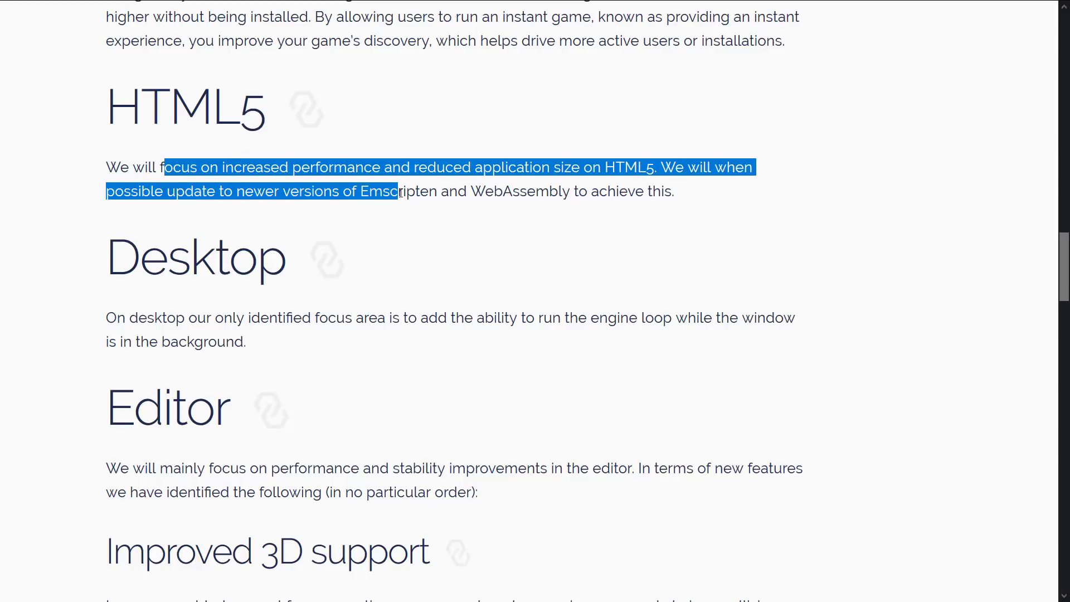
click(400, 215)
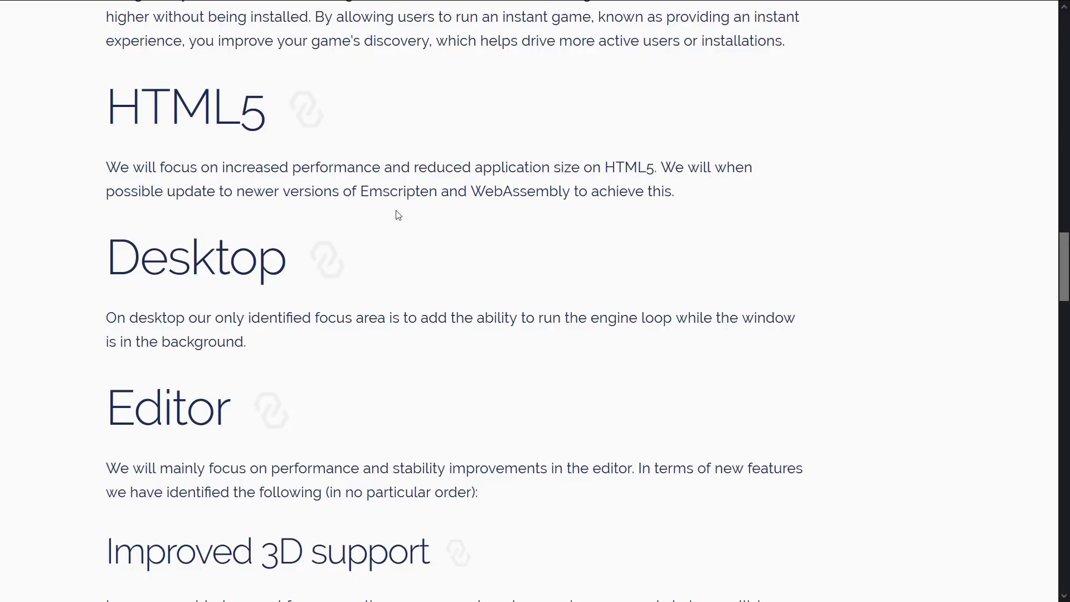
scroll(down, 3)
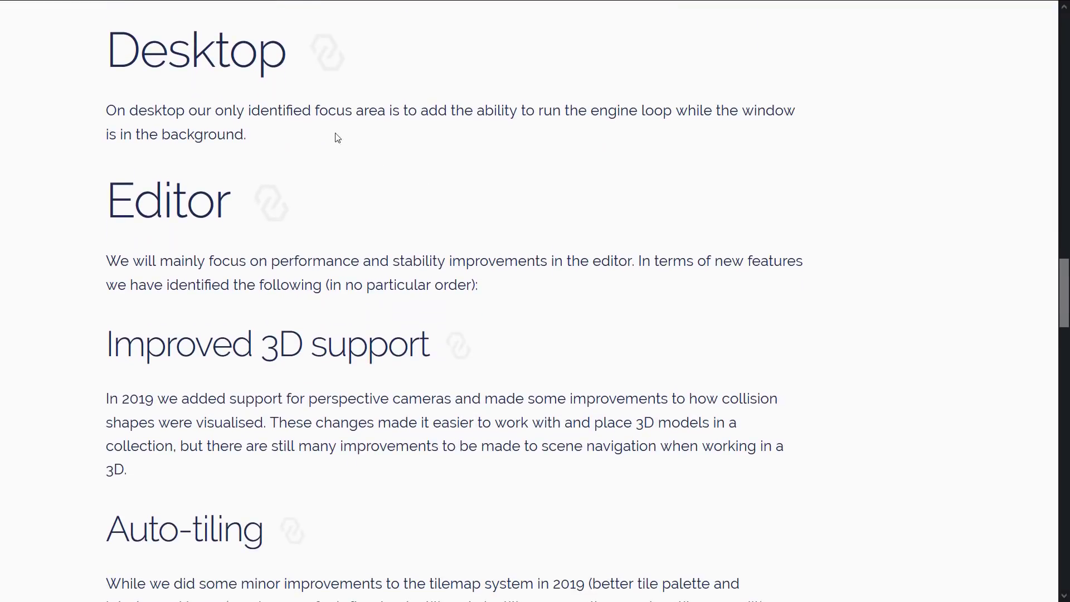
Highlight the Desktop engine-loop focus, then scroll to the Editor's 3D, auto-tiling and extensions plans
drag(114, 110, 248, 135)
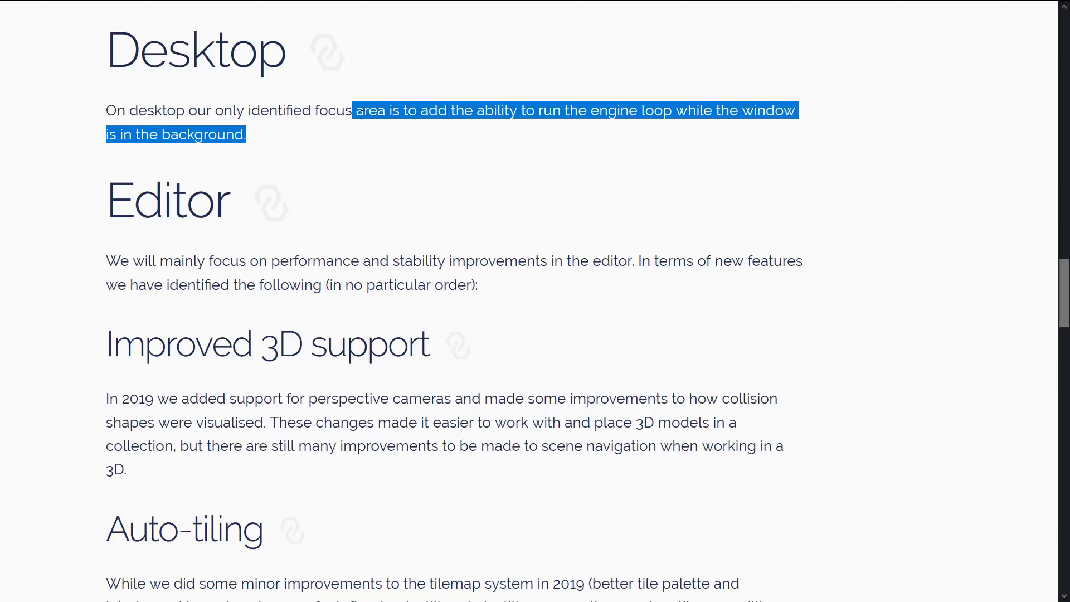
click(413, 110)
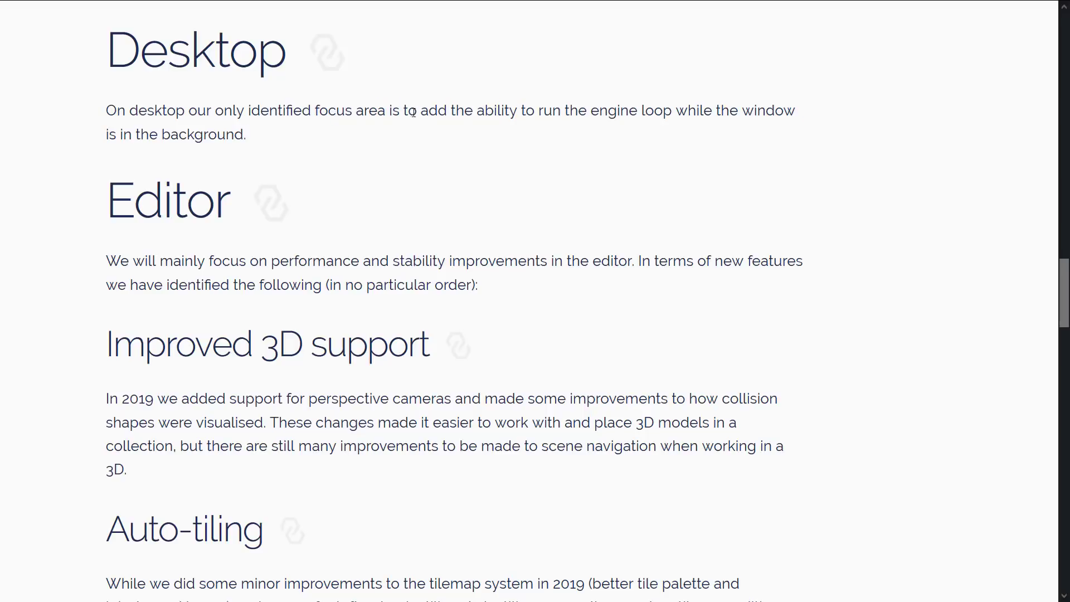
scroll(down, 3)
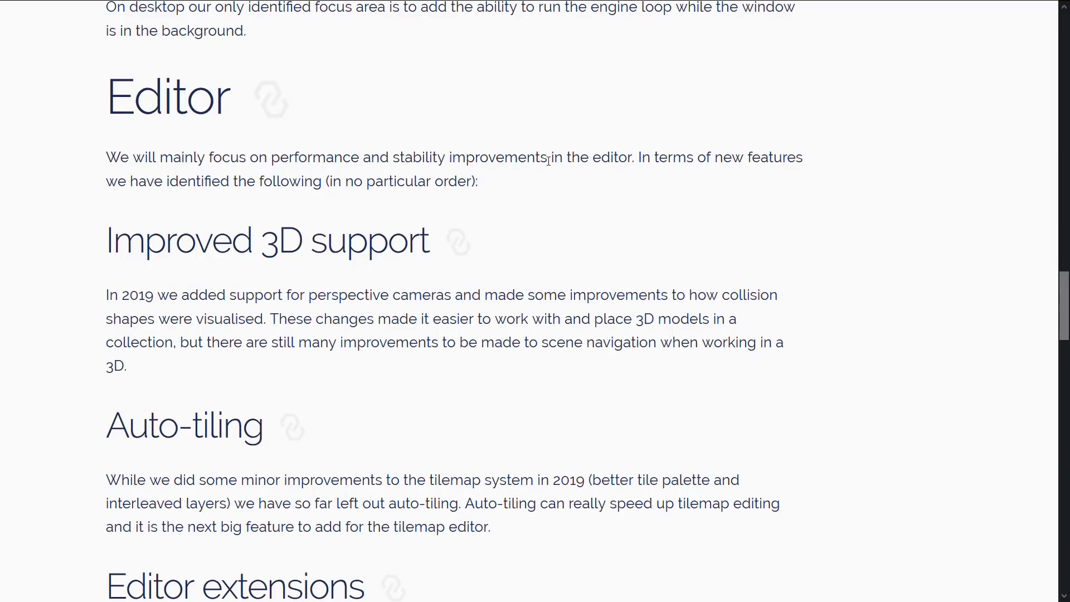
scroll(down, 3)
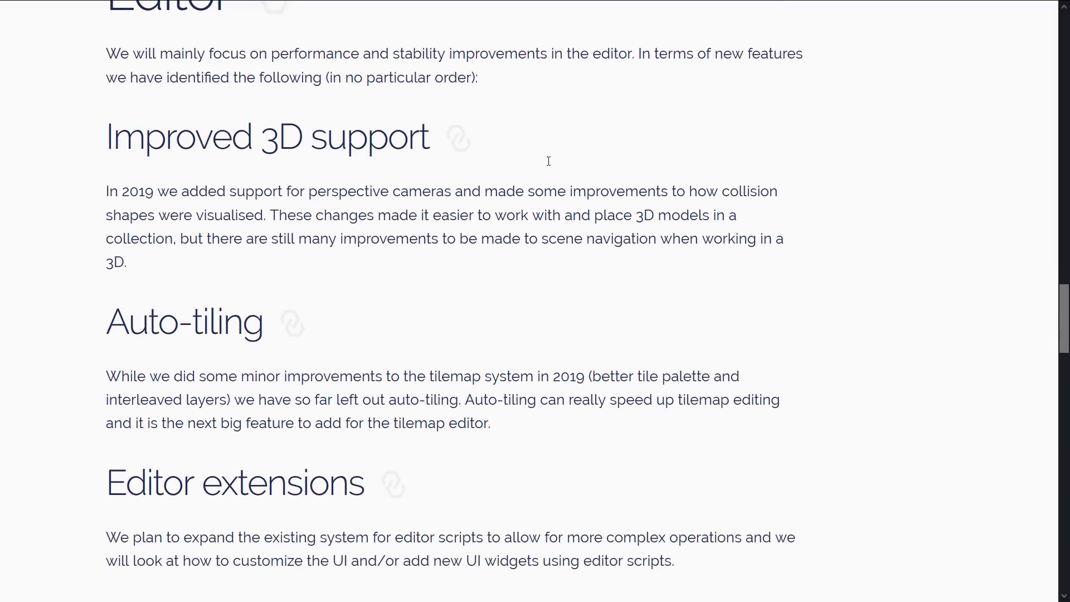
Read the editor roadmap notes on 3D scene navigation and the 2019 tilemap improvements leaving out auto-tiling
scroll(down, 3)
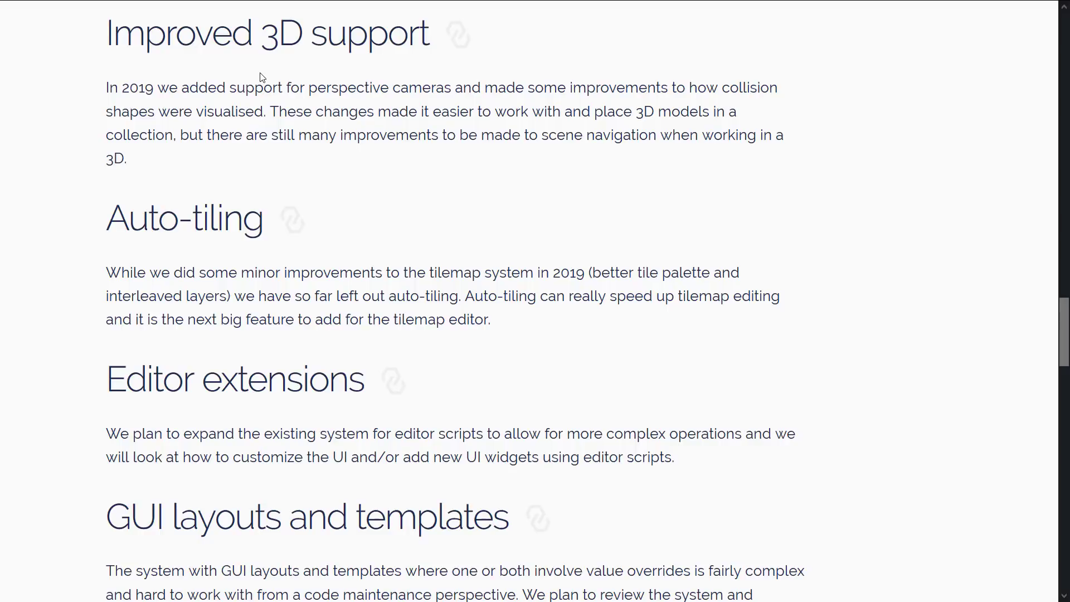
mouse_move(461, 117)
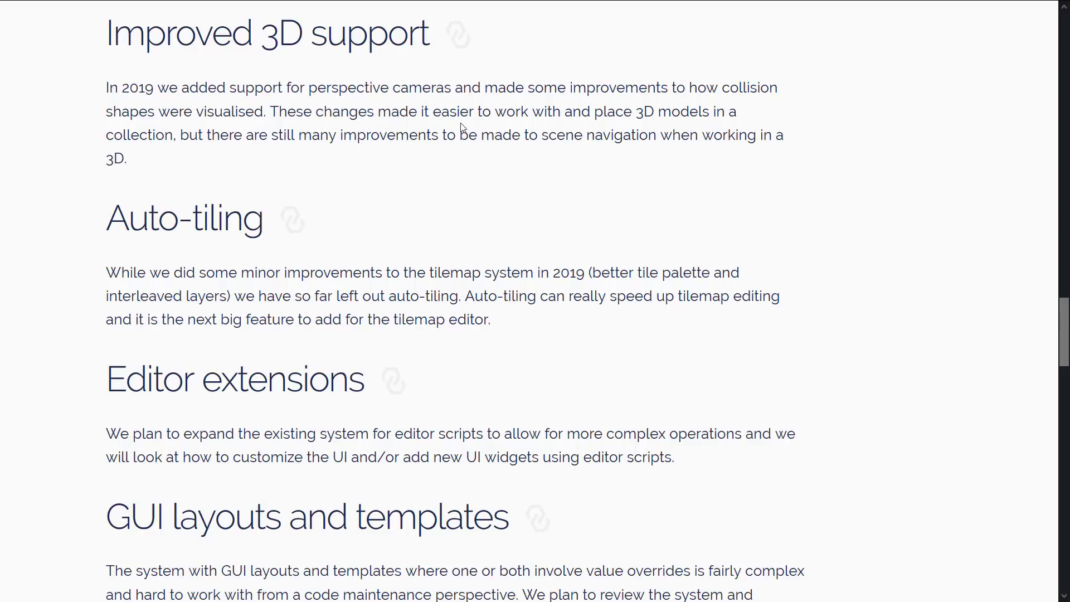
drag(462, 111, 187, 135)
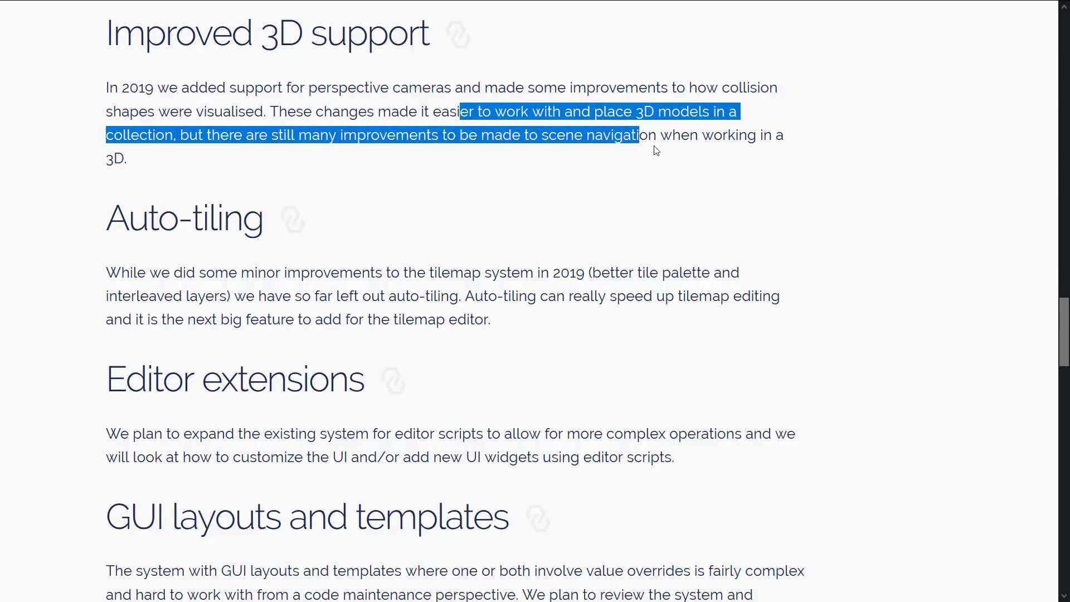
scroll(down, 3)
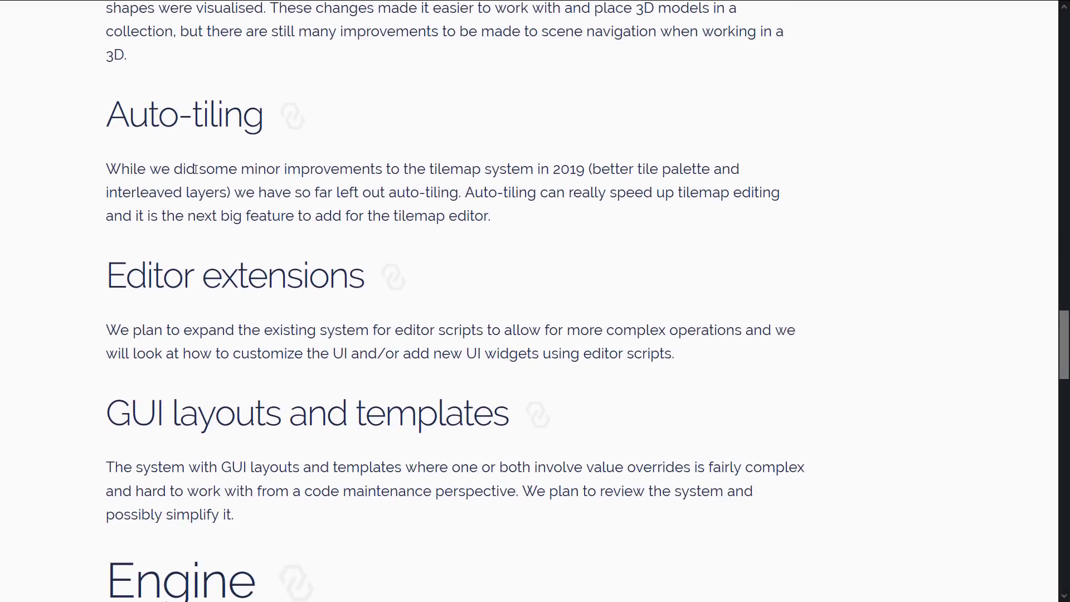
drag(196, 169, 450, 168)
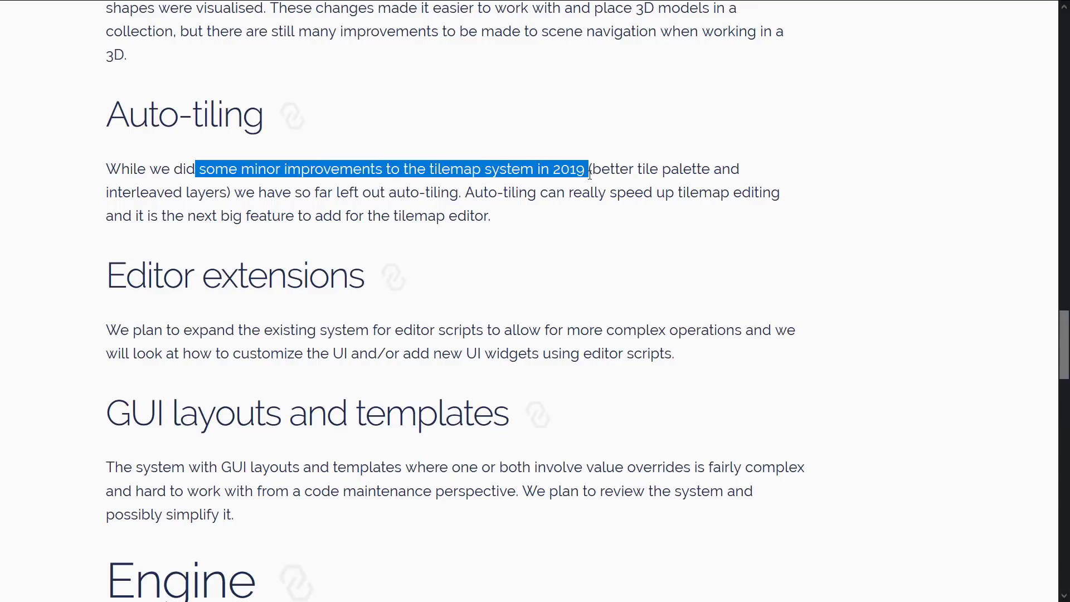
drag(583, 168, 461, 192)
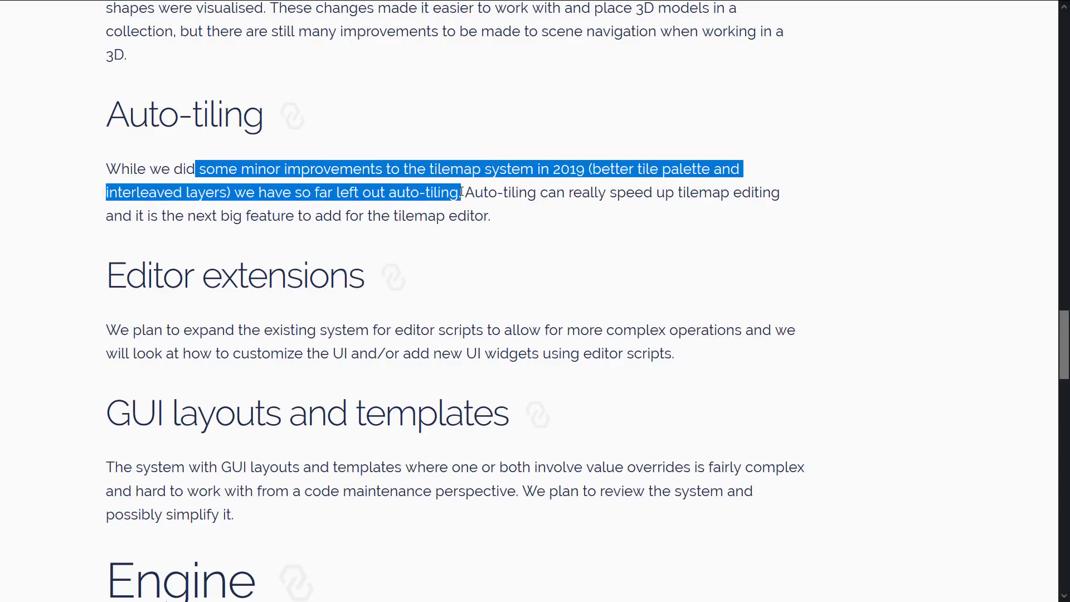
drag(463, 191, 519, 191)
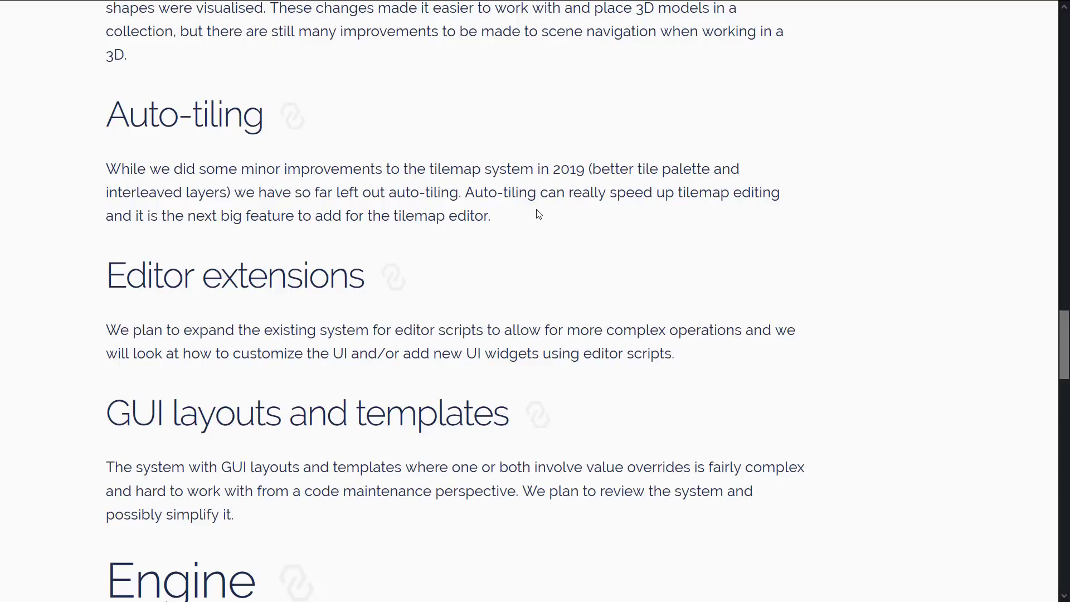
Read the Editor extensions and GUI layouts paragraphs down to the Engine heading
scroll(down, 3)
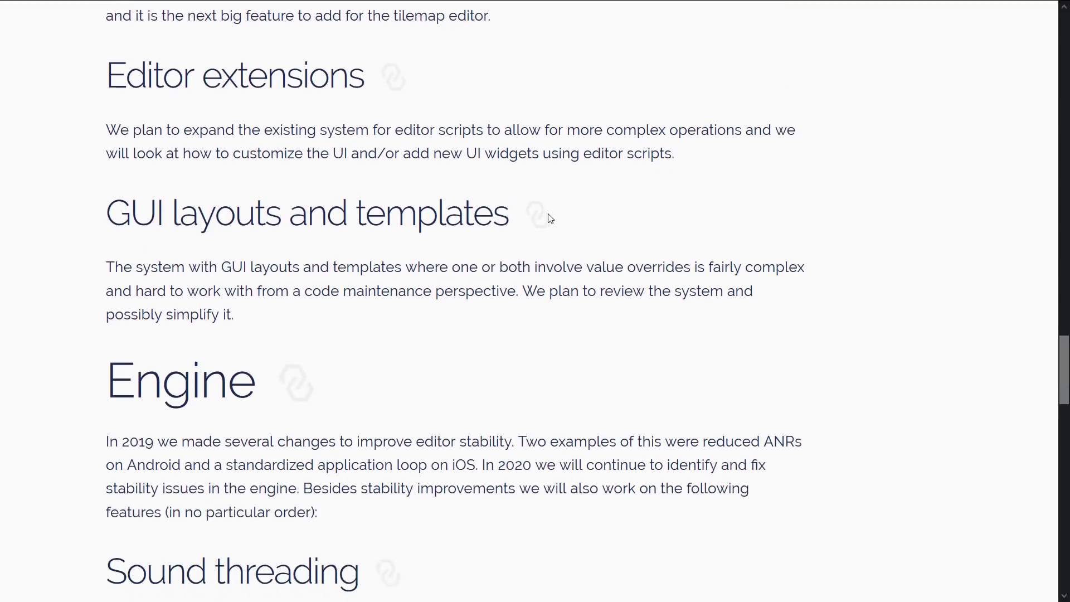
drag(117, 123, 321, 122)
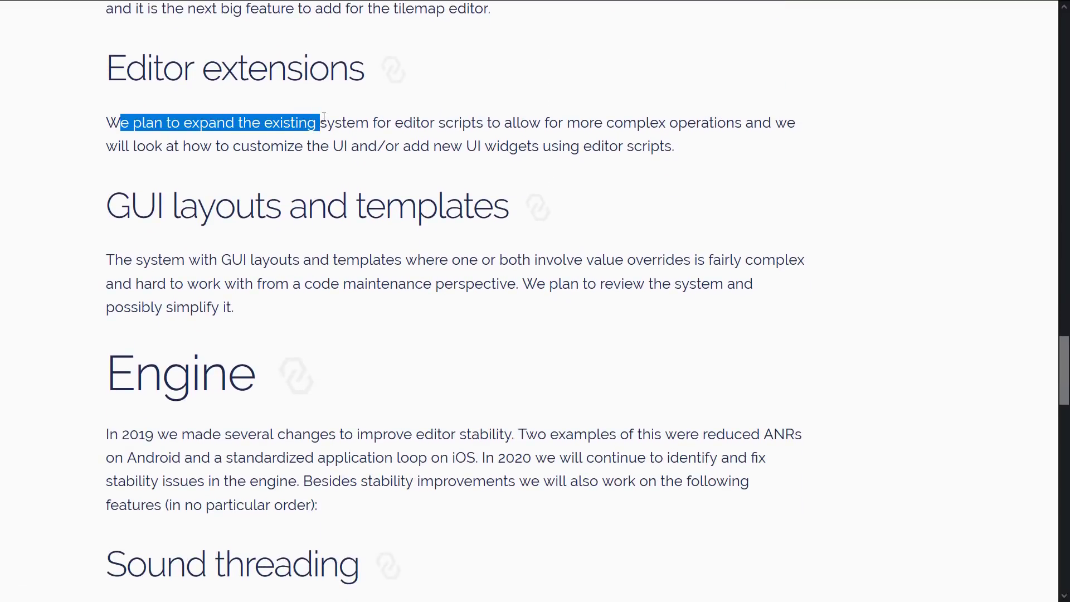
click(486, 122)
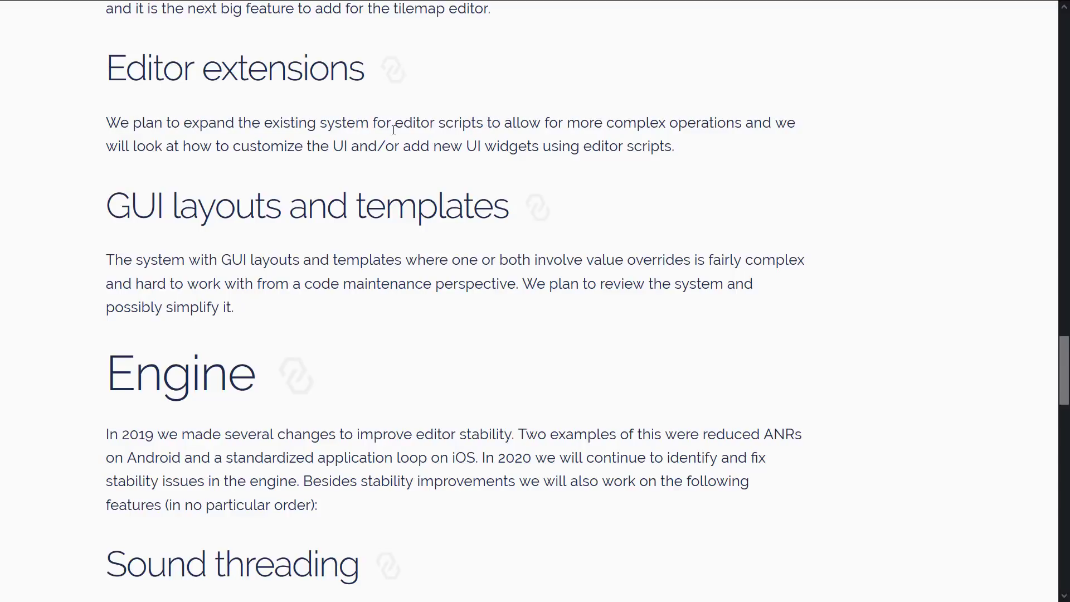
mouse_move(366, 143)
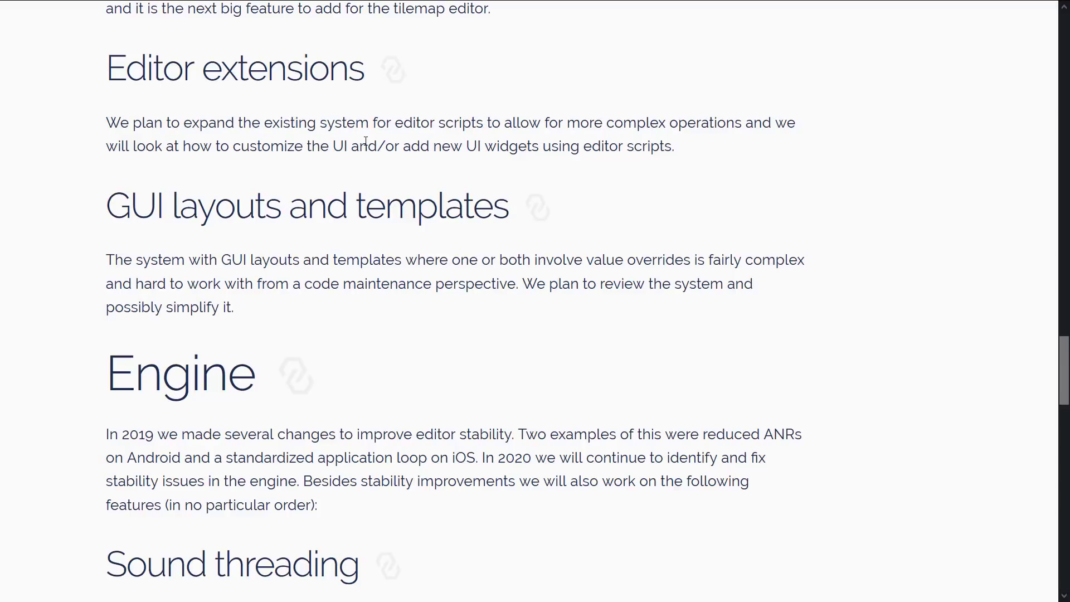
mouse_move(686, 220)
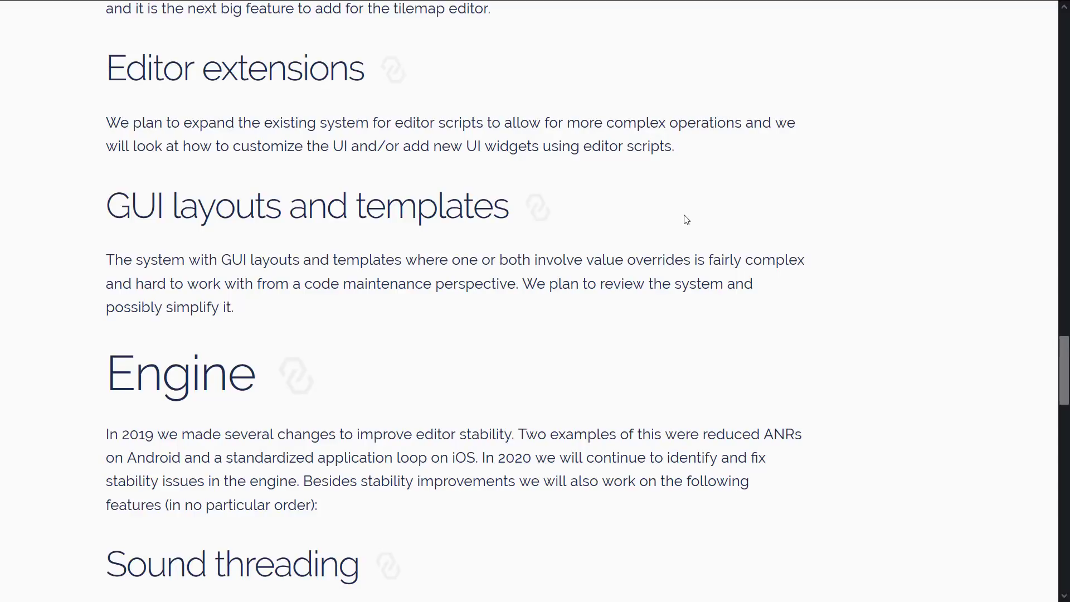
scroll(down, 3)
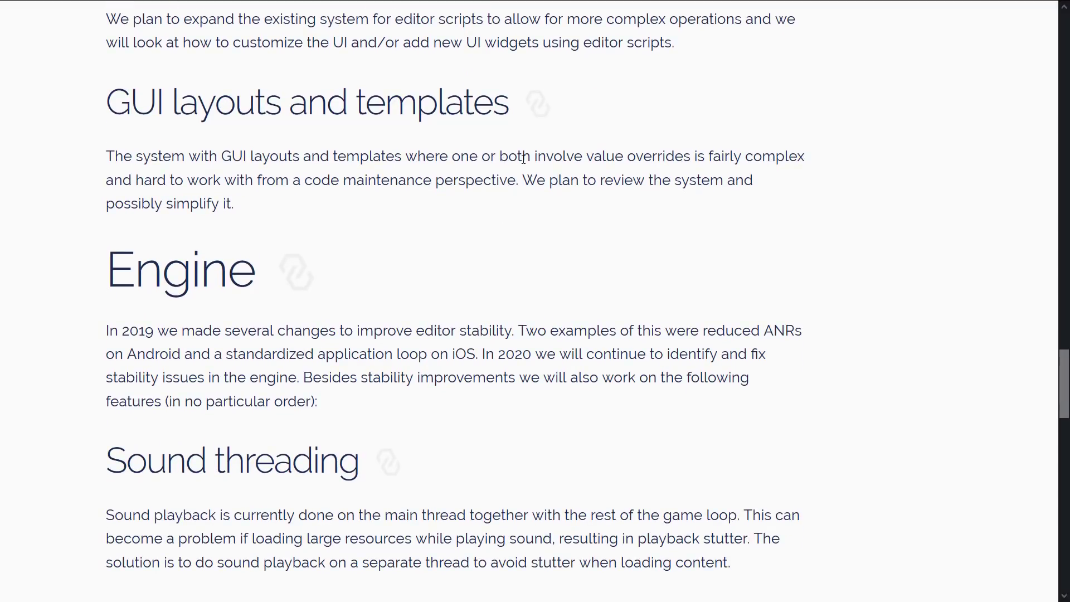
mouse_move(611, 163)
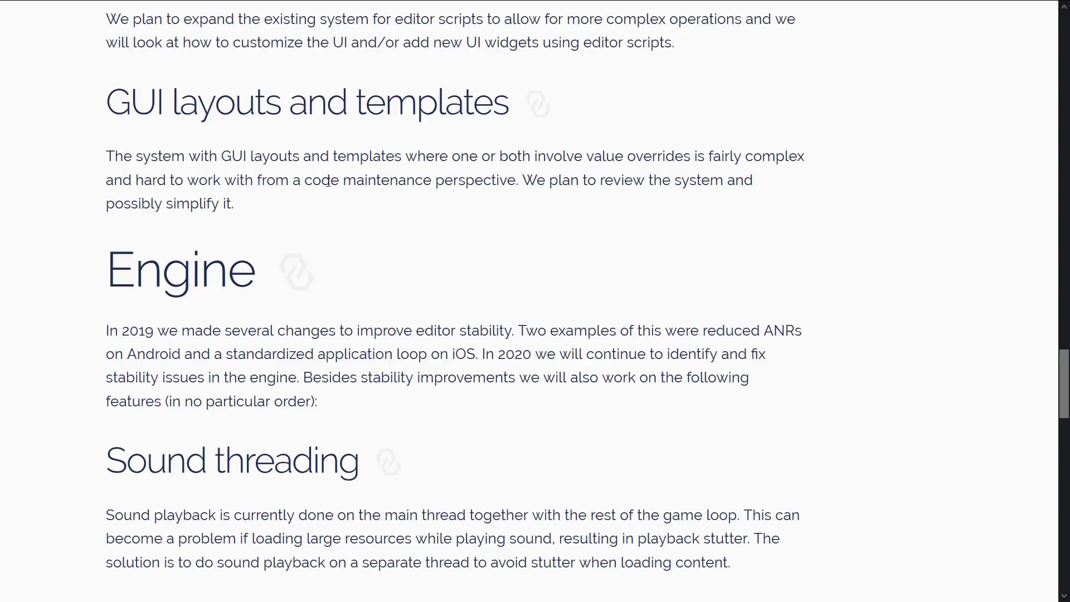
mouse_move(642, 225)
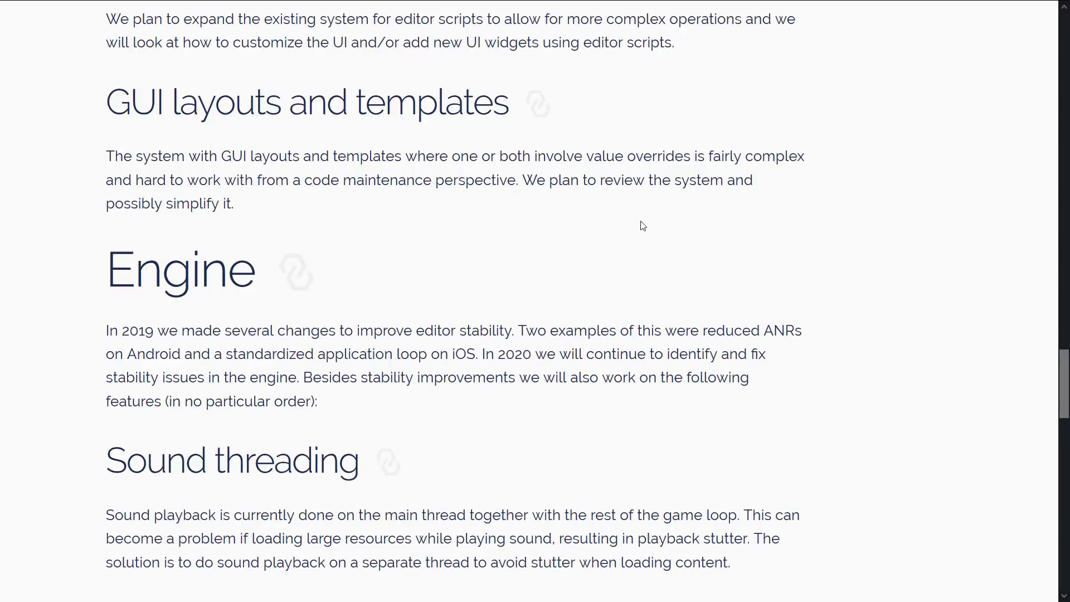
scroll(down, 3)
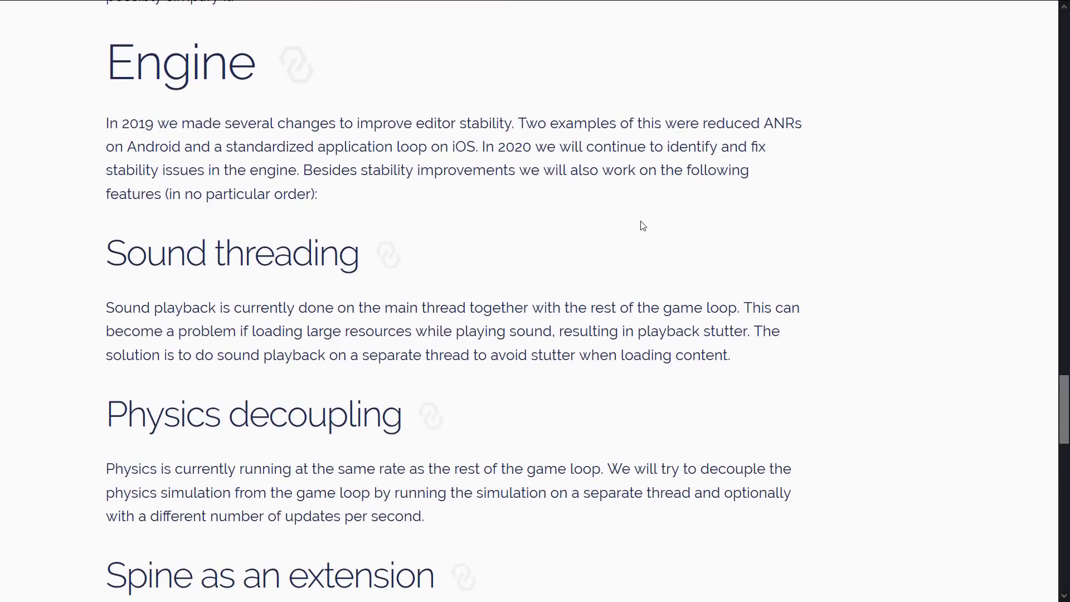
Read the engine plans on sound threading, physics decoupling and the Spine extension
scroll(down, 3)
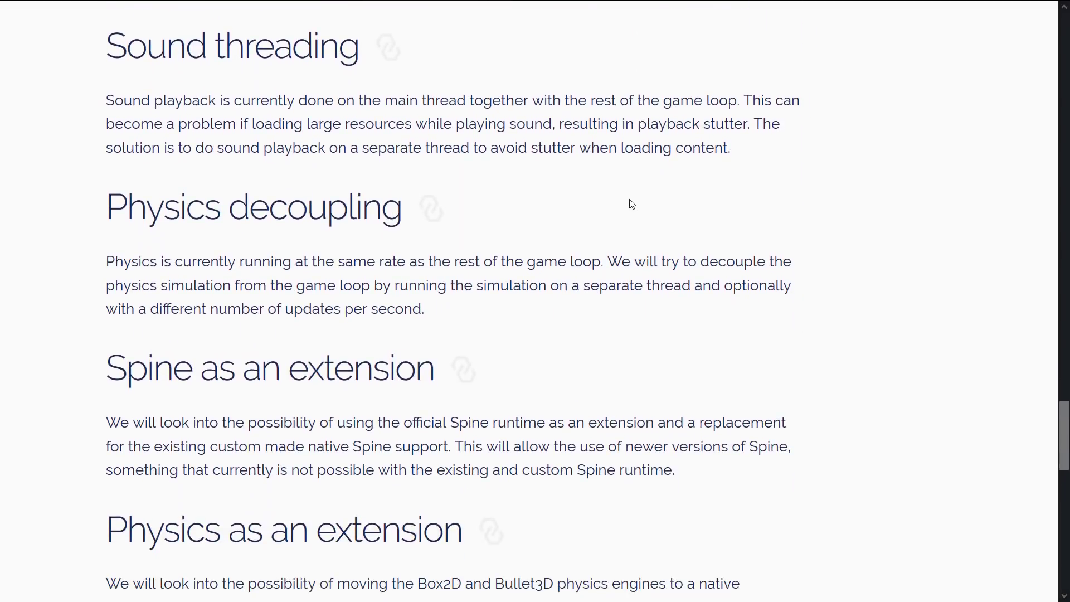
scroll(down, 3)
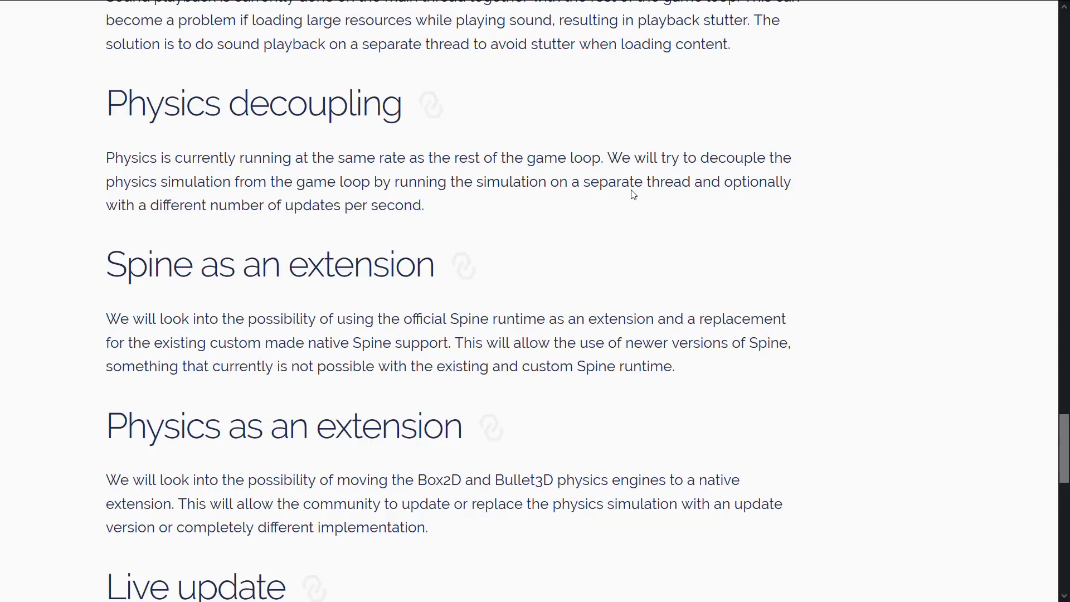
mouse_move(634, 203)
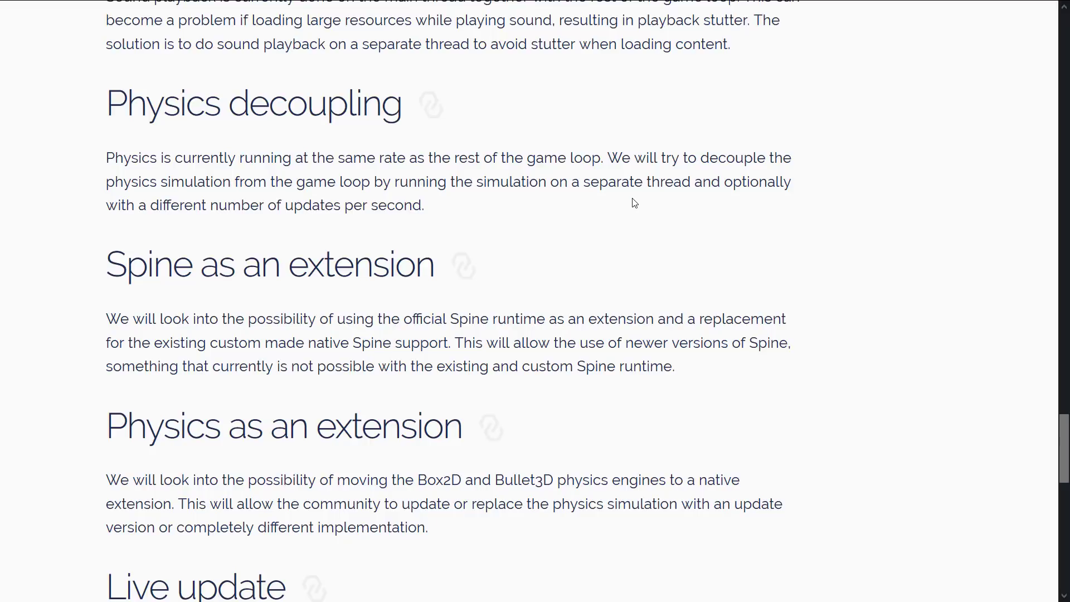
scroll(down, 3)
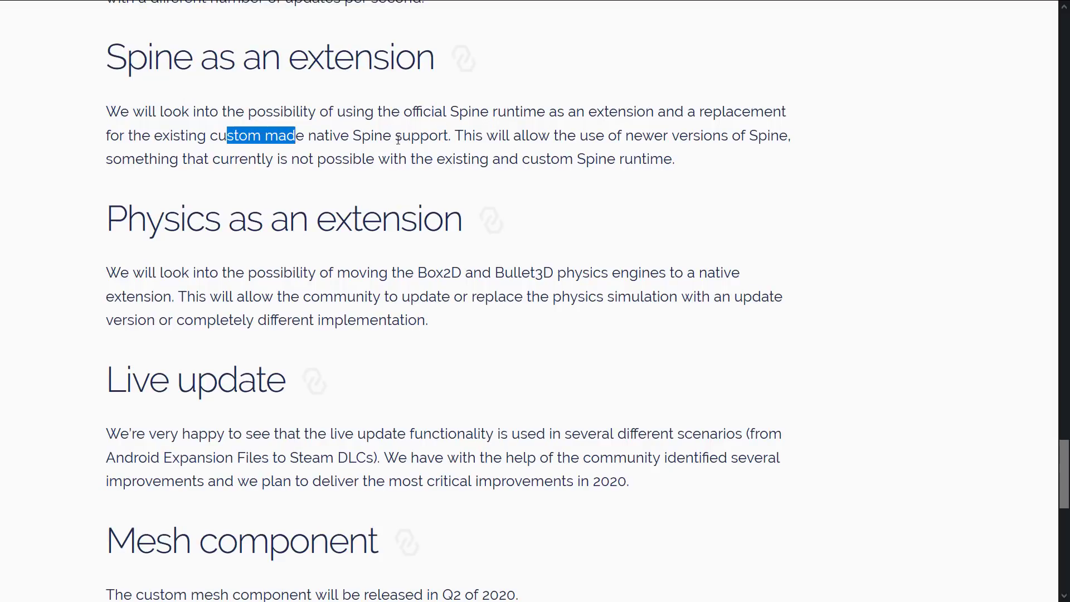
click(616, 166)
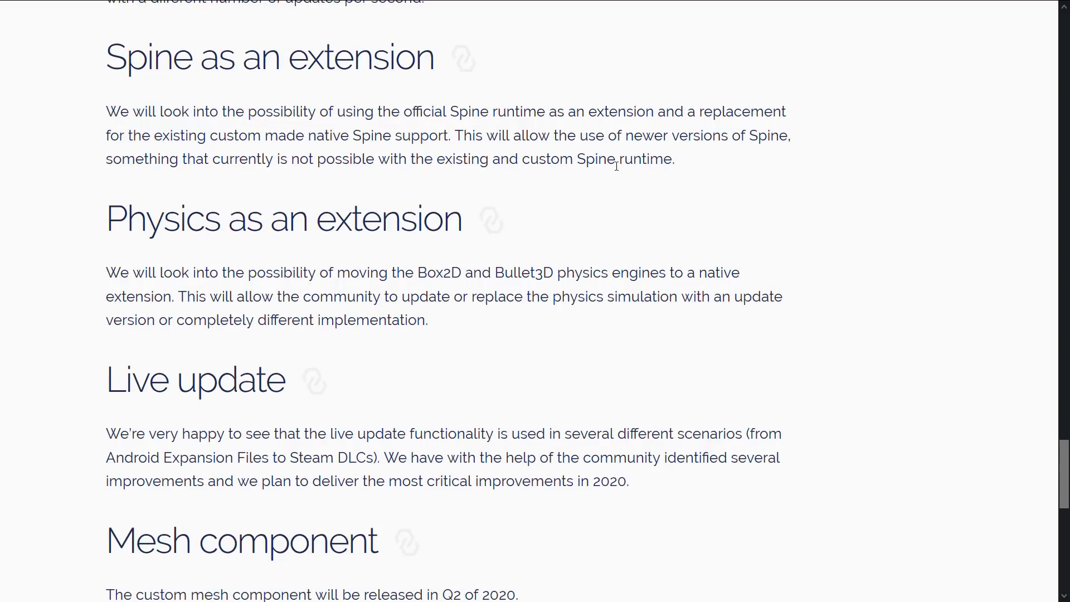
Continue through Live update, Mesh component and Vulkan down to the Build server section
scroll(down, 3)
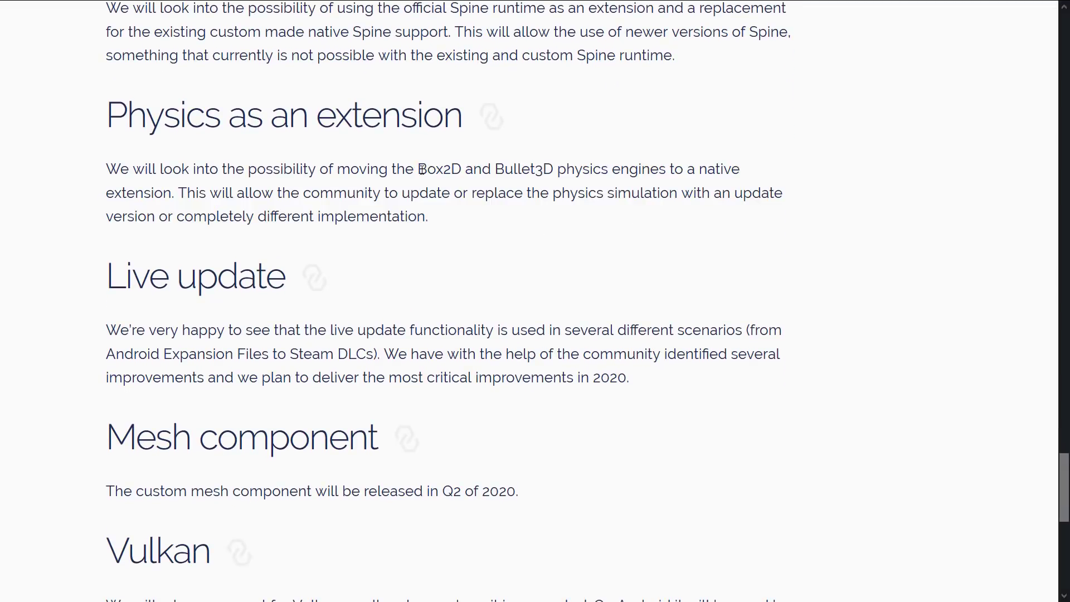
scroll(down, 3)
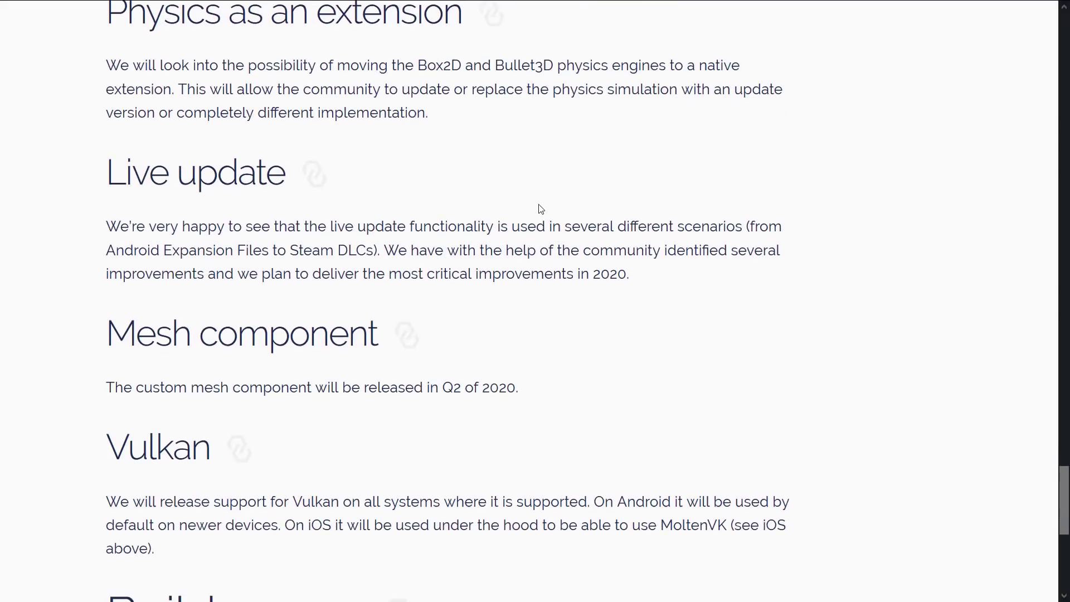
scroll(down, 3)
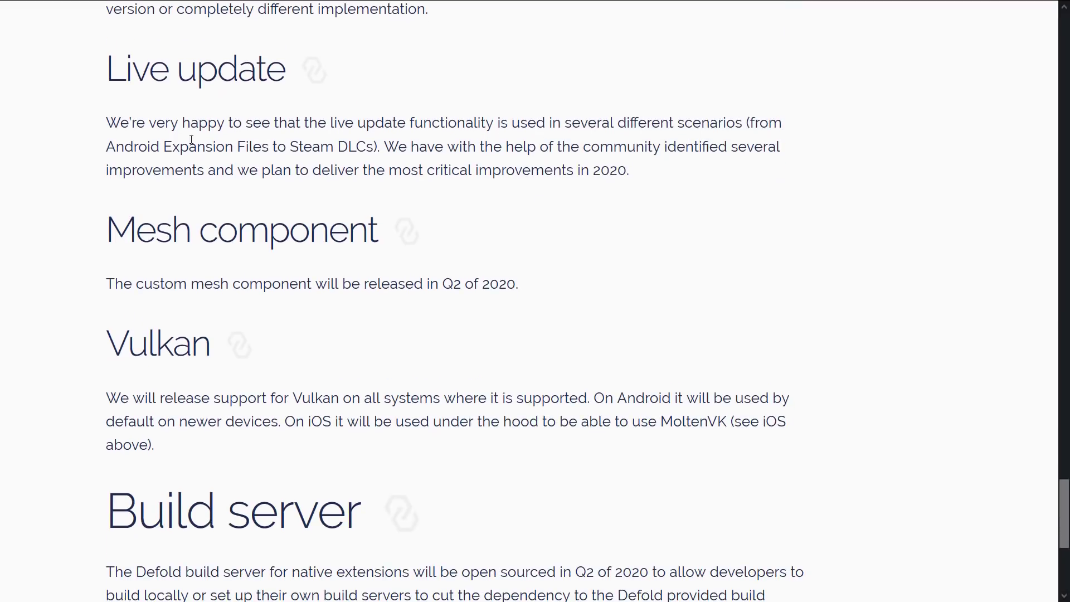
mouse_move(419, 148)
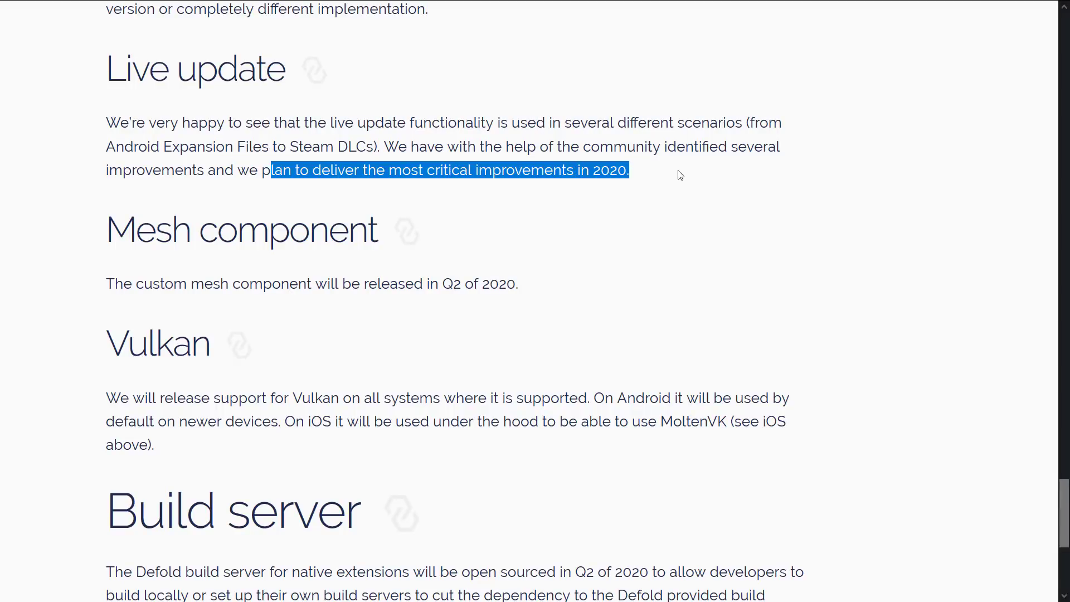
scroll(down, 3)
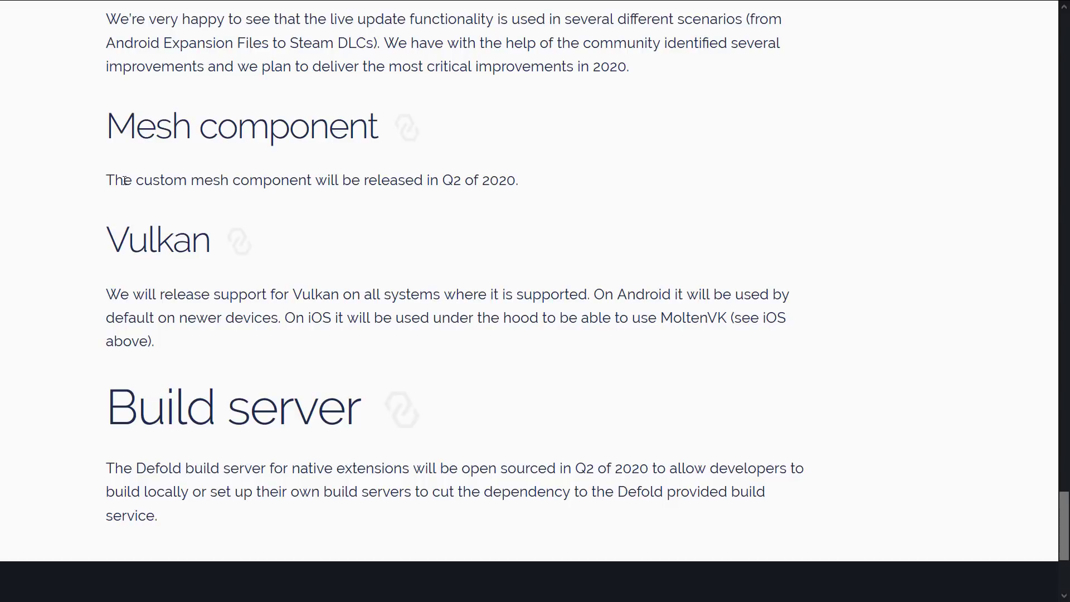
mouse_move(621, 212)
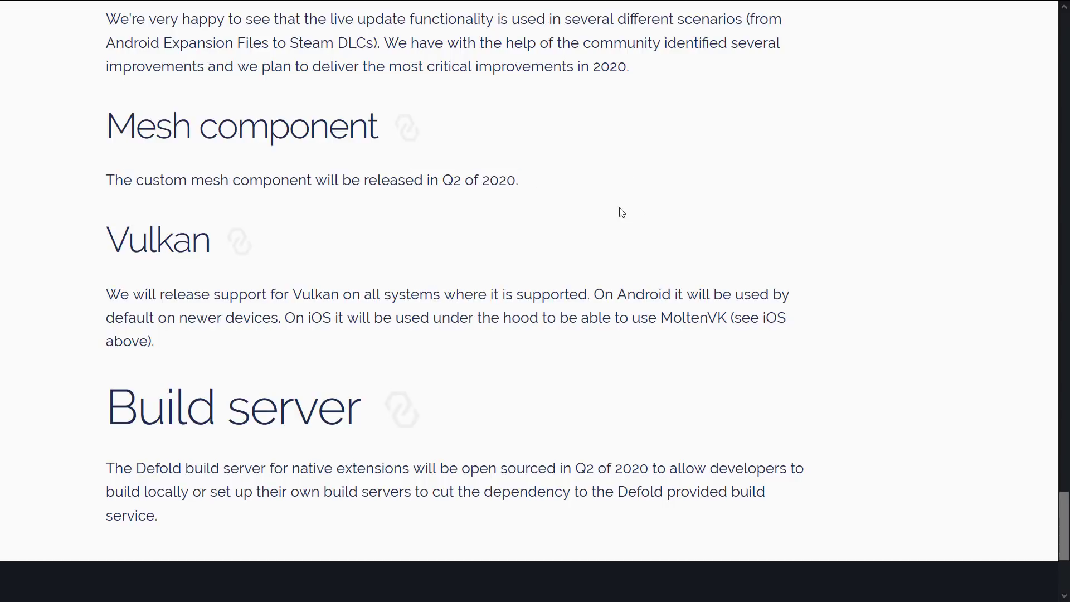
Read the Vulkan paragraph and move on toward the roadmap's last entry
drag(113, 295, 156, 238)
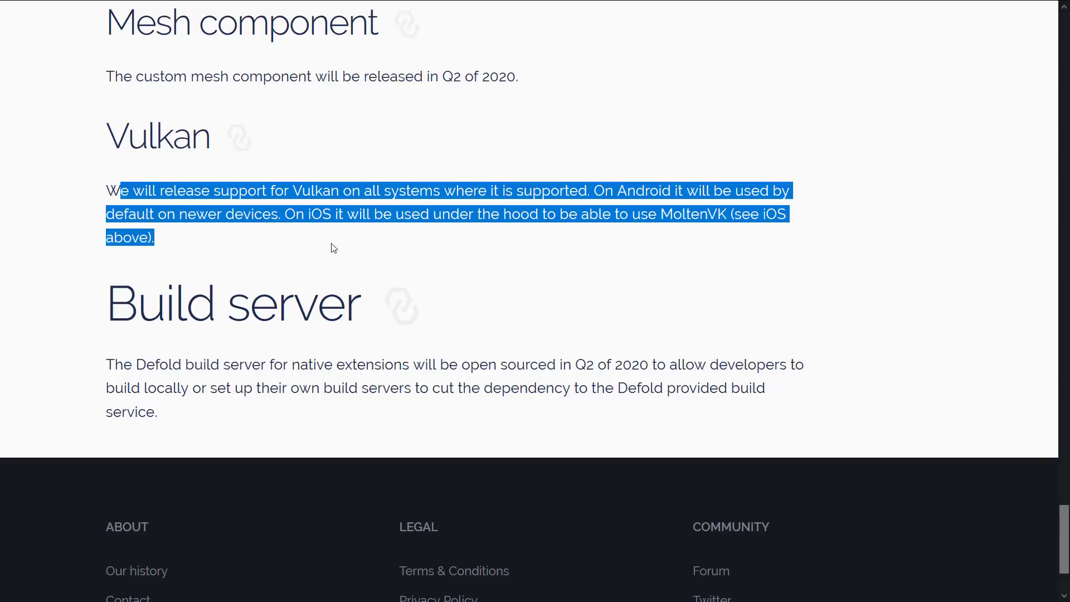
click(334, 246)
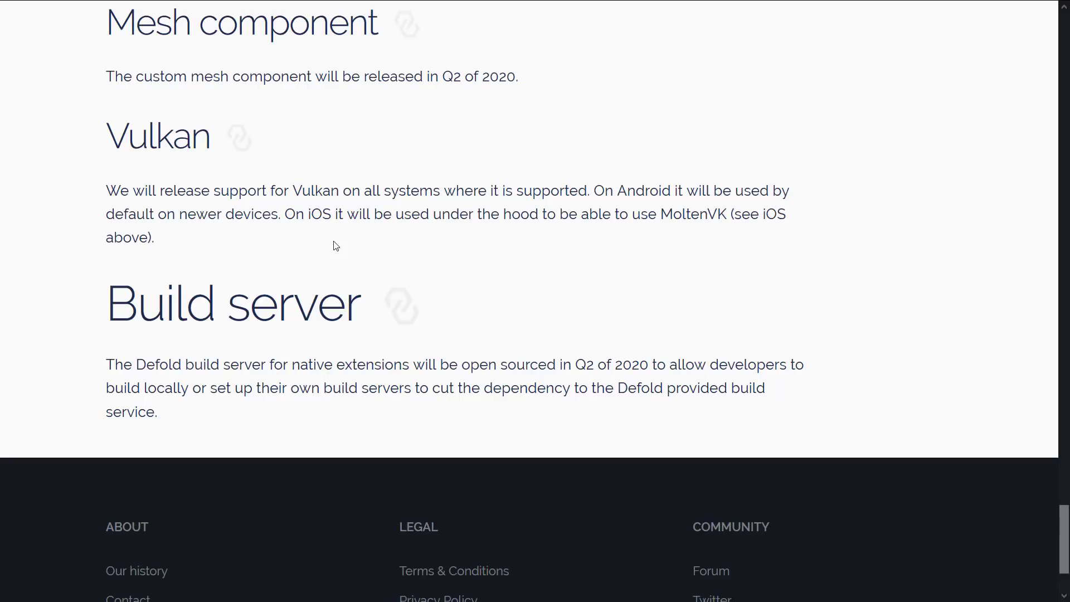
mouse_move(353, 286)
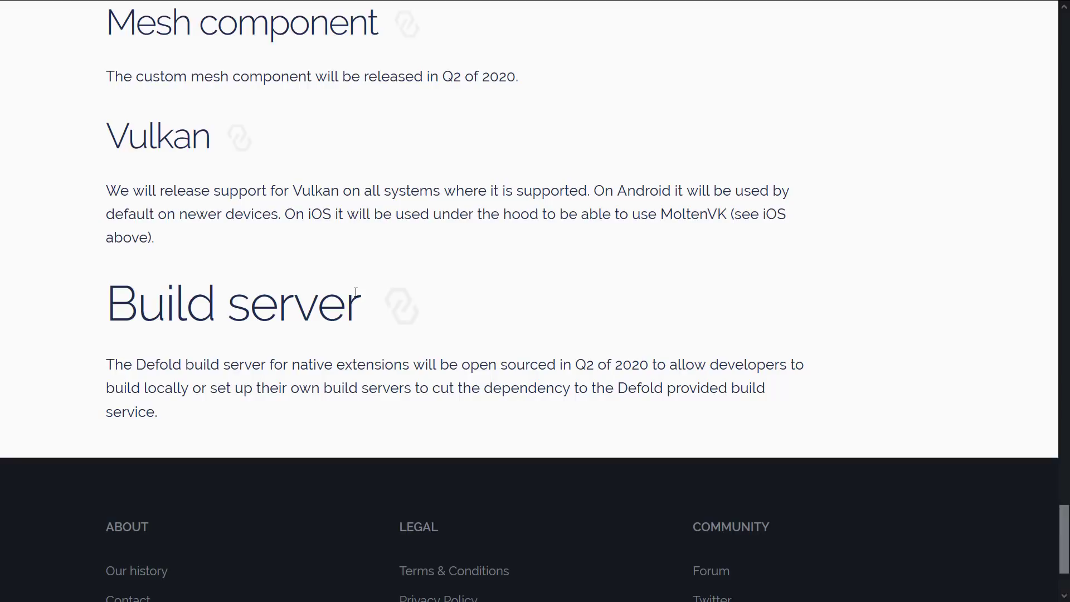
scroll(down, 3)
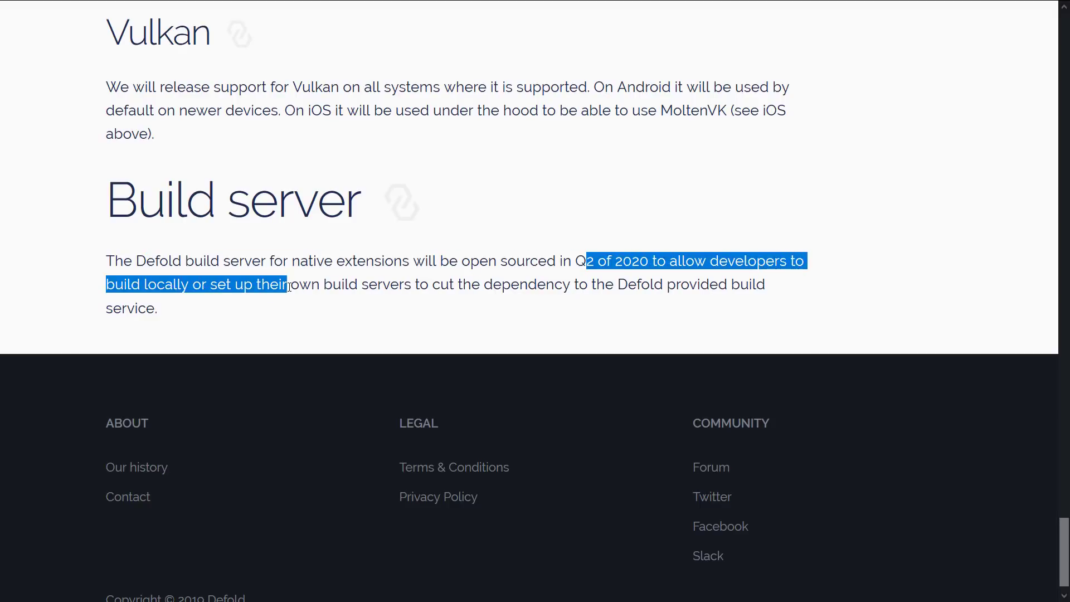
Read the Build server paragraph at the page footer before returning to hero.script in the editor
drag(287, 284, 601, 284)
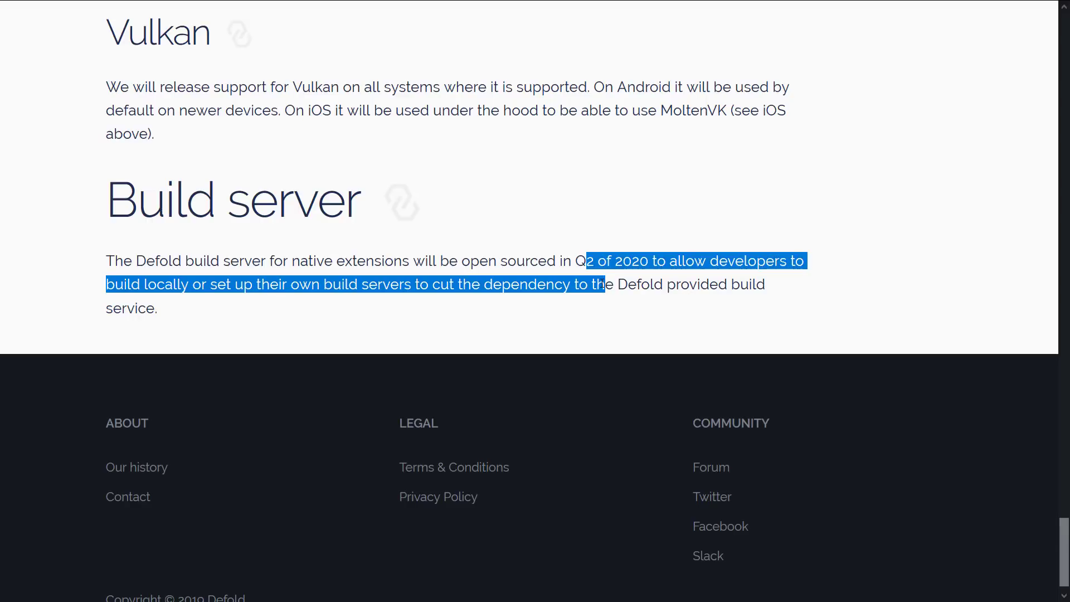
click(713, 309)
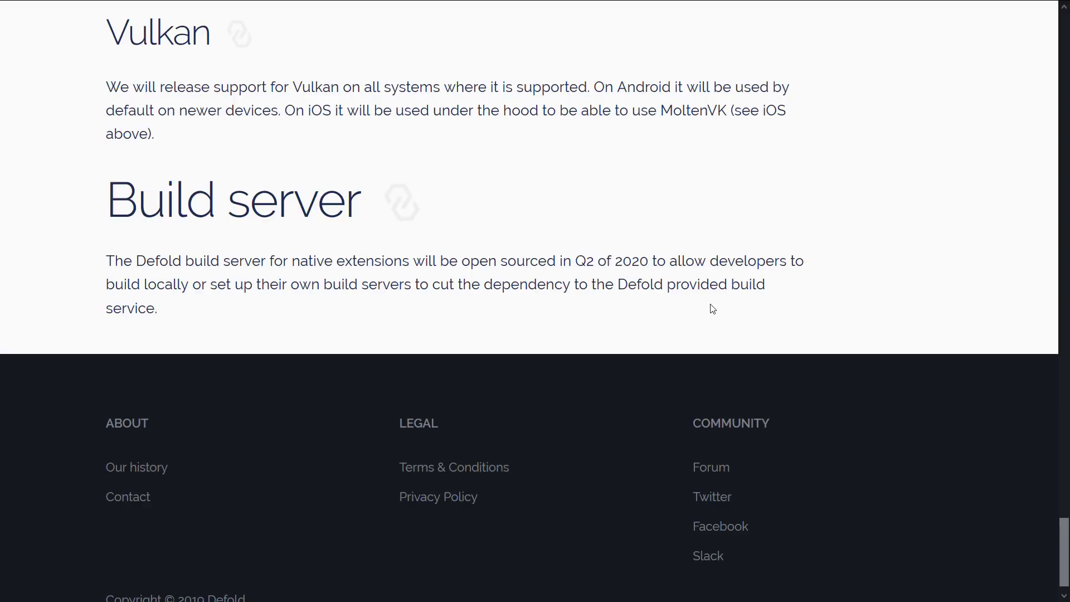
scroll(up, 3)
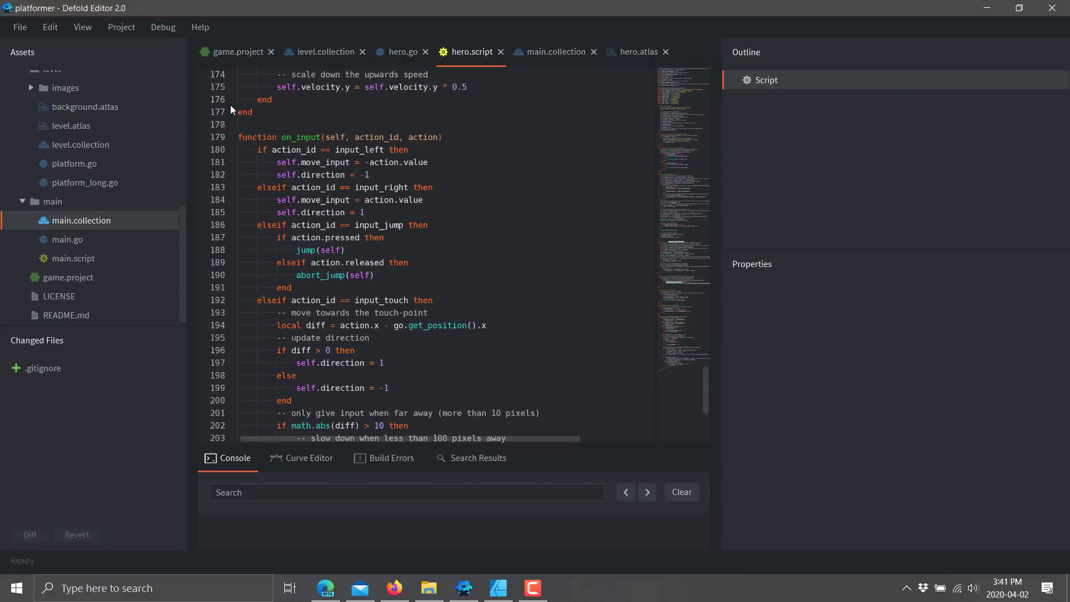
Show level.collection with the hero, coins and wooden platforms and platform2's properties
click(324, 51)
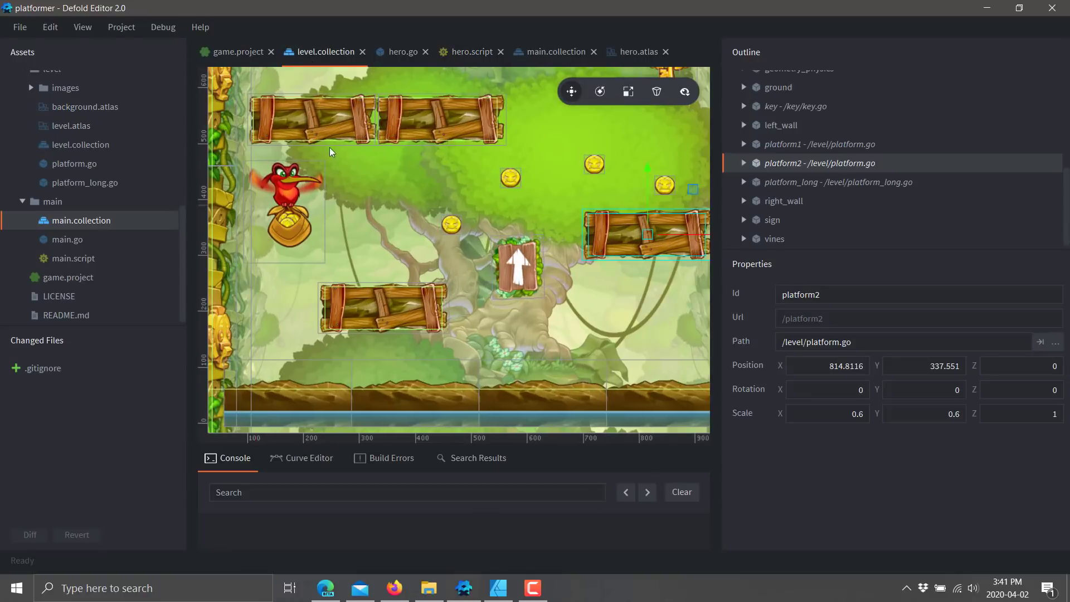
mouse_move(500, 213)
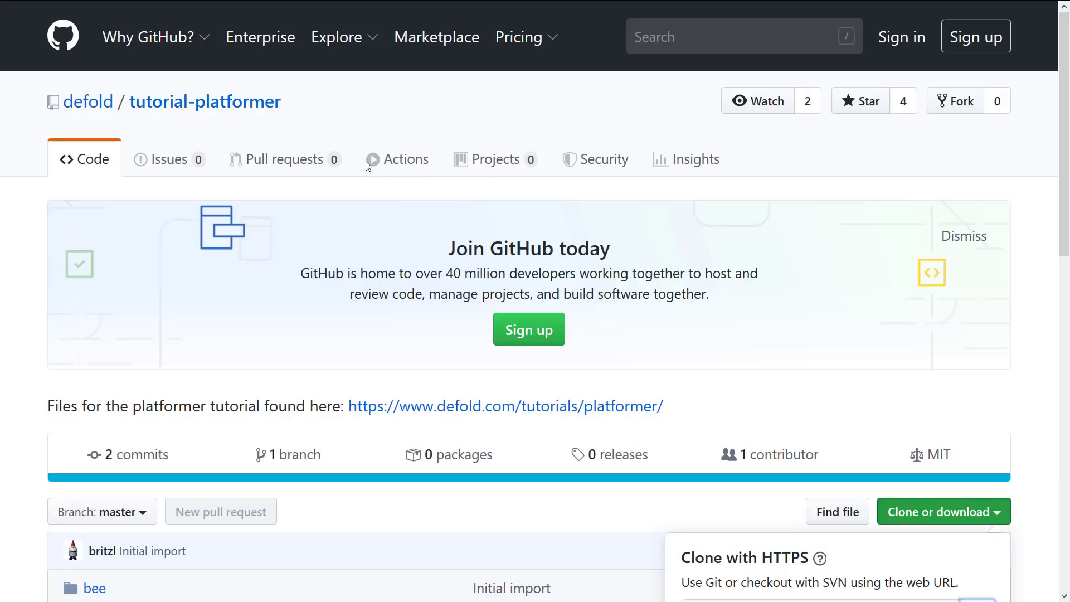
click(508, 406)
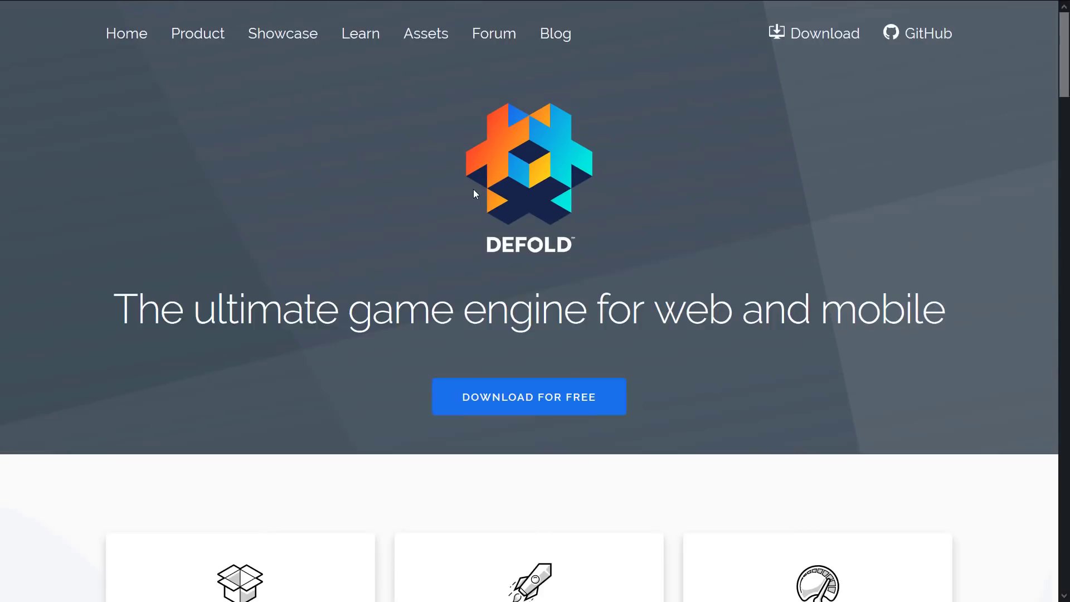
click(426, 33)
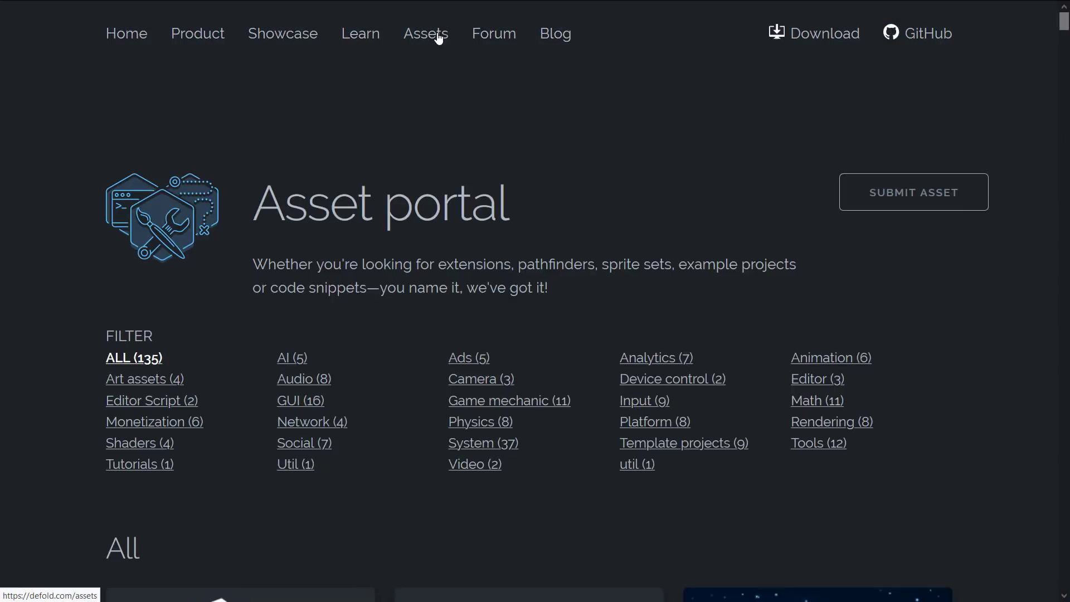
scroll(down, 3)
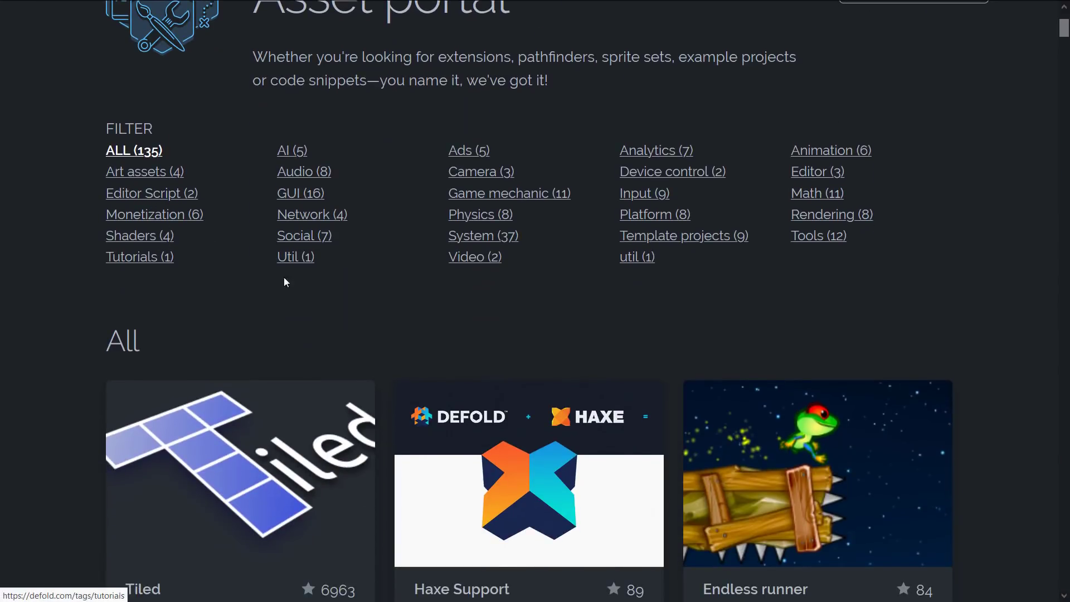
mouse_move(132, 261)
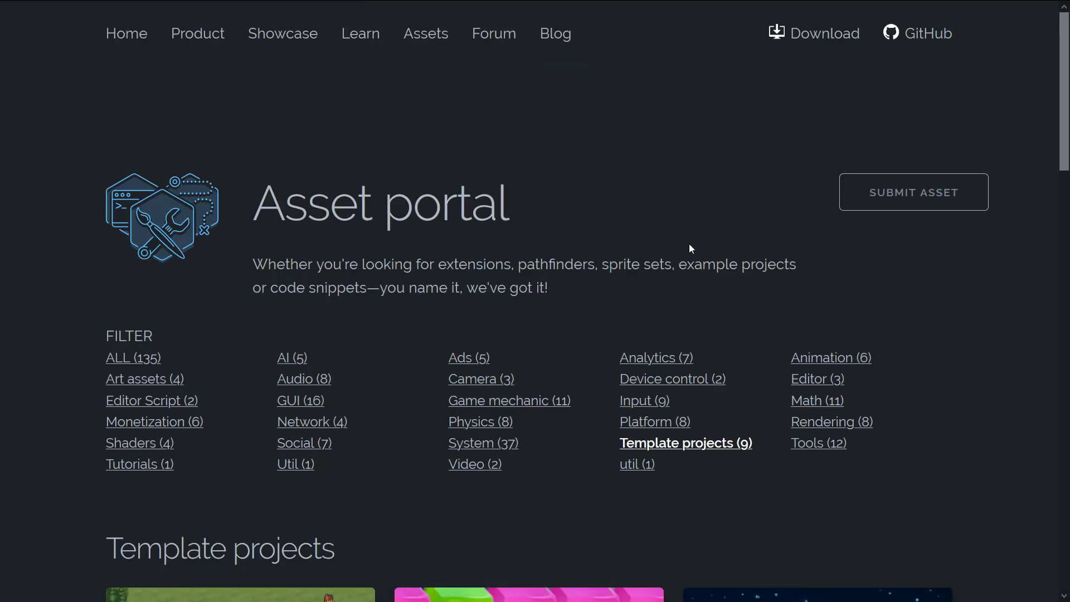
scroll(down, 3)
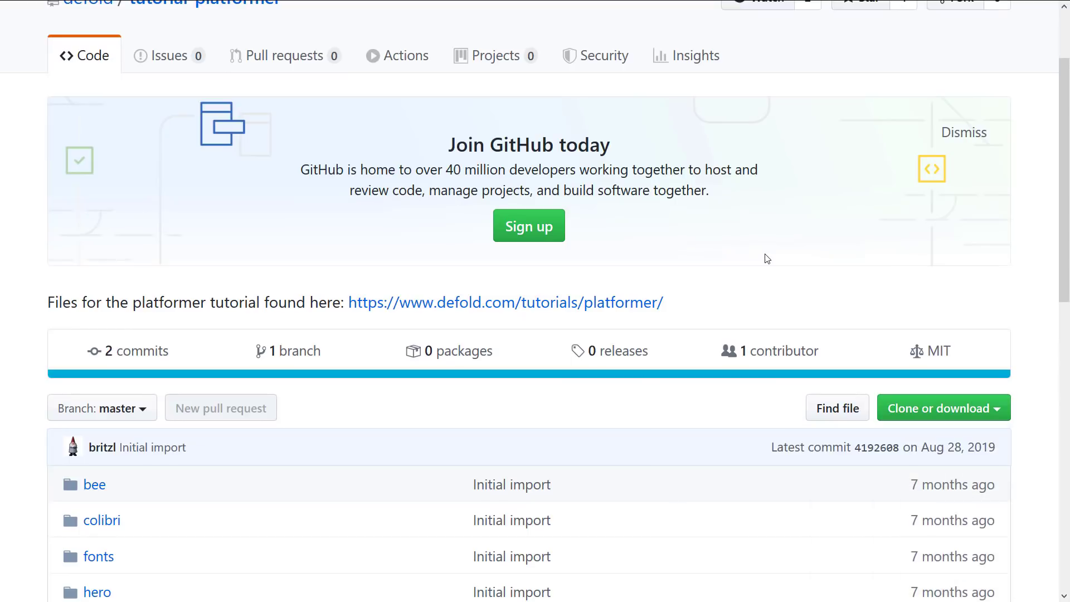
mouse_move(729, 306)
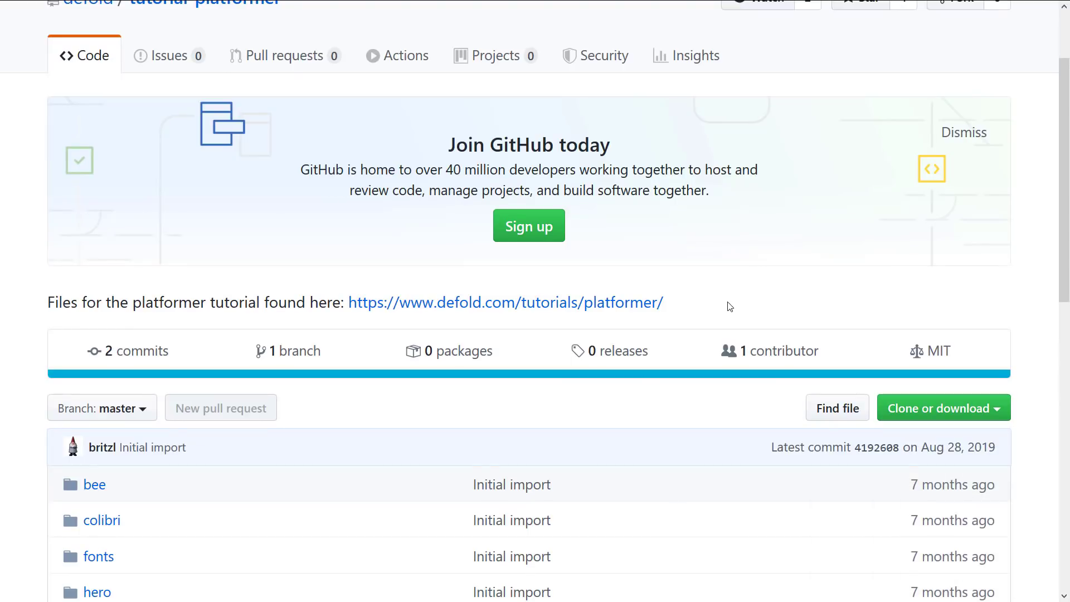
mouse_move(921, 394)
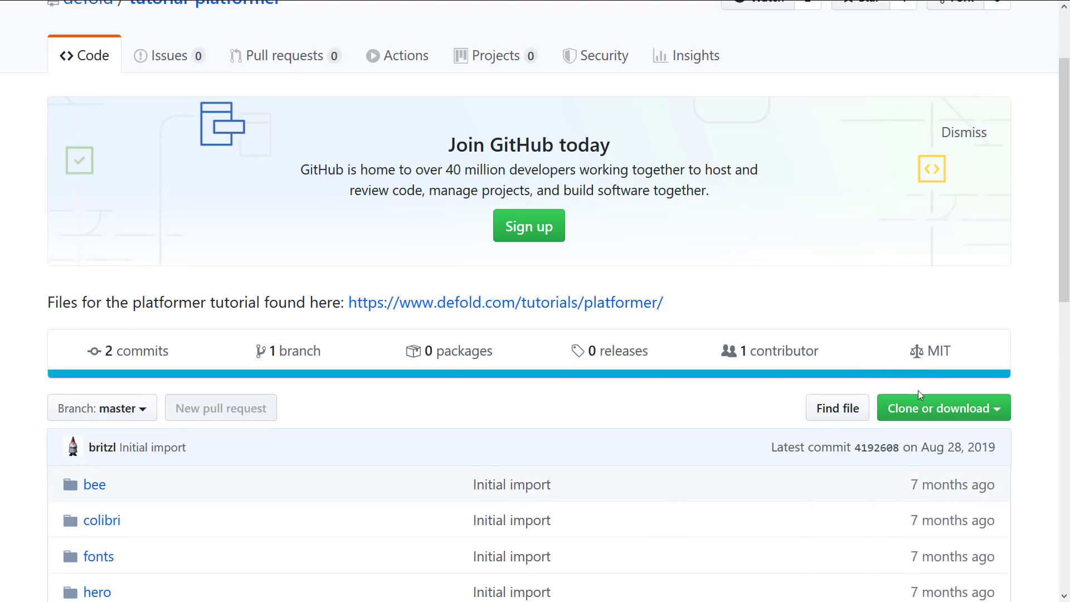
scroll(down, 3)
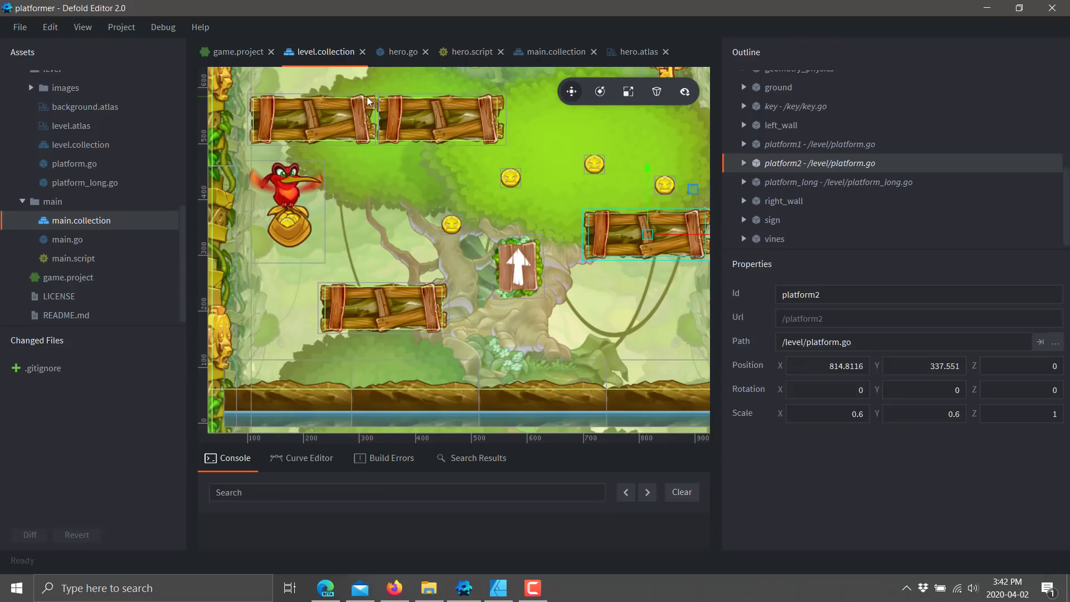
mouse_move(100, 252)
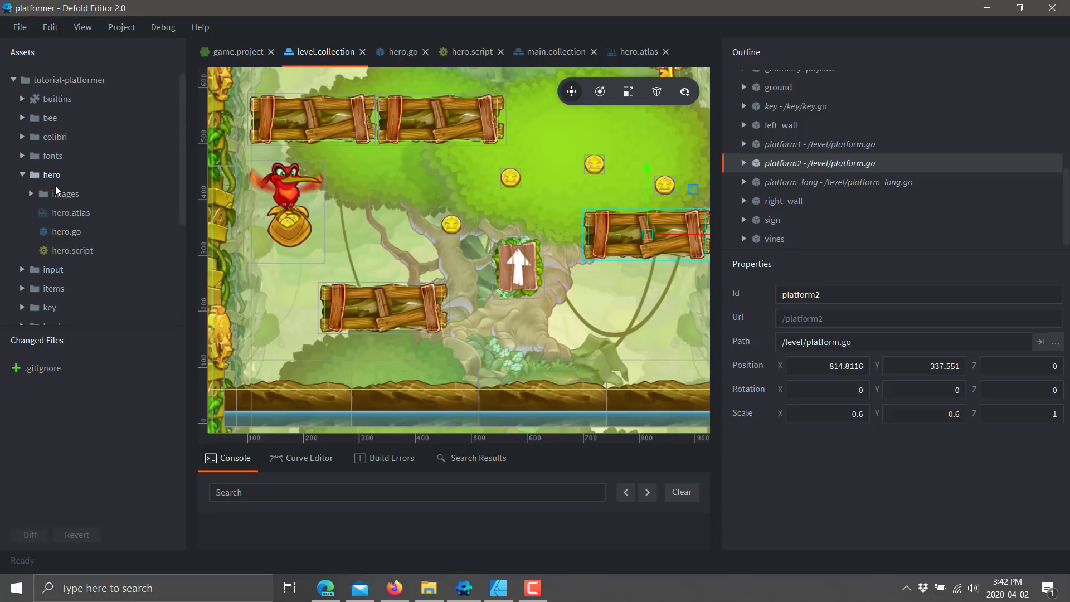
mouse_move(36, 123)
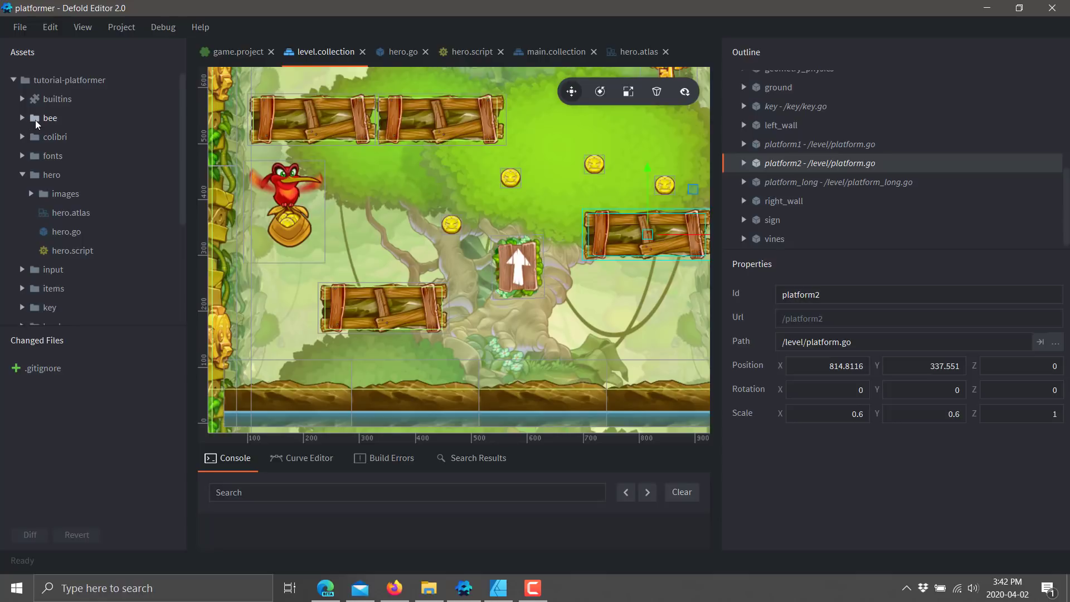
Open bee.atlas from the bee folder and list its idle, shot and sting image frames
click(23, 118)
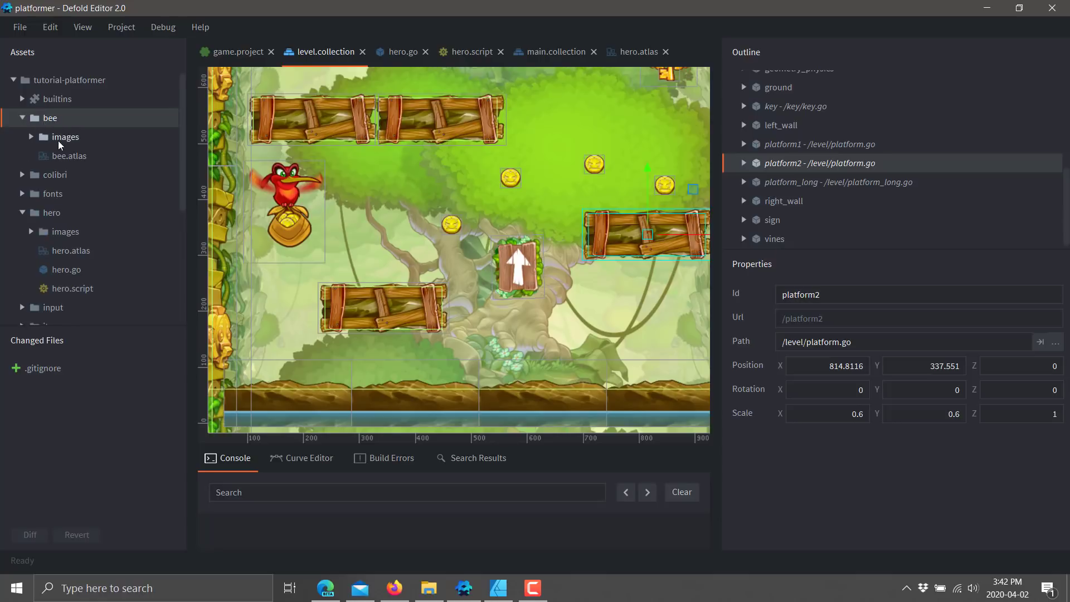
double_click(69, 155)
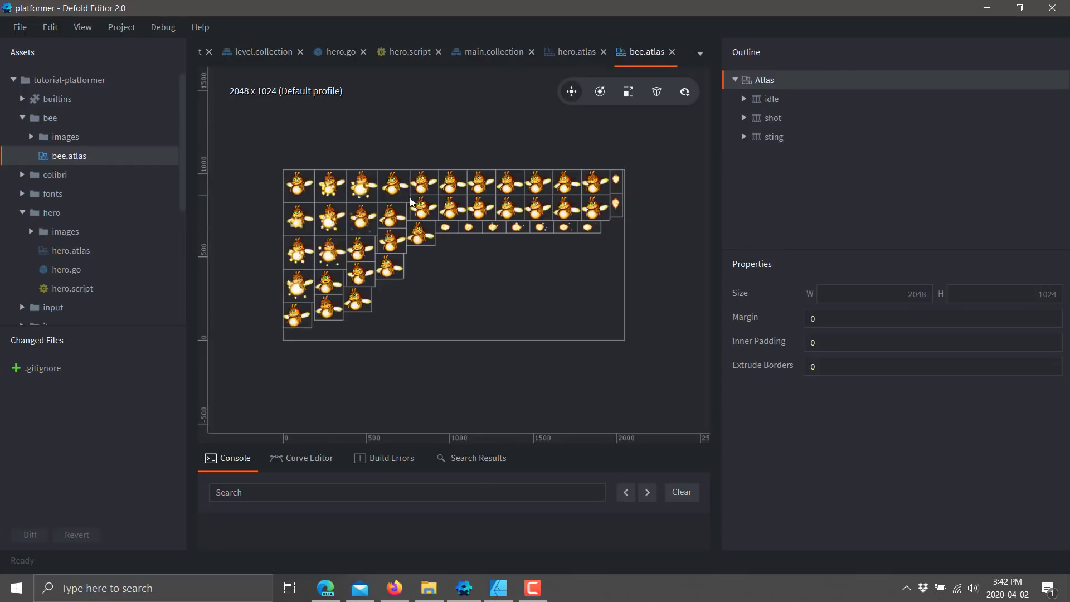
click(31, 136)
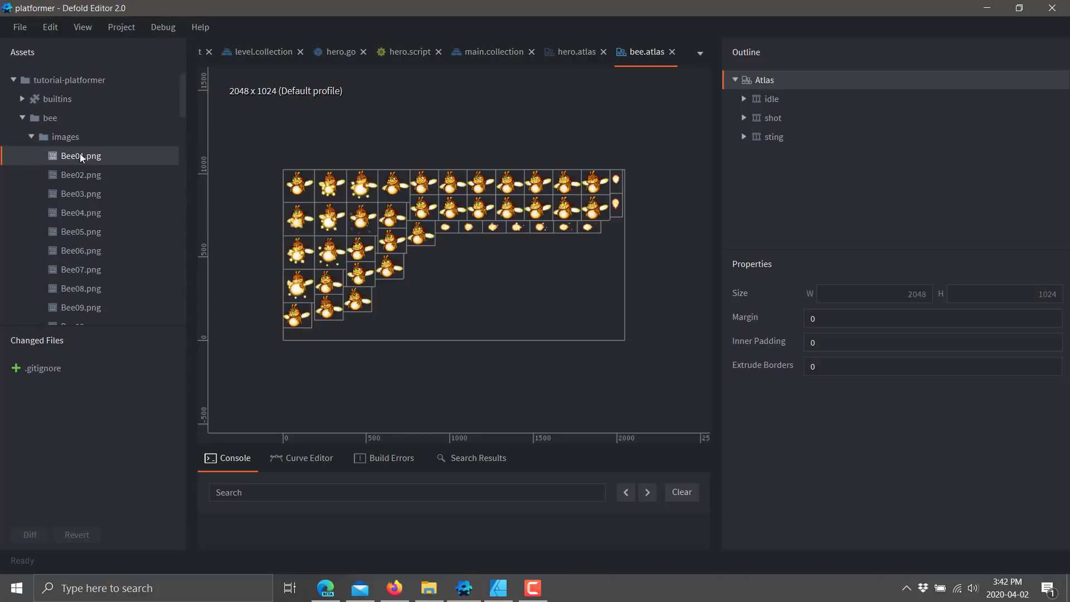
scroll(down, 3)
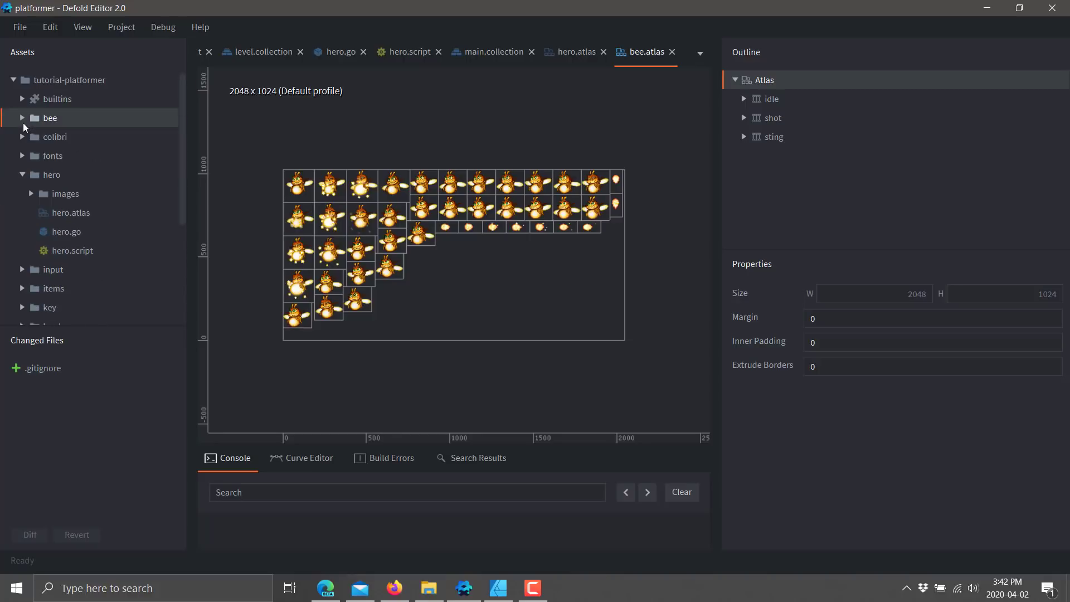
scroll(down, 3)
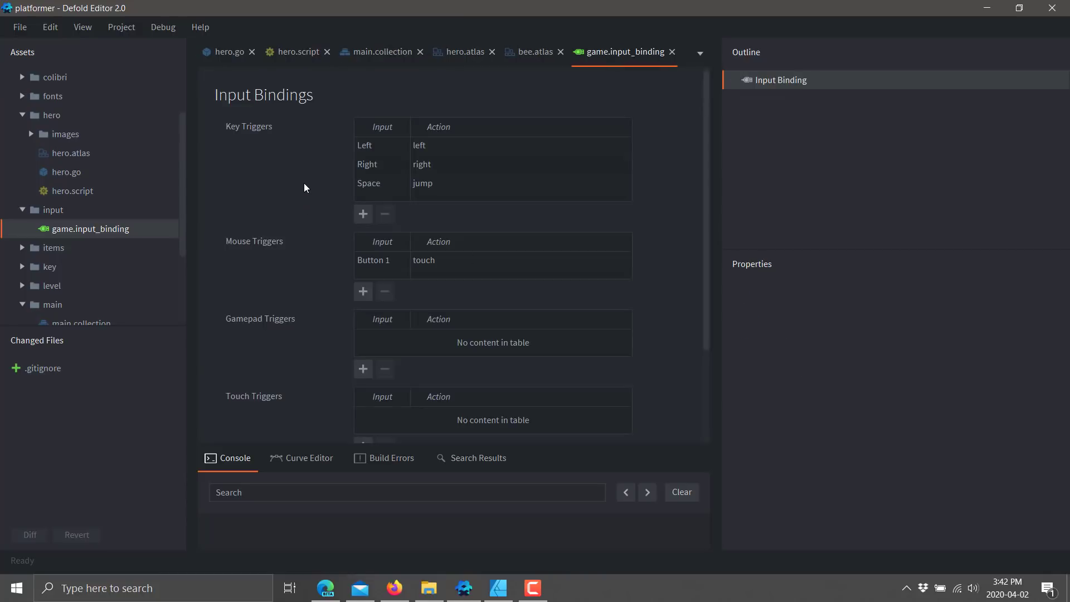
mouse_move(241, 163)
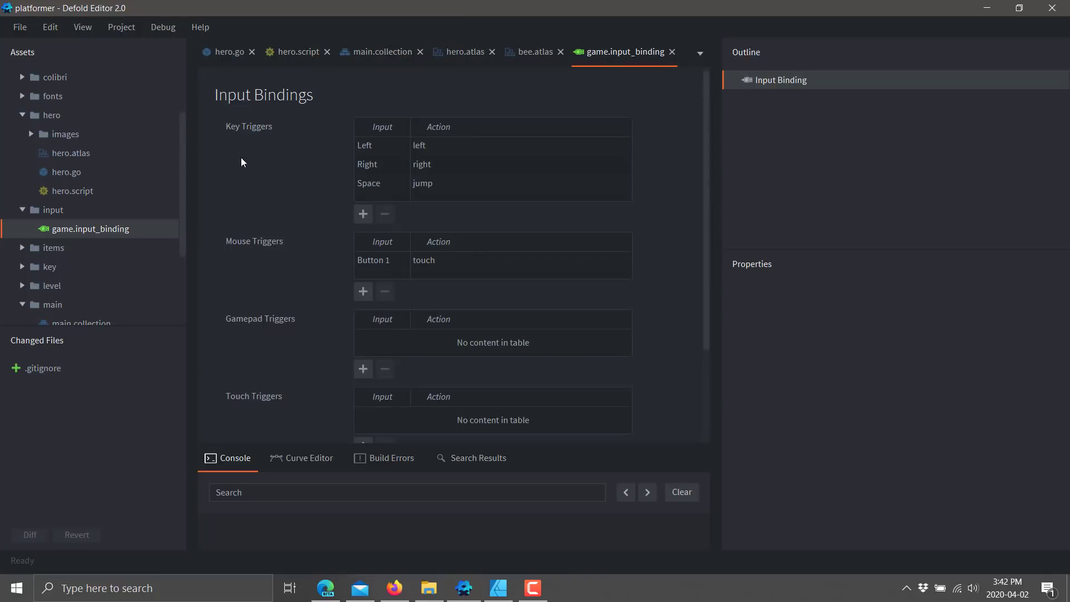
Look through game.input_binding's trigger tables down to the empty Gamepad, Touch and Text tables
scroll(down, 3)
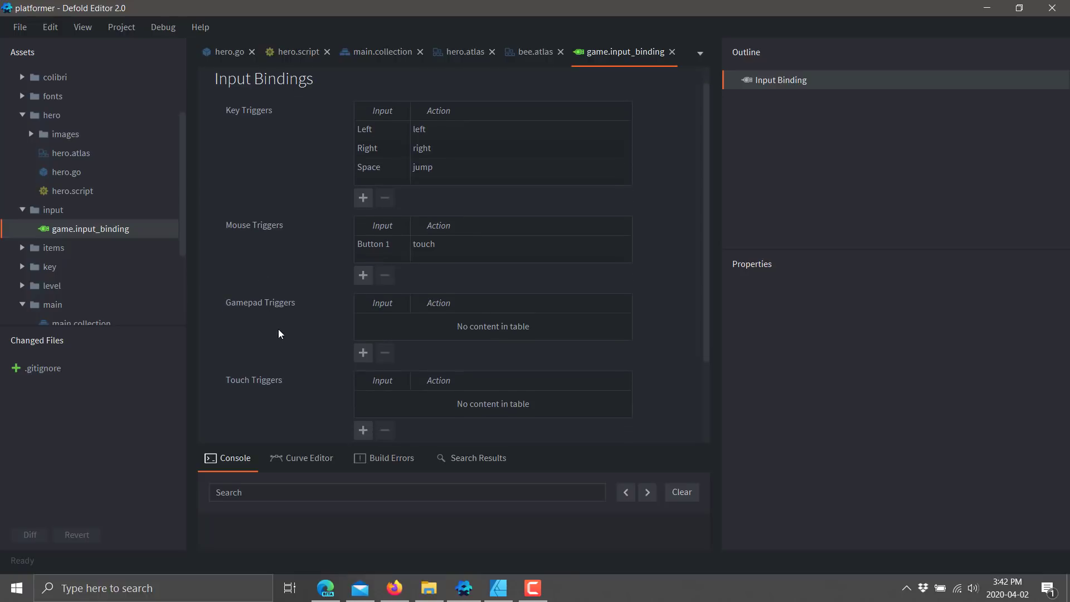
scroll(down, 3)
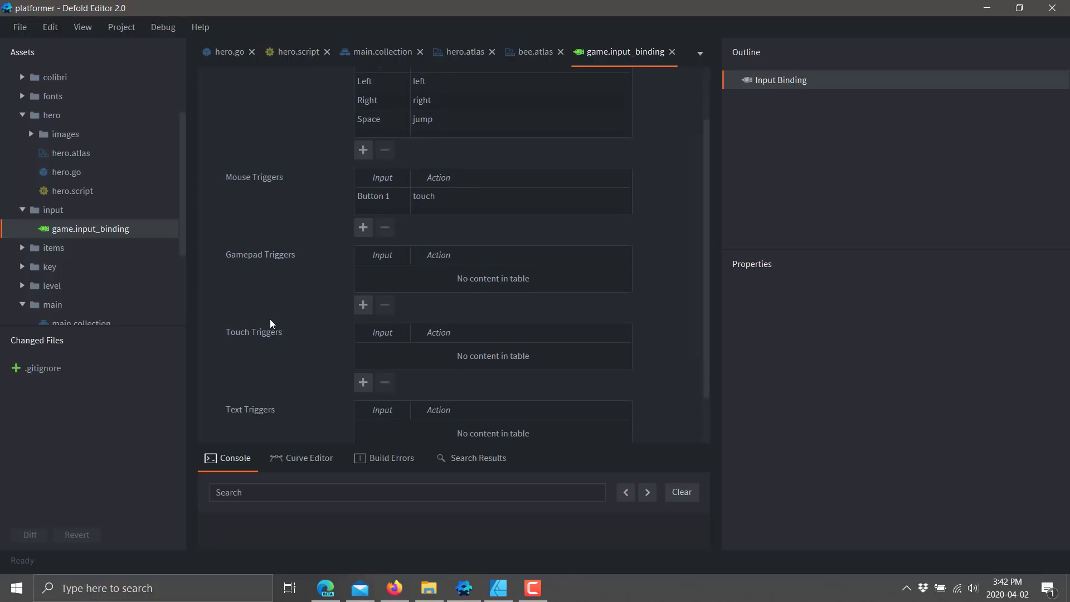
mouse_move(263, 317)
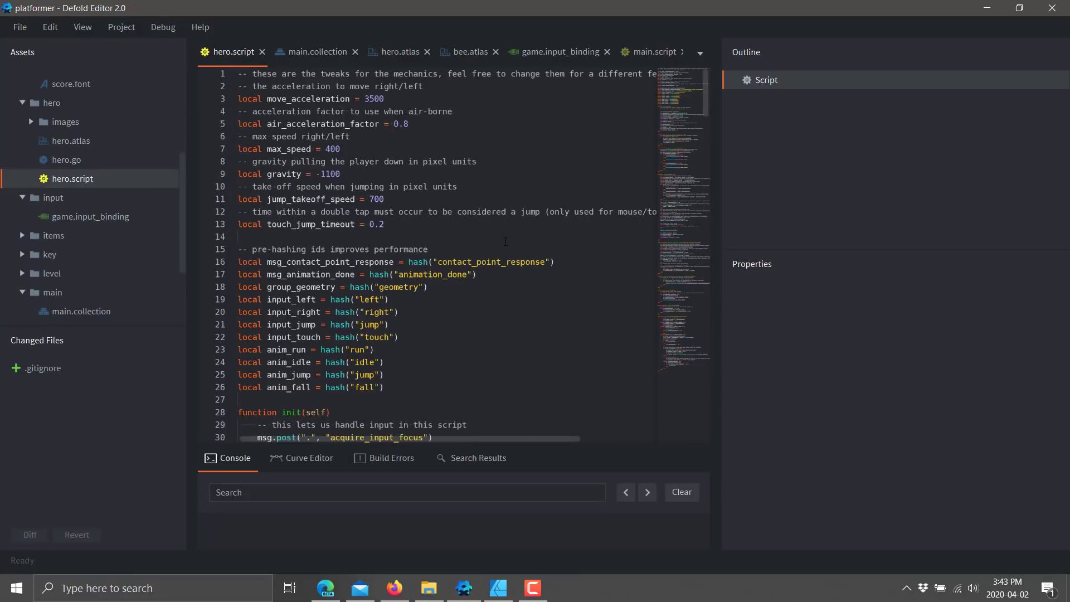
Read hero.script down to its input hash ids and init function acquiring input focus
scroll(down, 3)
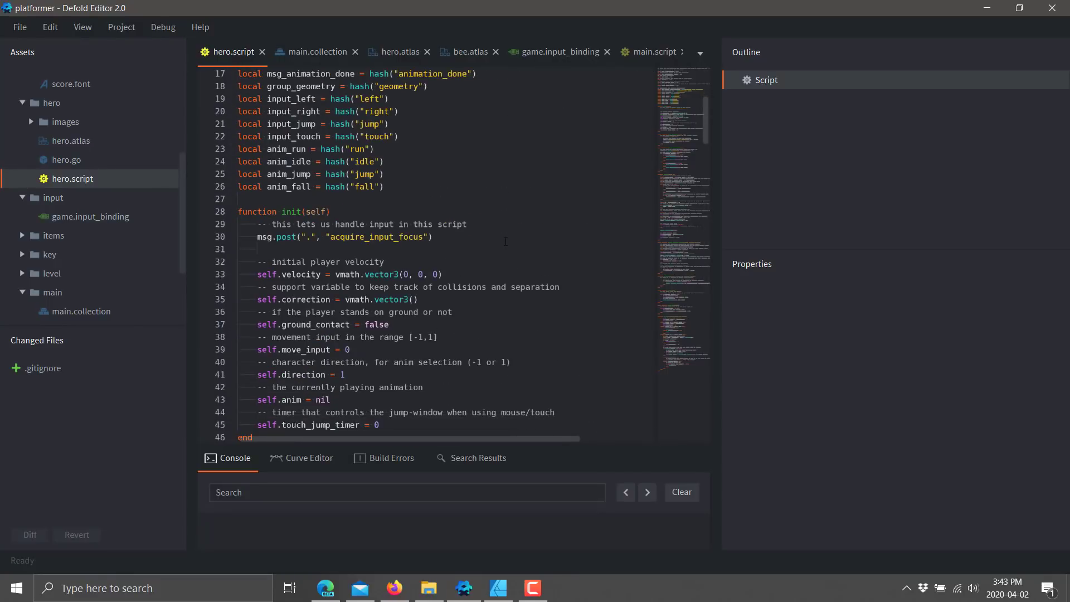
mouse_move(458, 515)
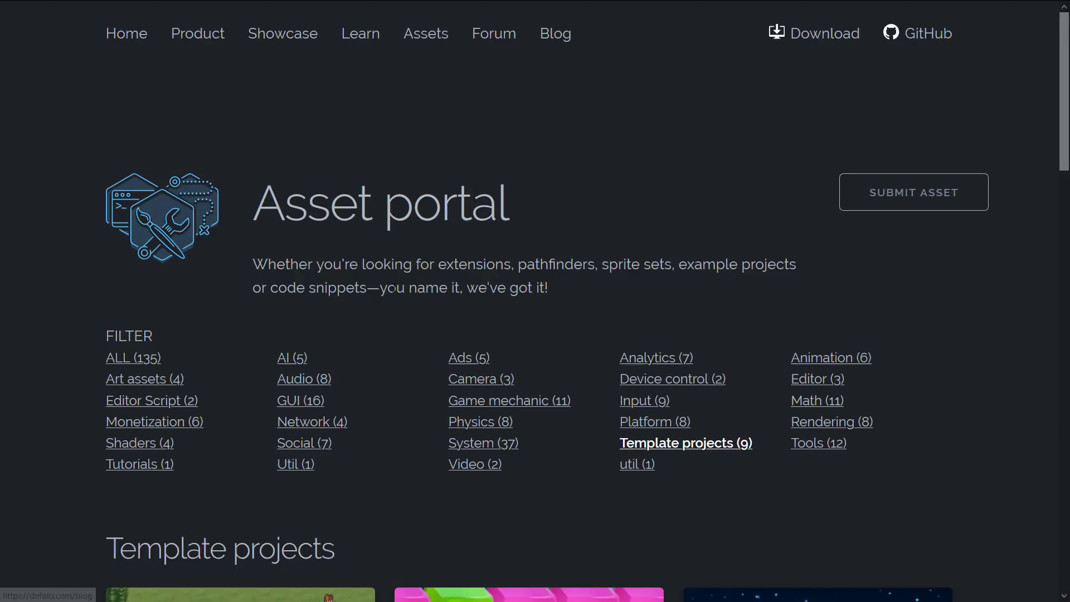
Filter the asset portal to the Camera (3) assets and look over the results
click(482, 379)
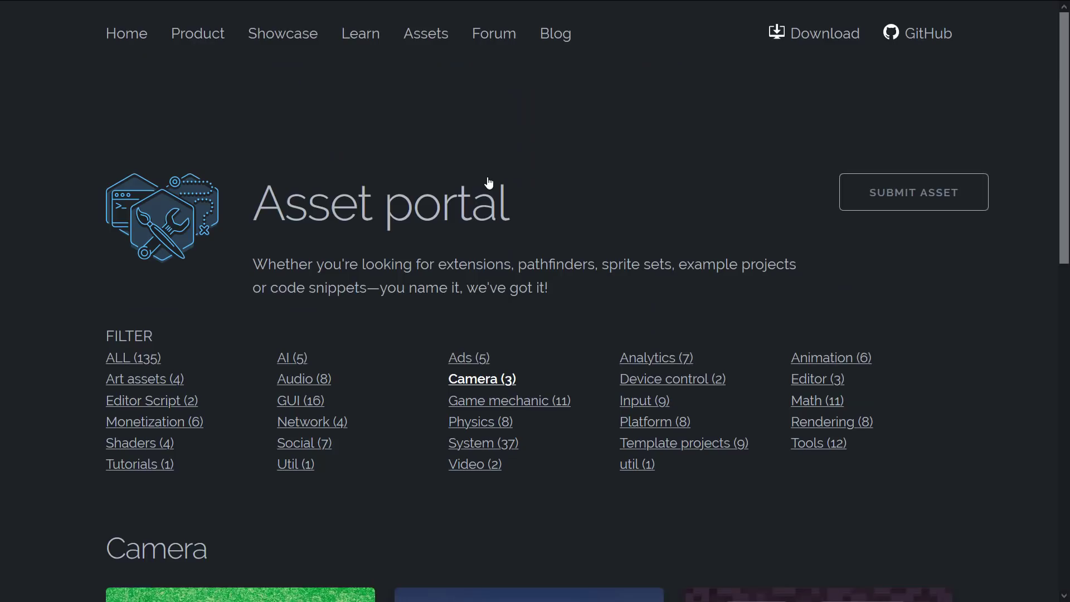
scroll(down, 3)
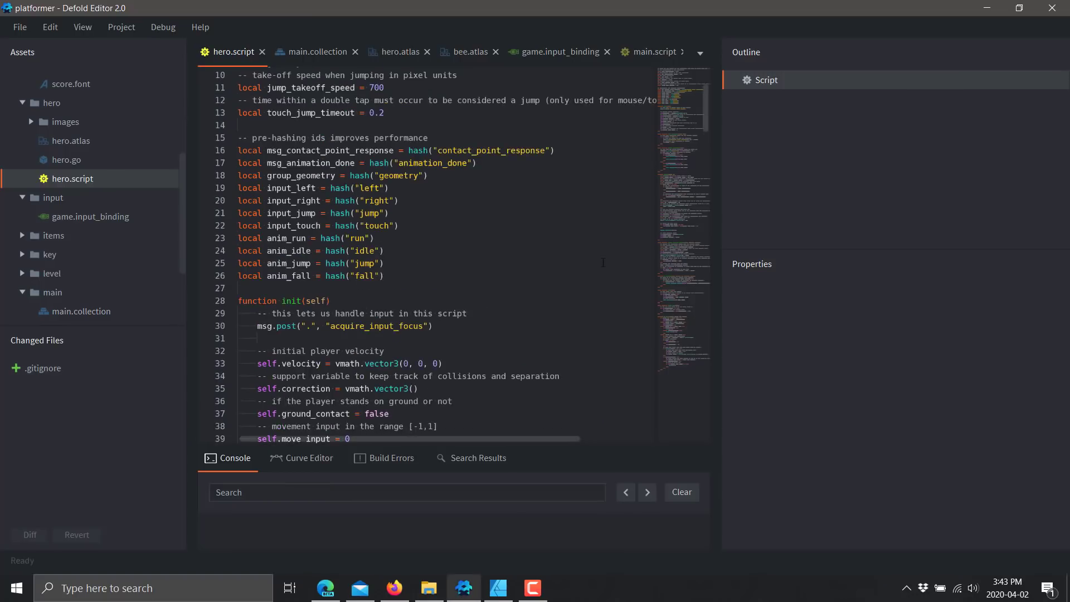
scroll(up, 3)
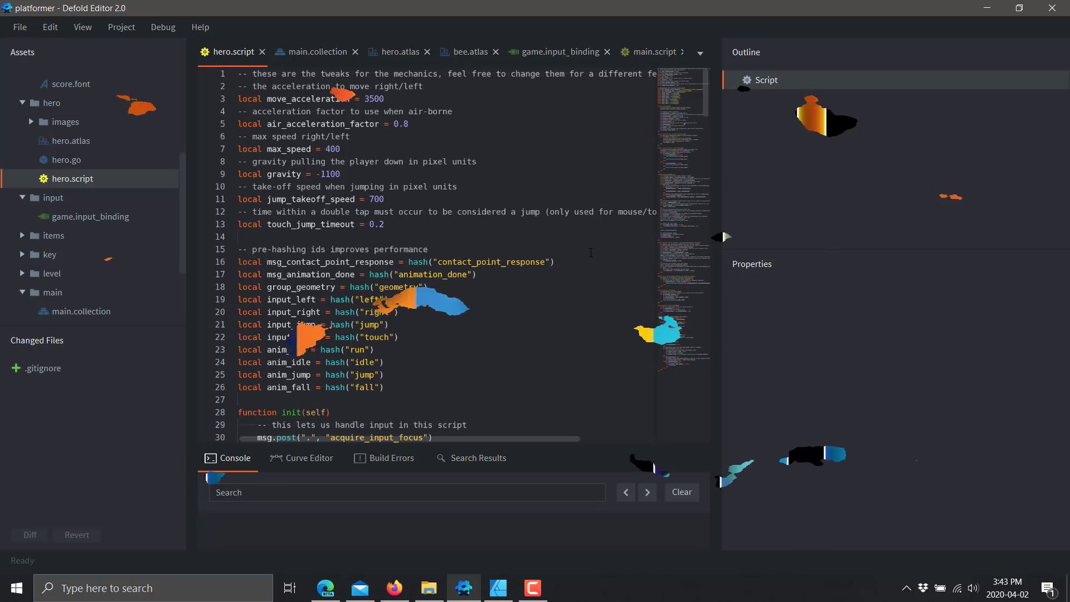